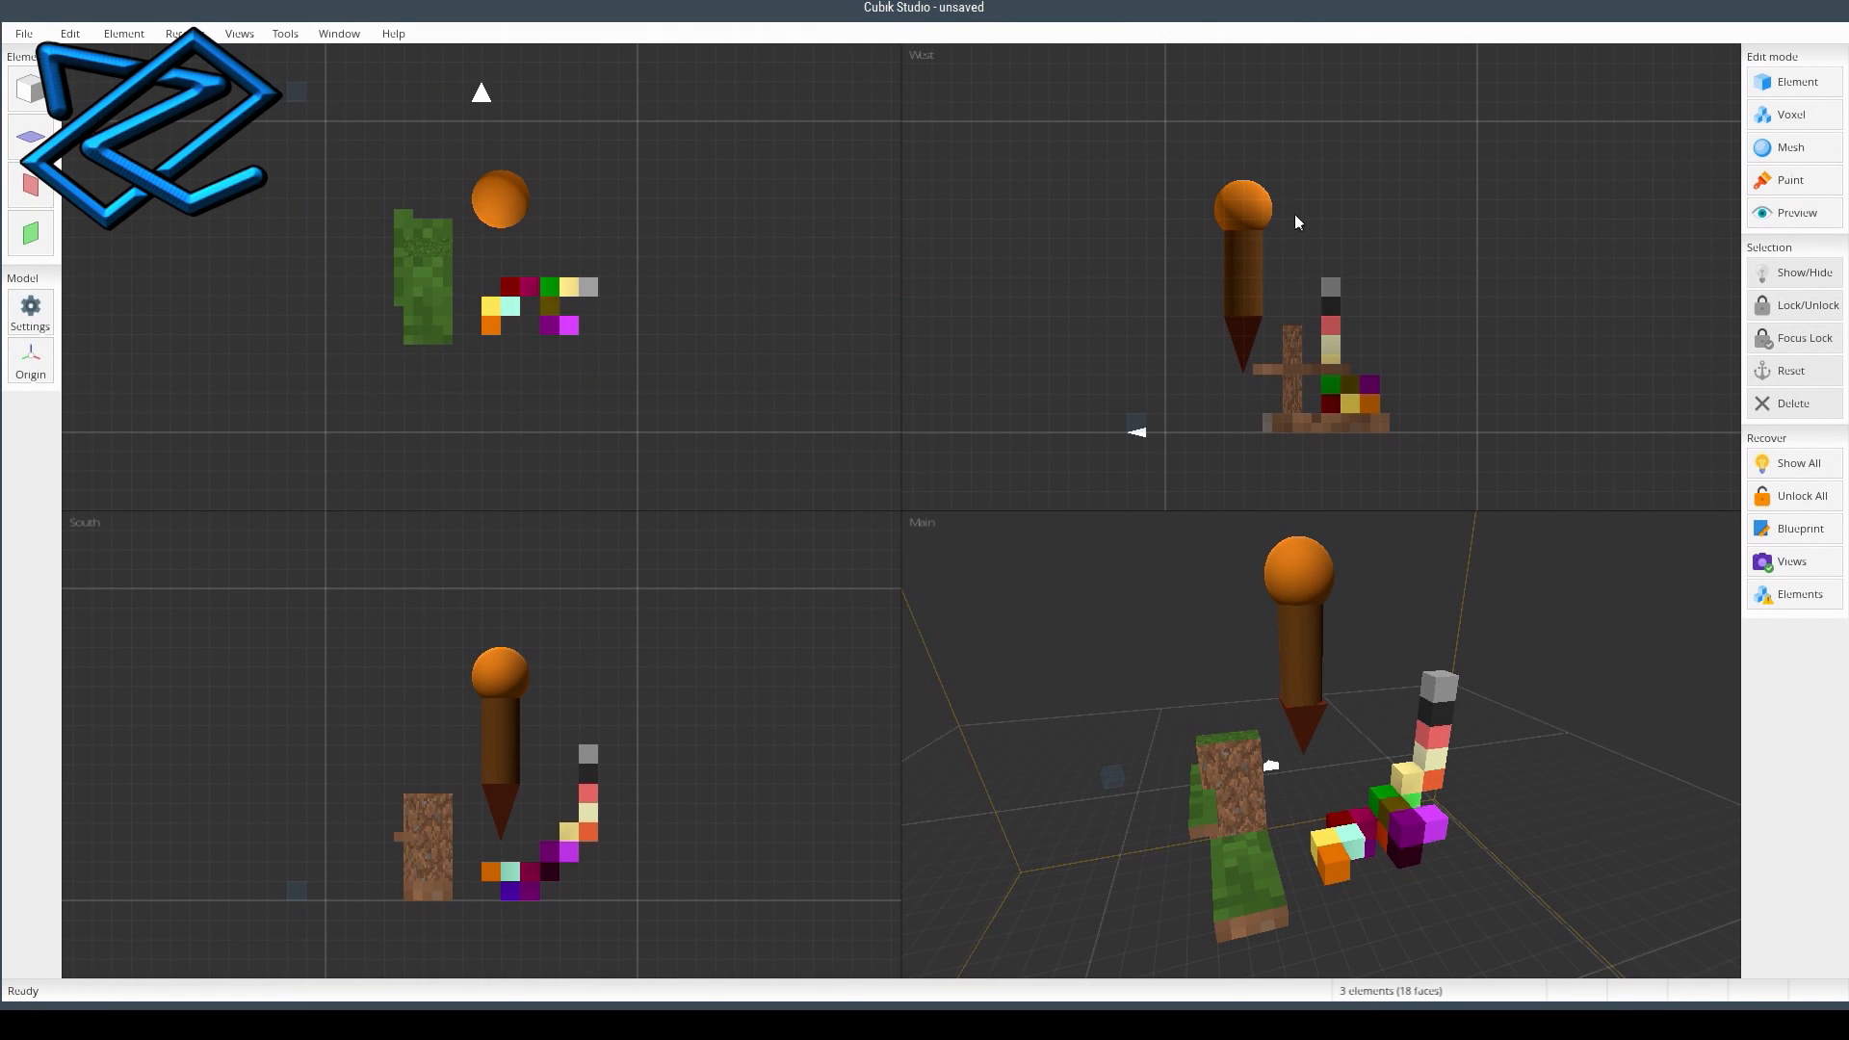
{"action": "mouse_move", "coordinate": [1356, 629]}
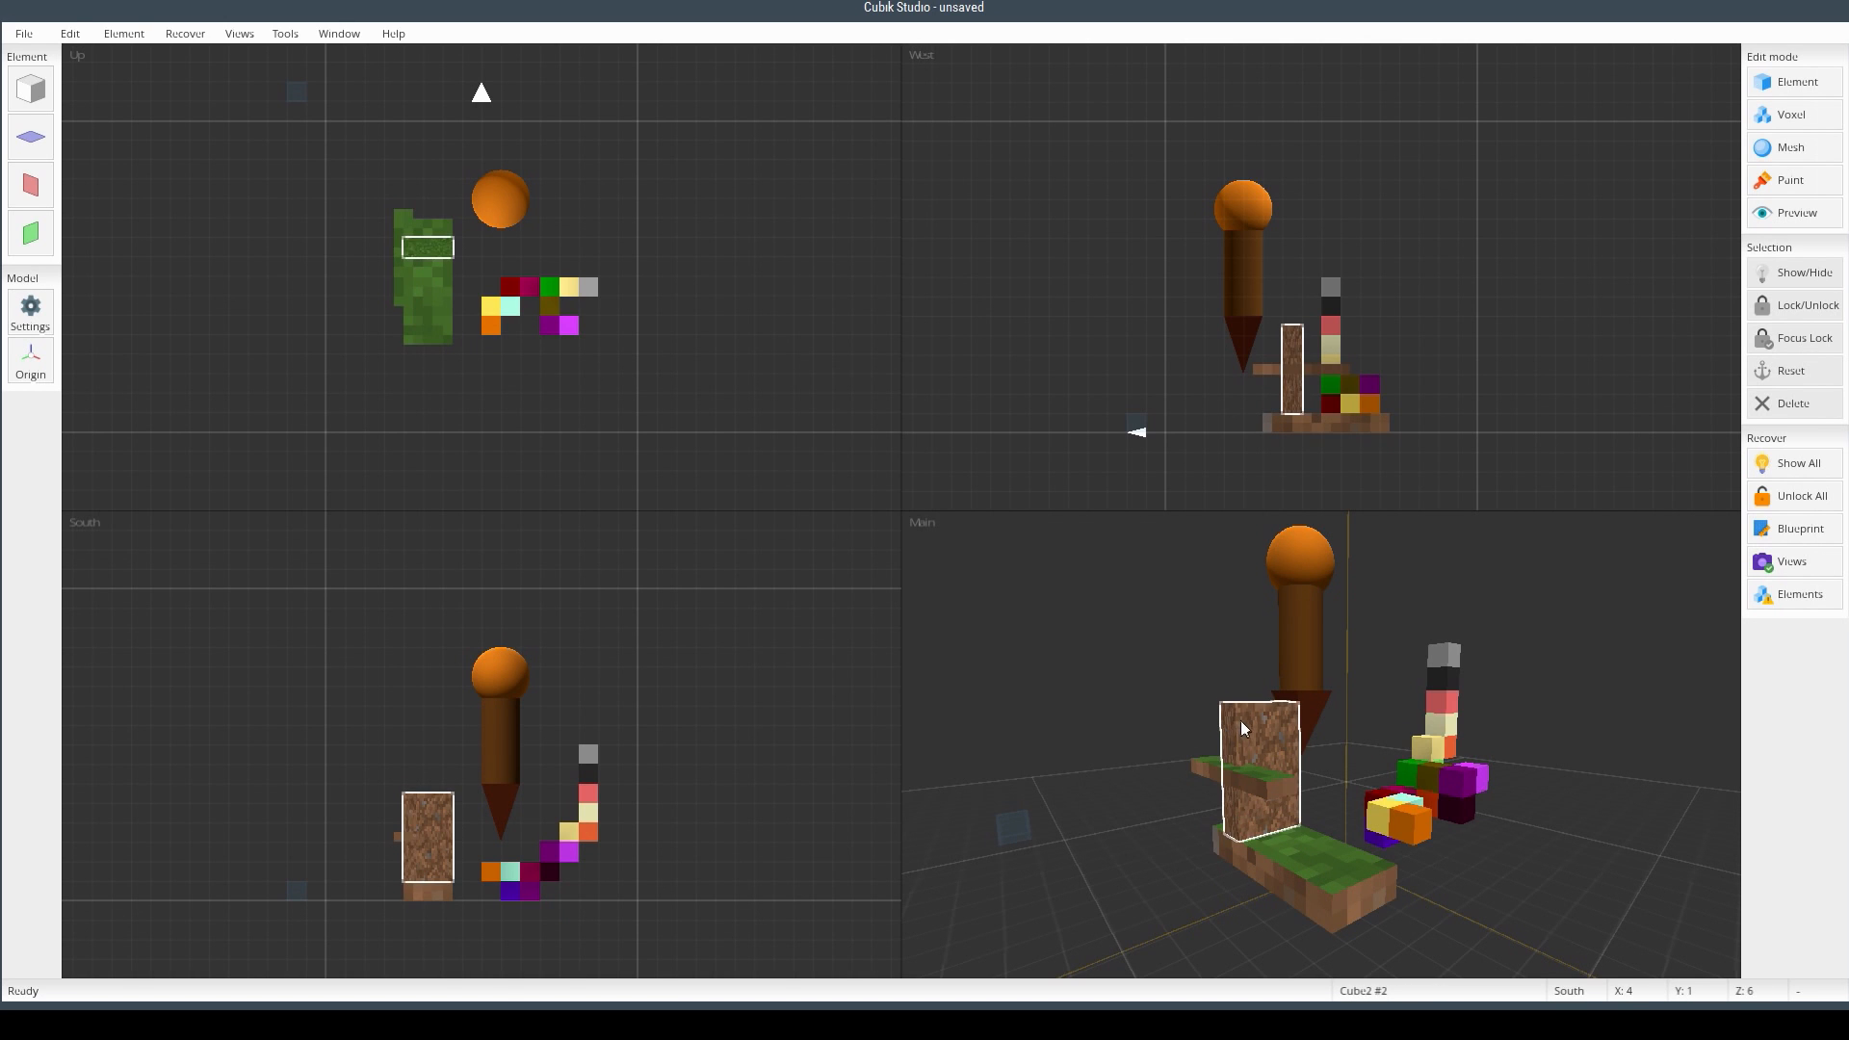
- Deselect the grass block and switch the Edit mode to Voxel
{"action": "left_click", "coordinate": [1240, 789]}
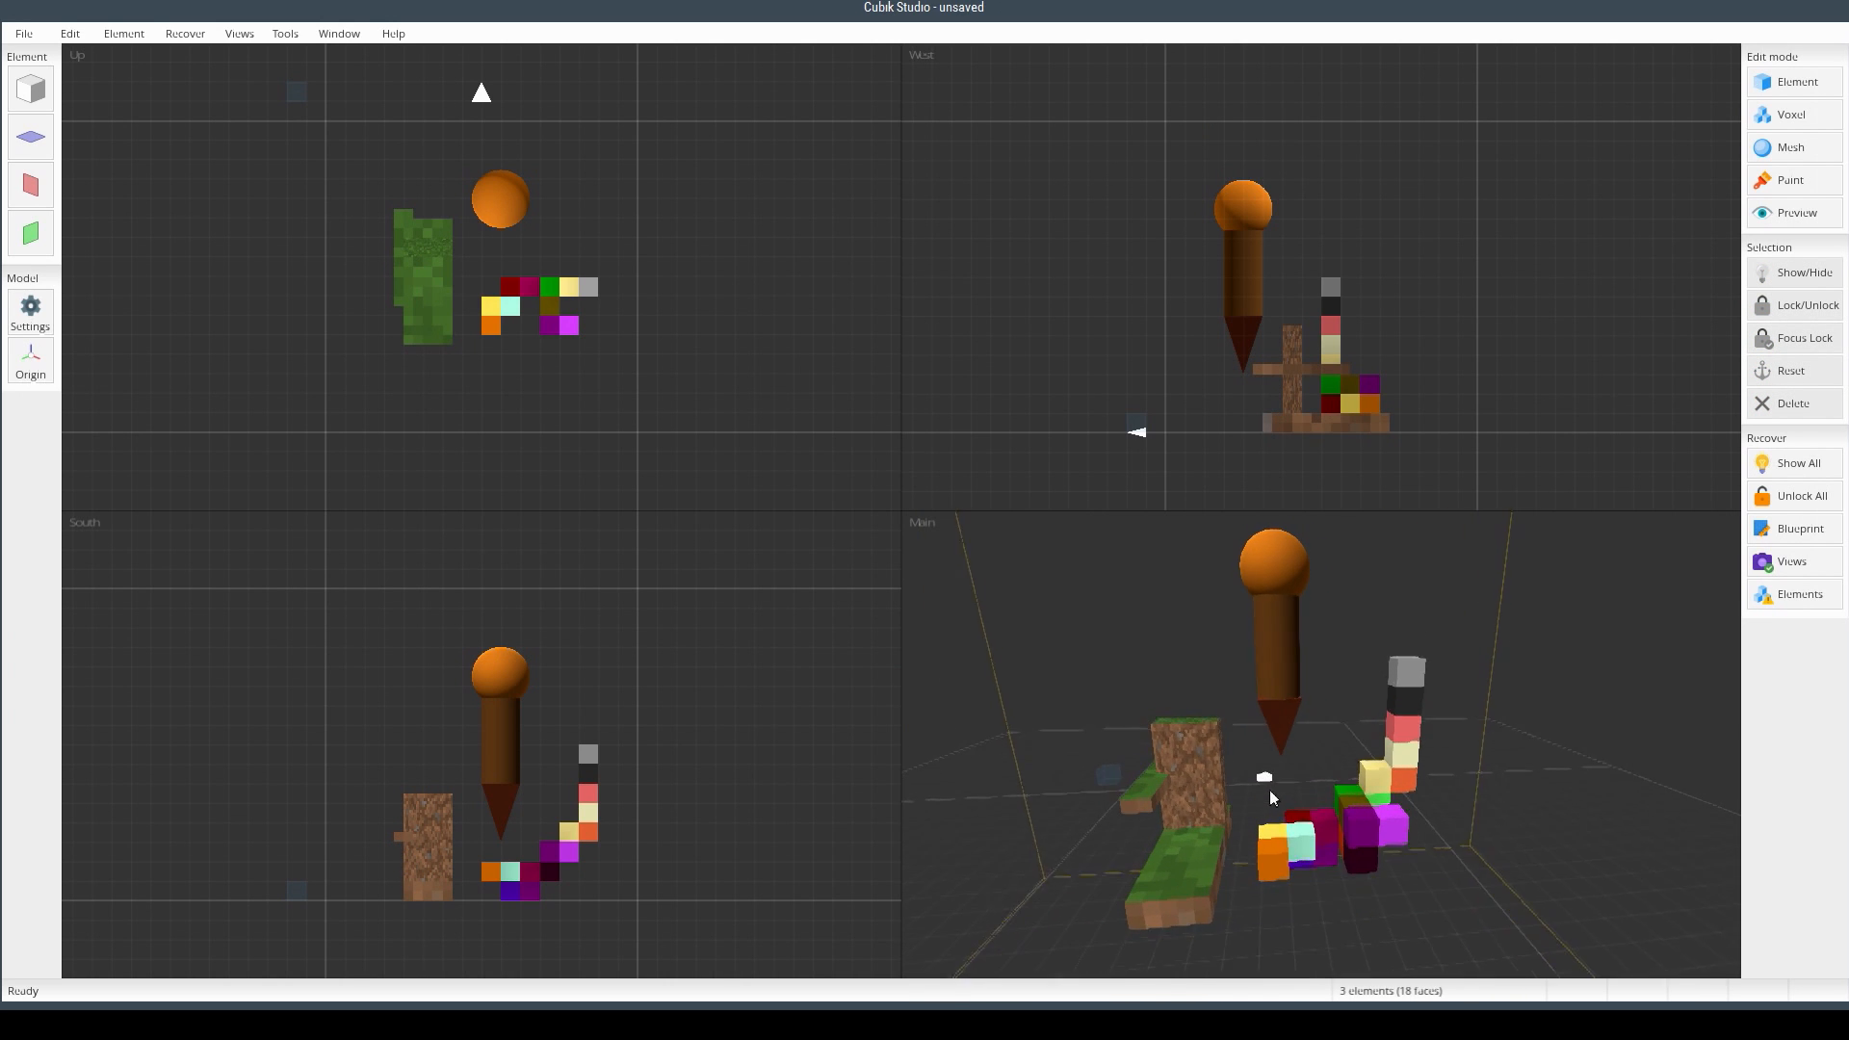
{"action": "left_click", "coordinate": [1157, 798]}
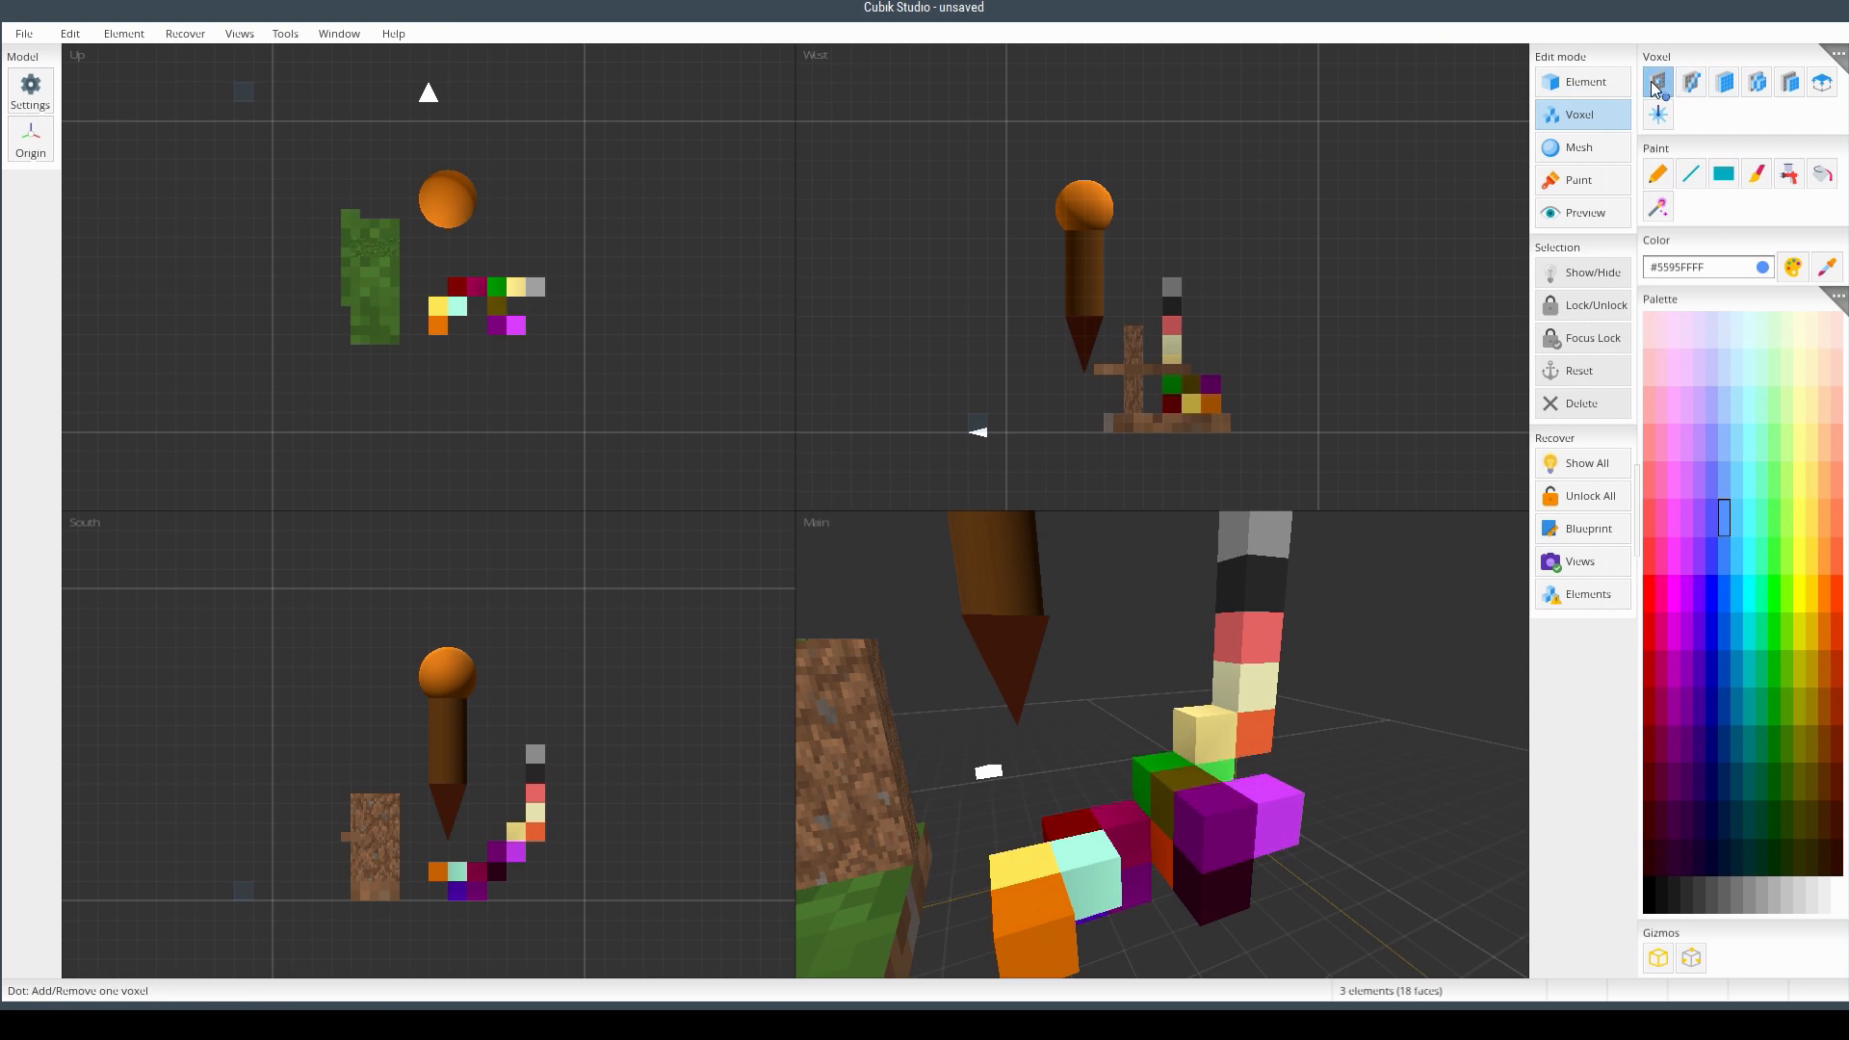
- Choose the Rectangle voxel tool with a teal palette colour
{"action": "left_click", "coordinate": [1759, 632]}
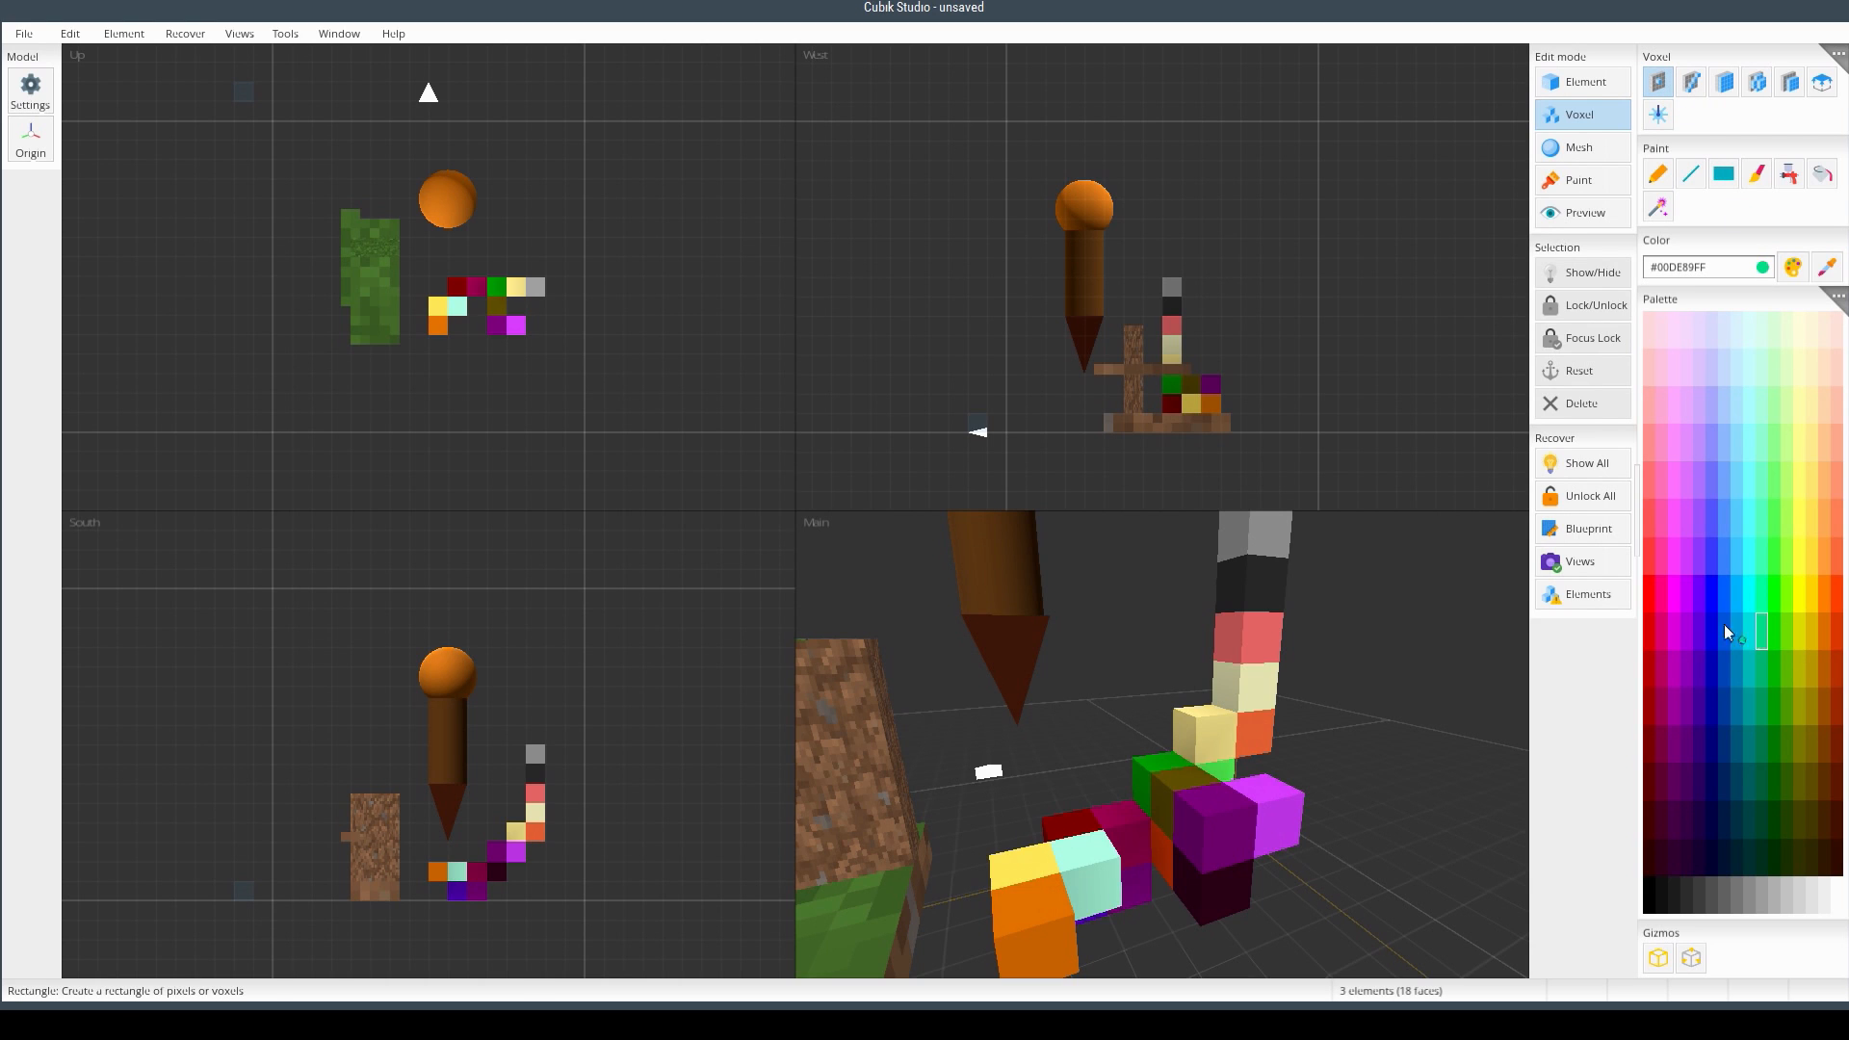
{"action": "left_click", "coordinate": [1661, 557]}
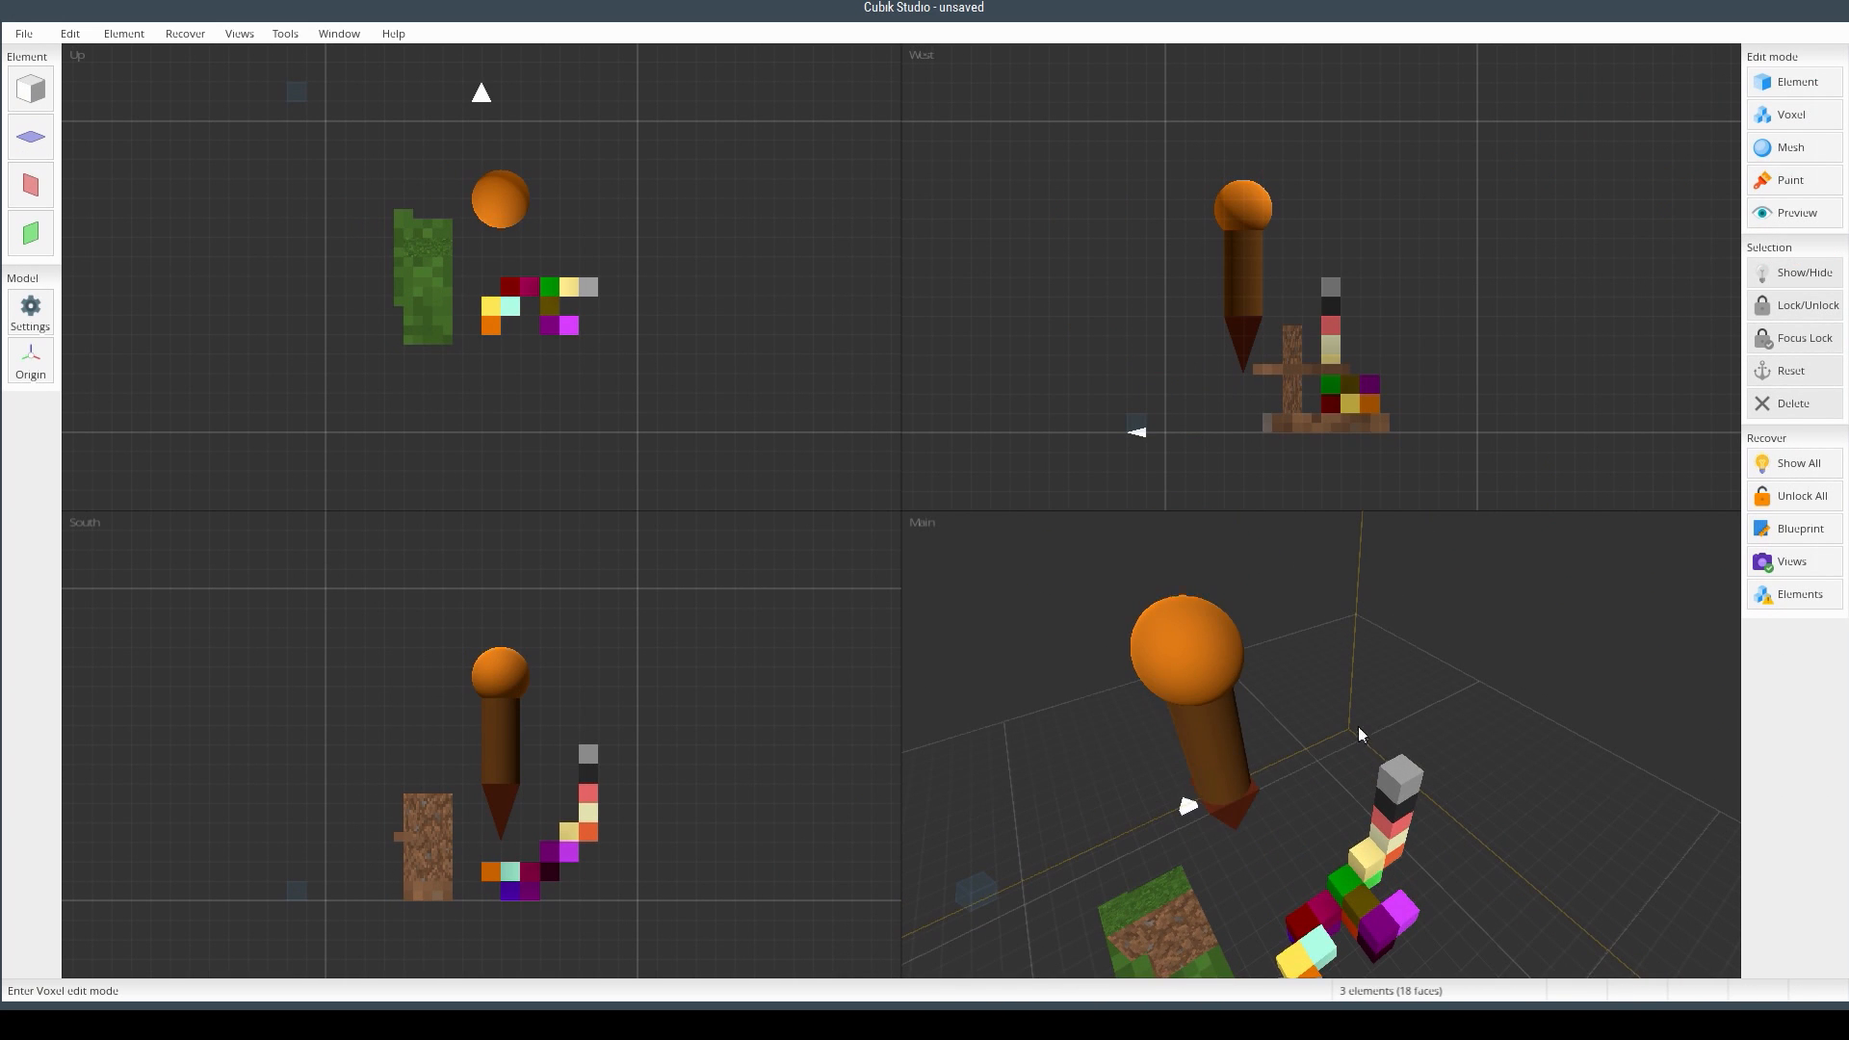
- Orbit around the arrow mesh and switch the Edit mode to Mesh
{"action": "left_click_drag", "start_coordinate": [1360, 734], "coordinate": [1274, 634]}
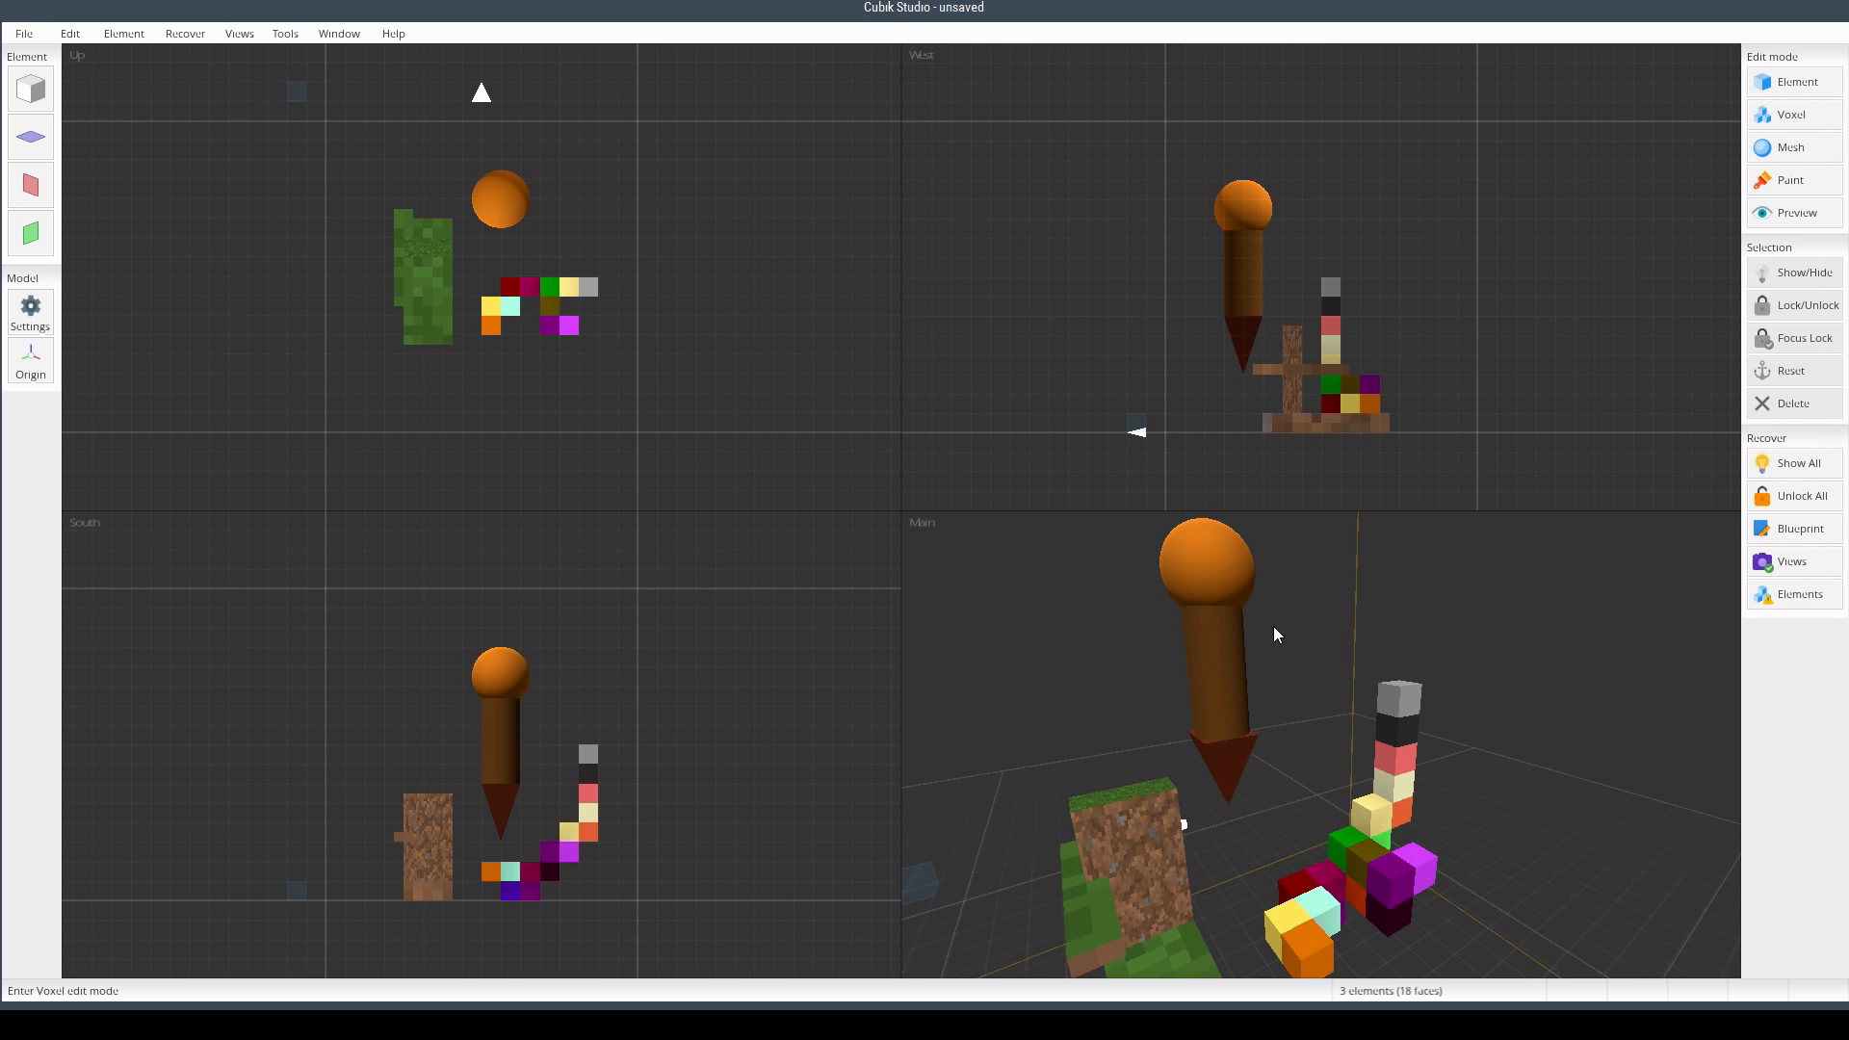
{"action": "mouse_move", "coordinate": [1305, 637]}
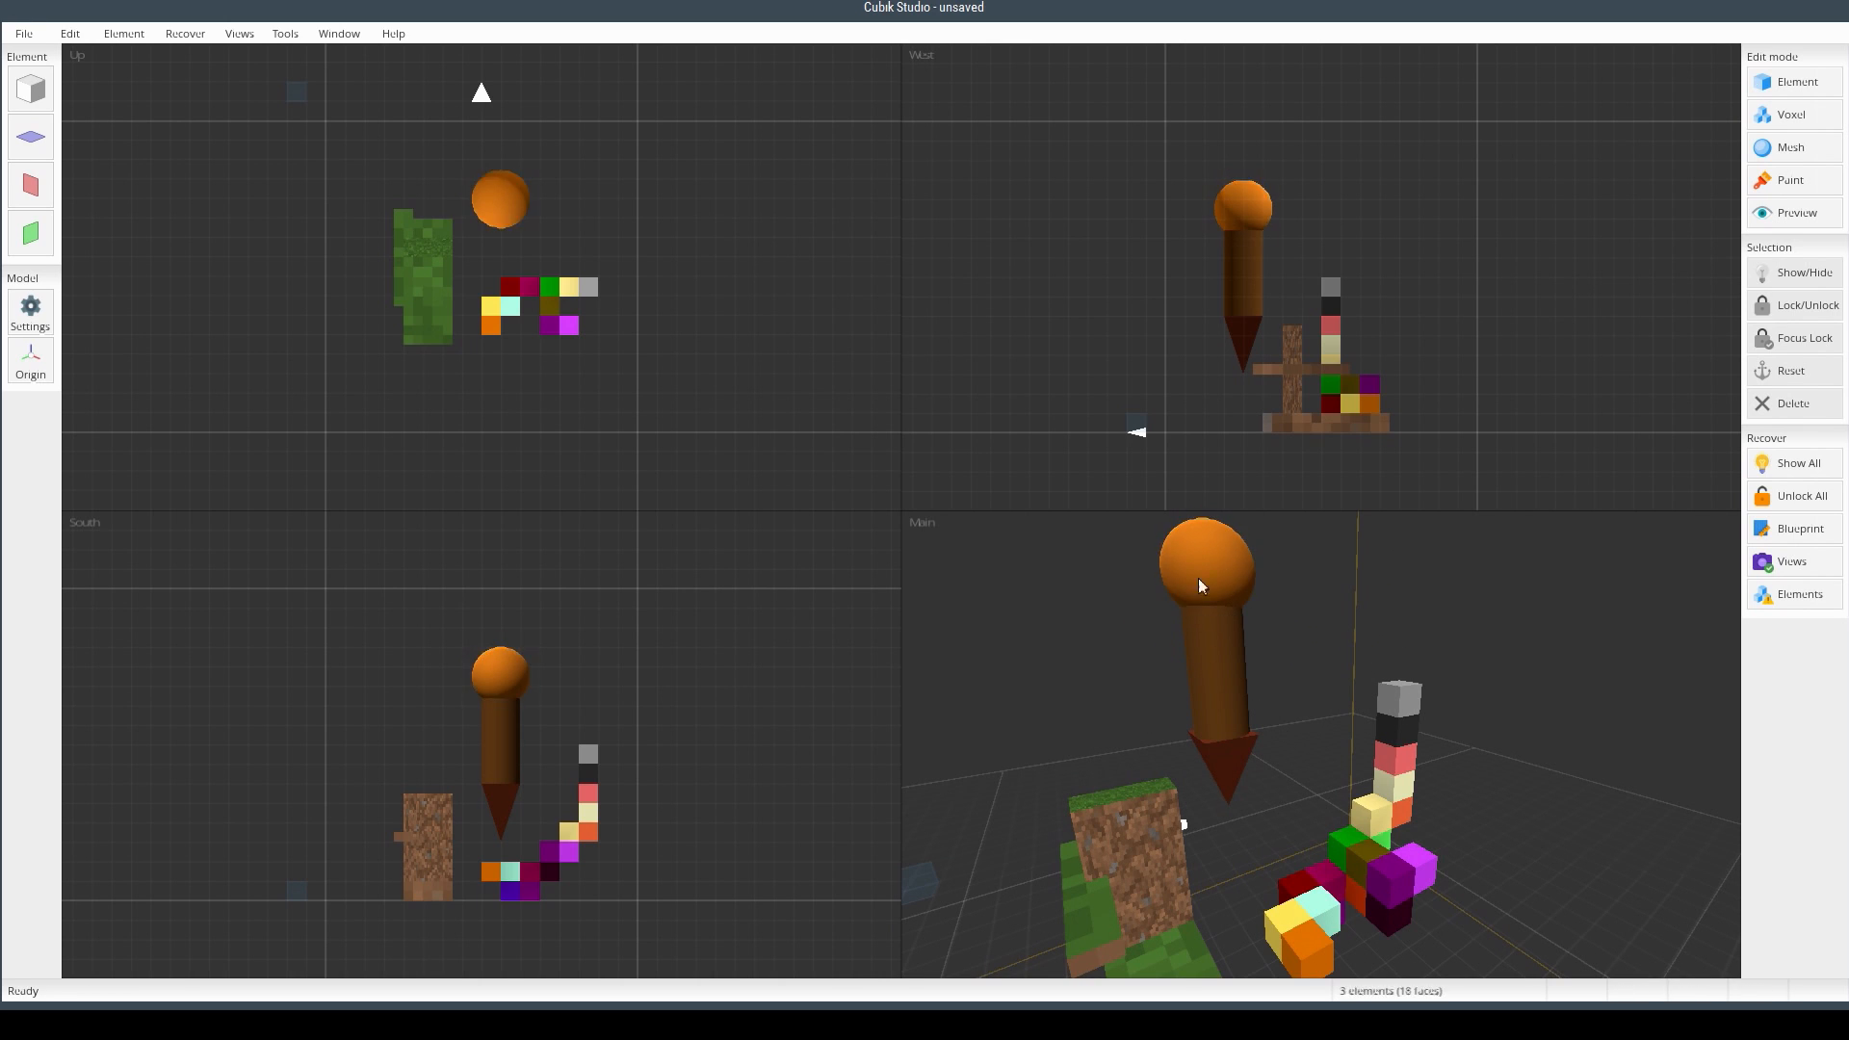
{"action": "left_click", "coordinate": [1202, 585]}
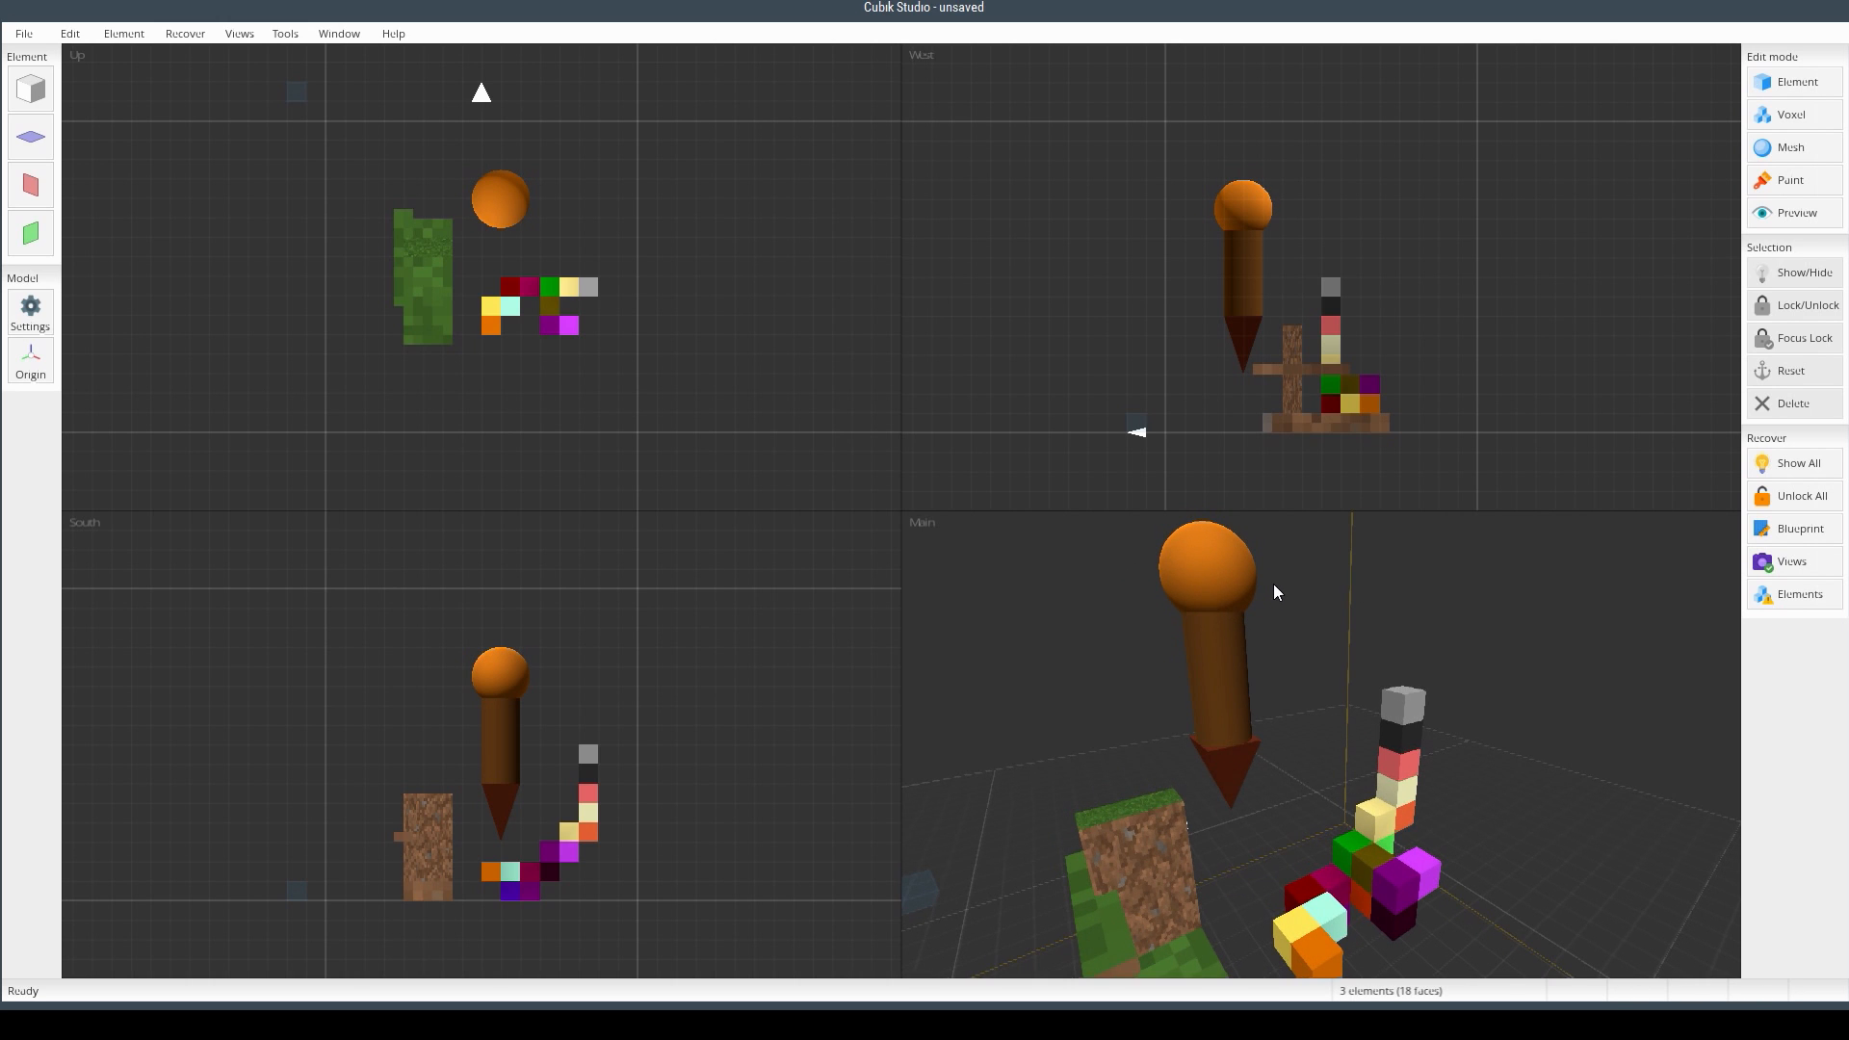
{"action": "mouse_move", "coordinate": [1410, 728]}
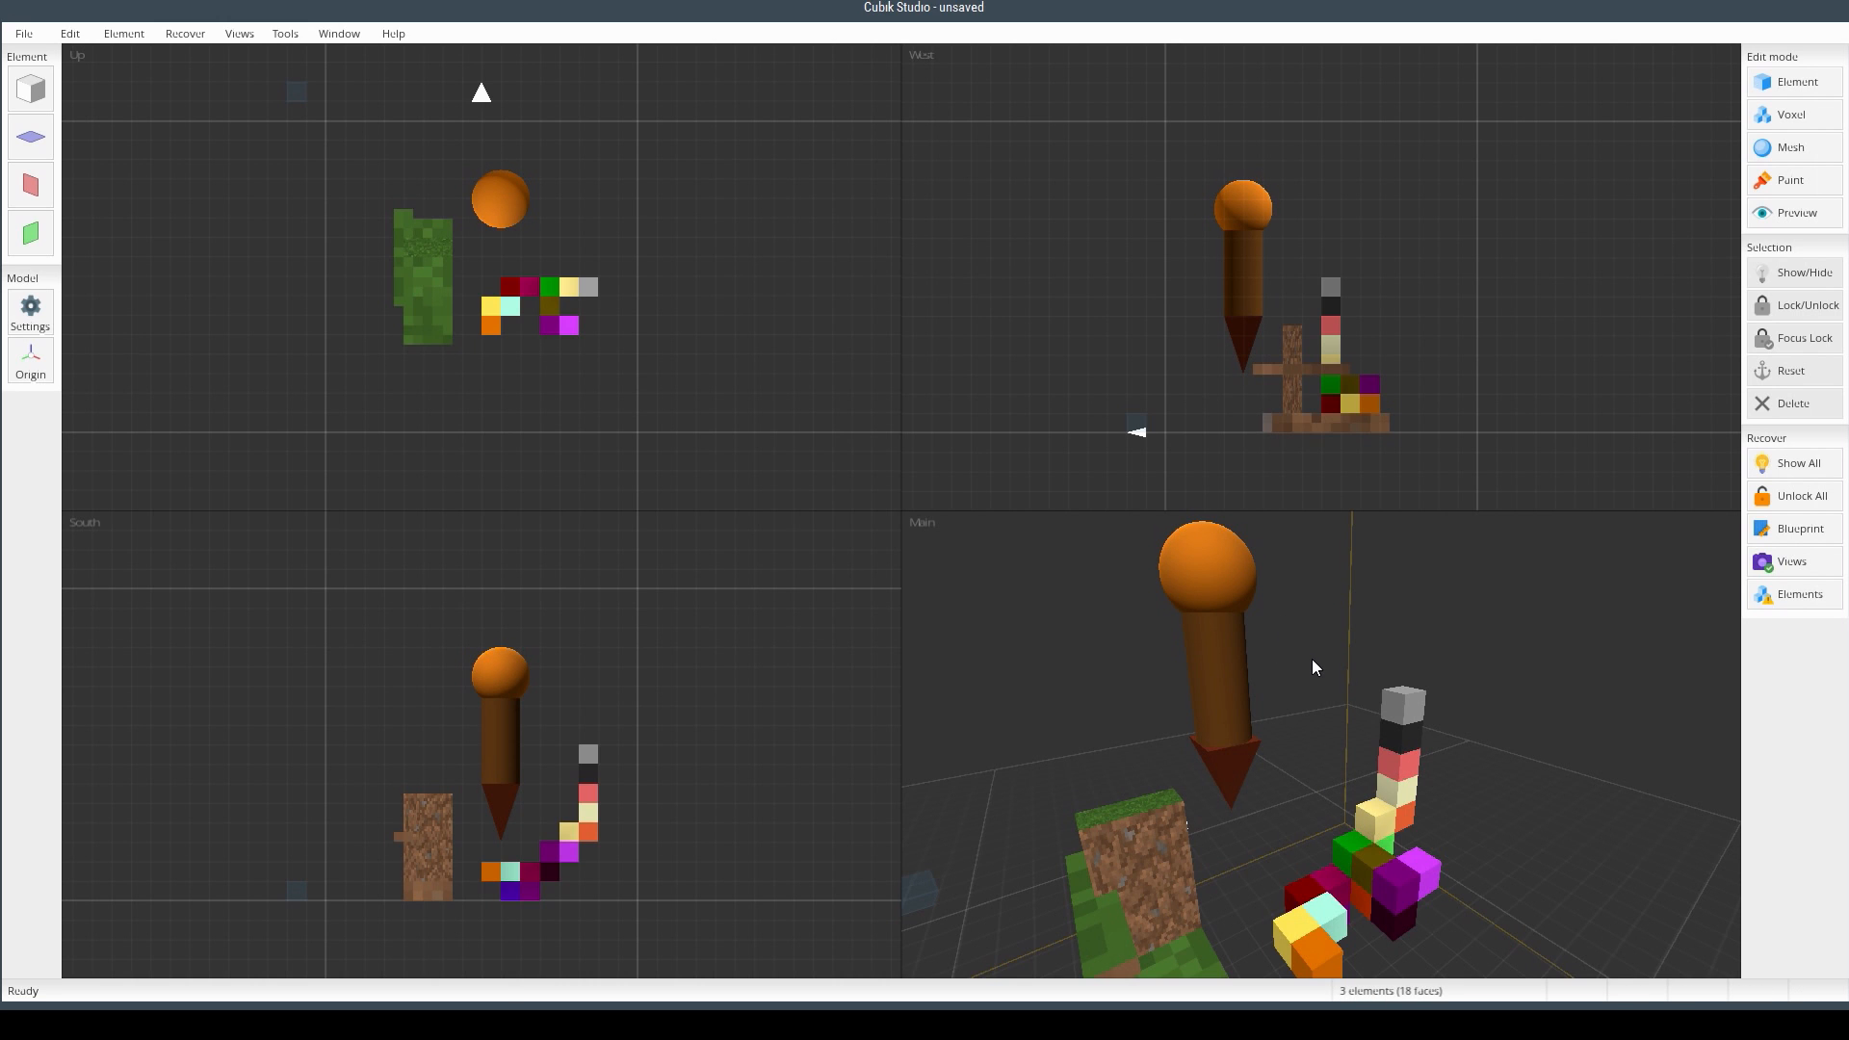
{"action": "left_click", "coordinate": [1222, 570]}
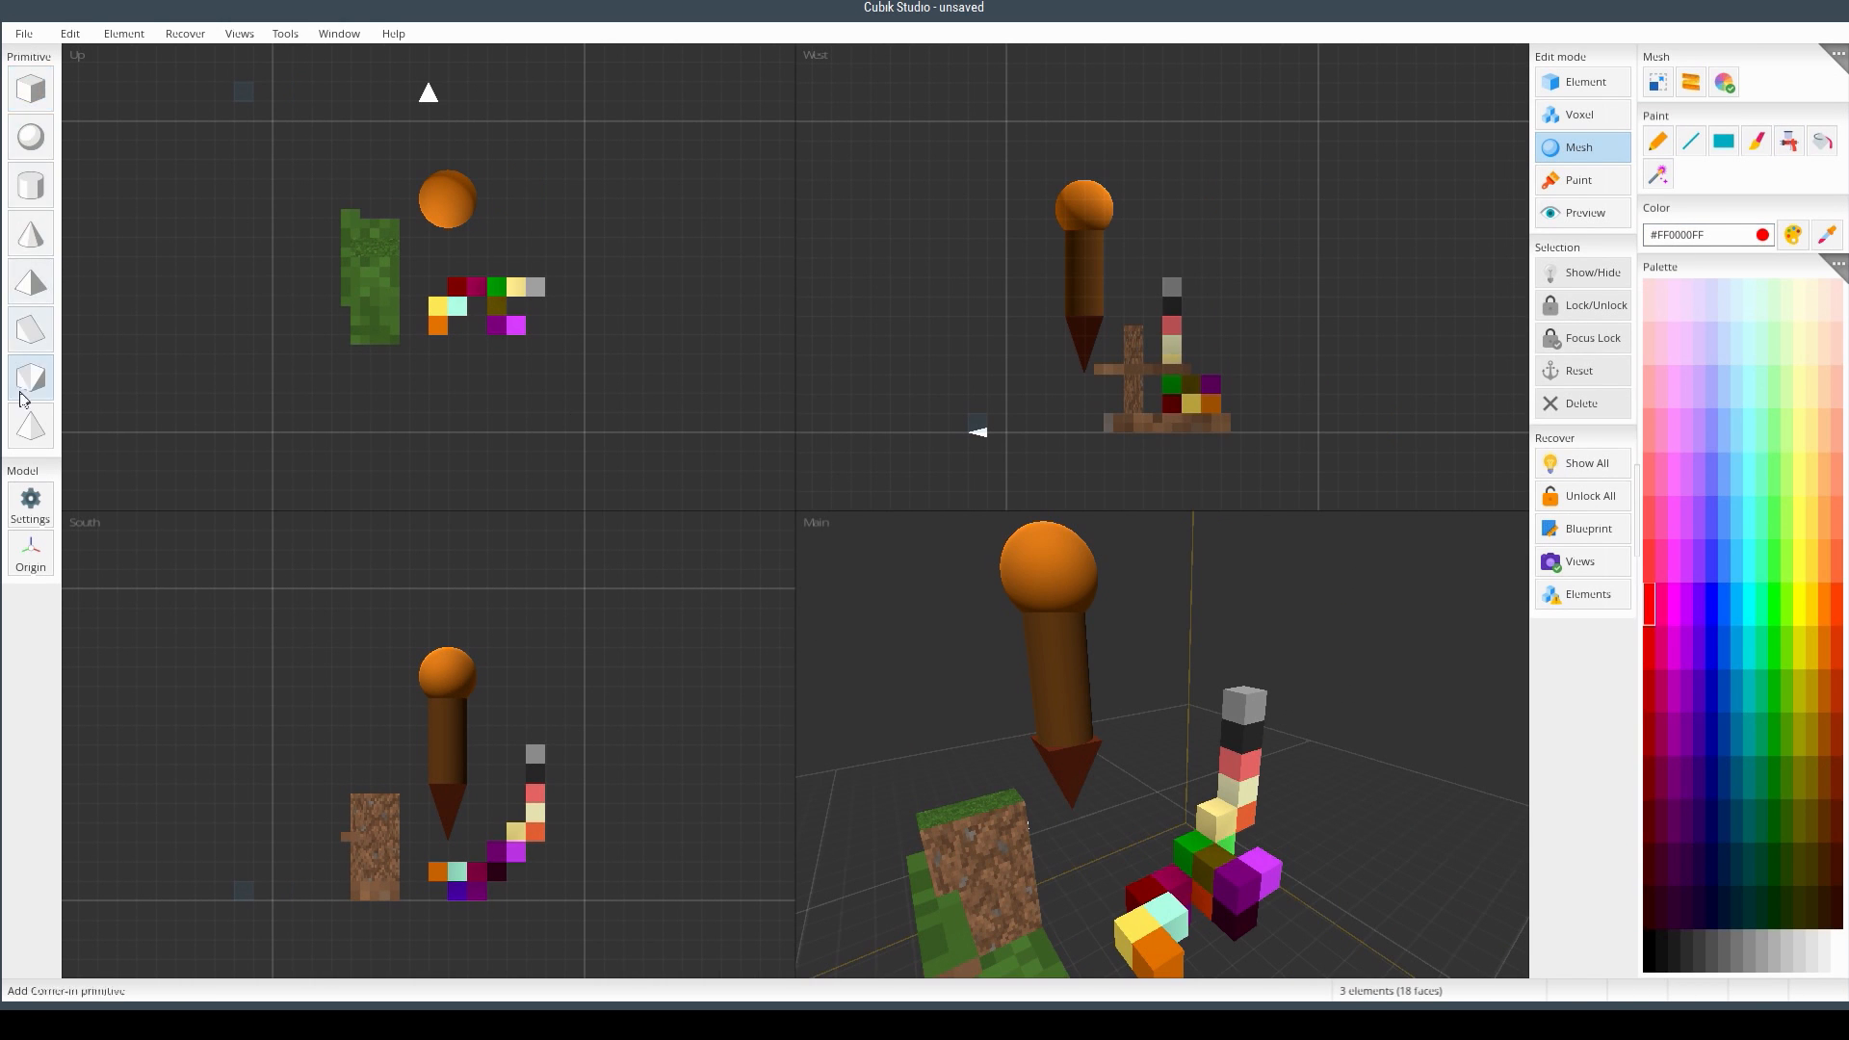
- Choose a purple paint swatch and select the orange sphere atop the arrow
{"action": "left_click", "coordinate": [29, 377]}
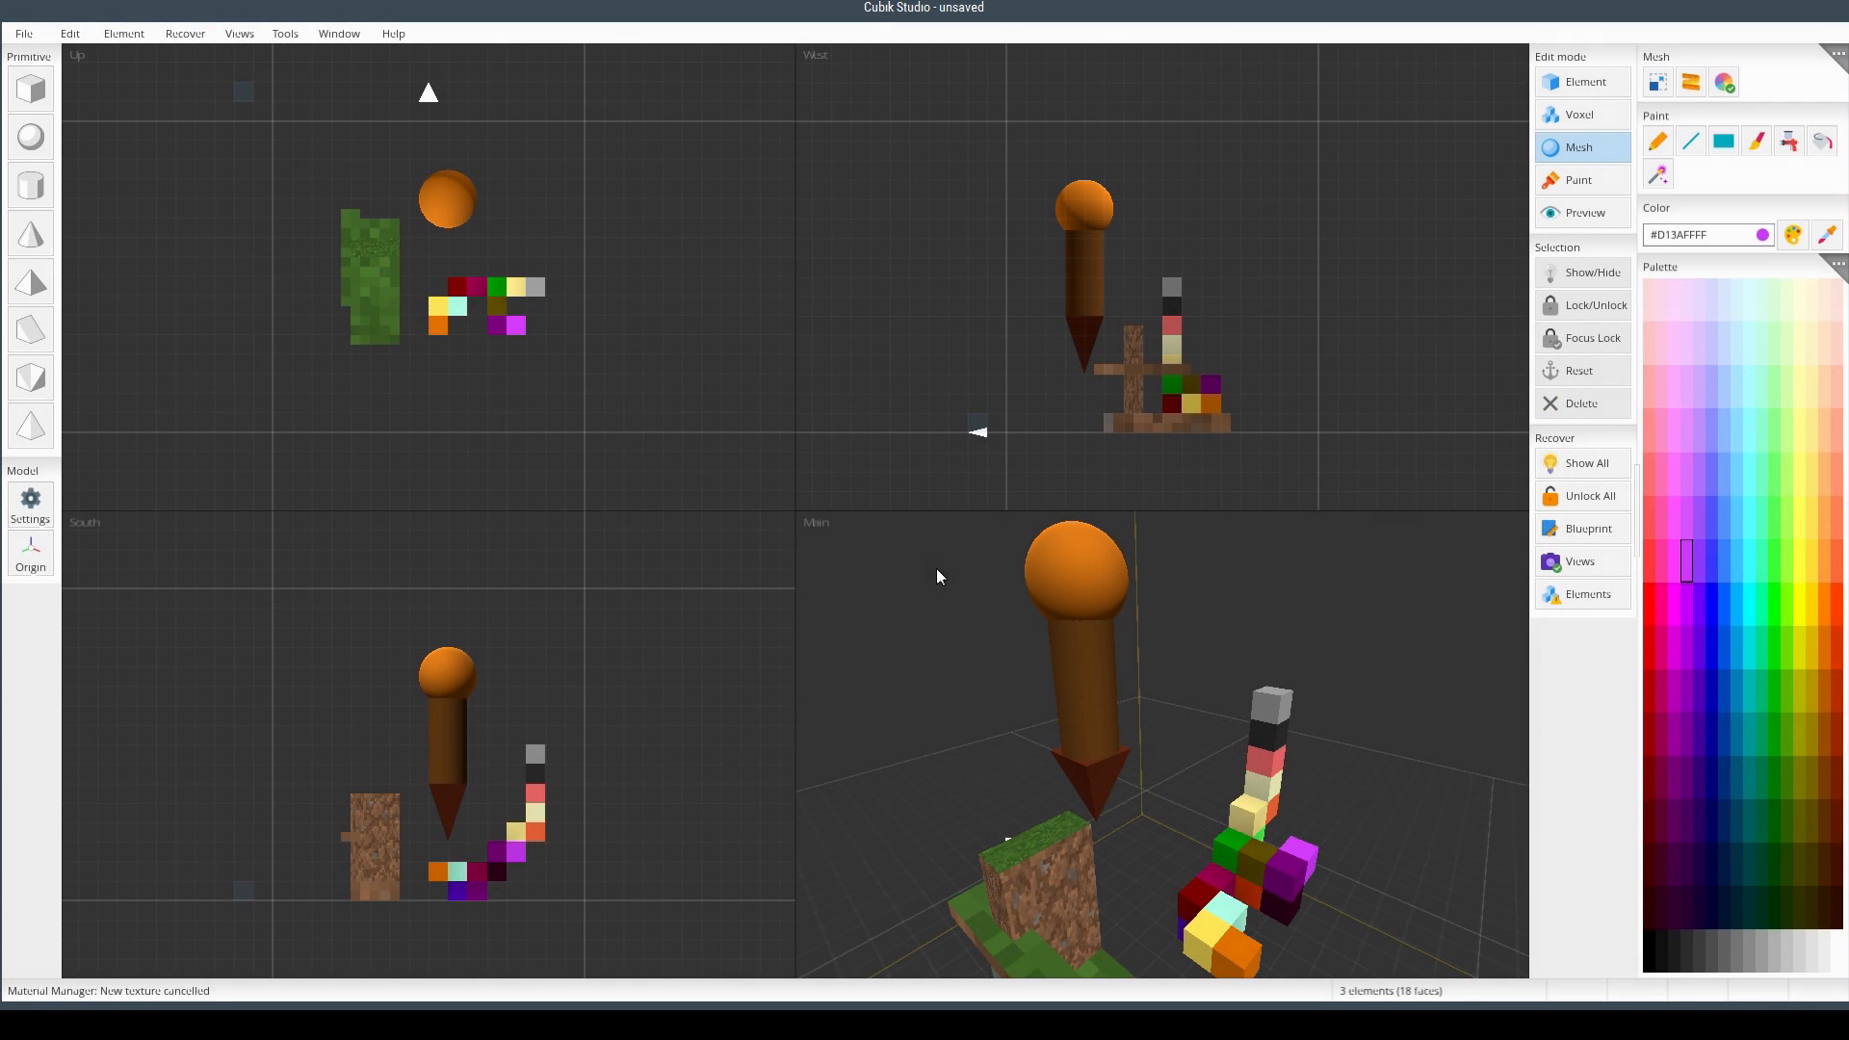
{"action": "mouse_move", "coordinate": [812, 555]}
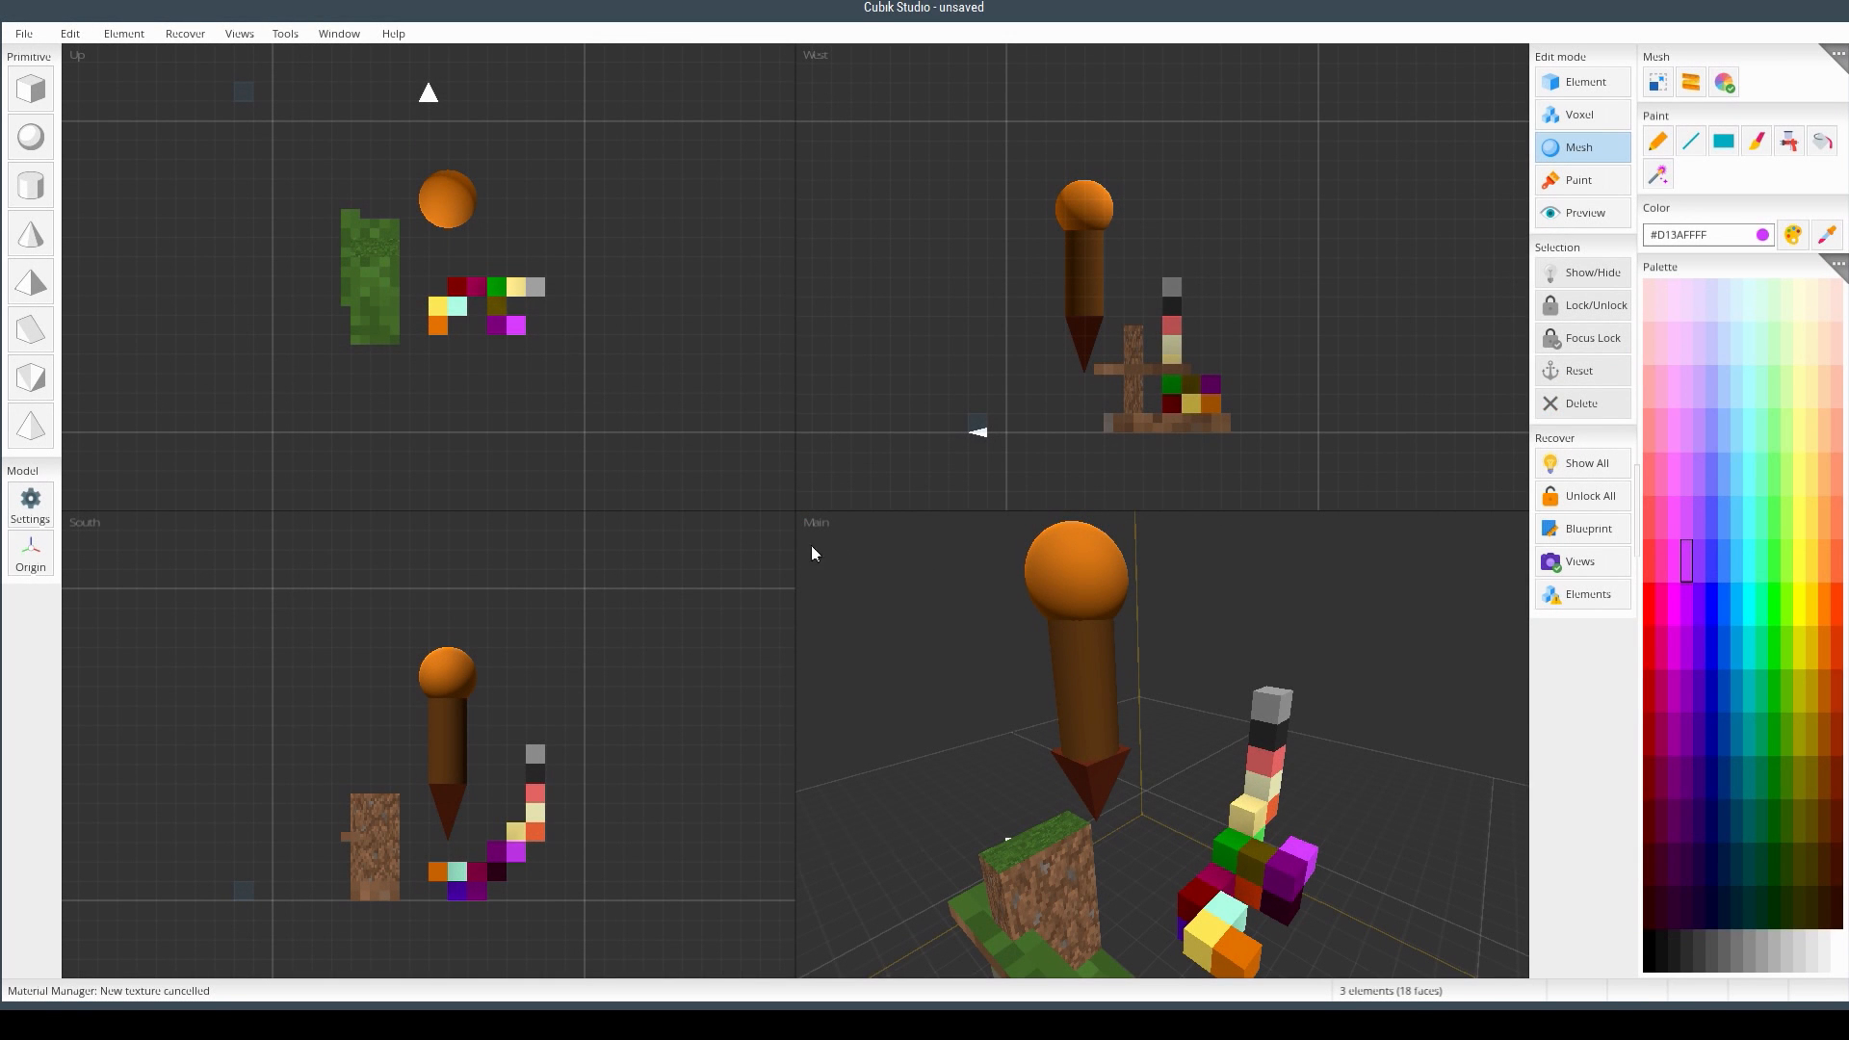
{"action": "mouse_move", "coordinate": [1198, 680]}
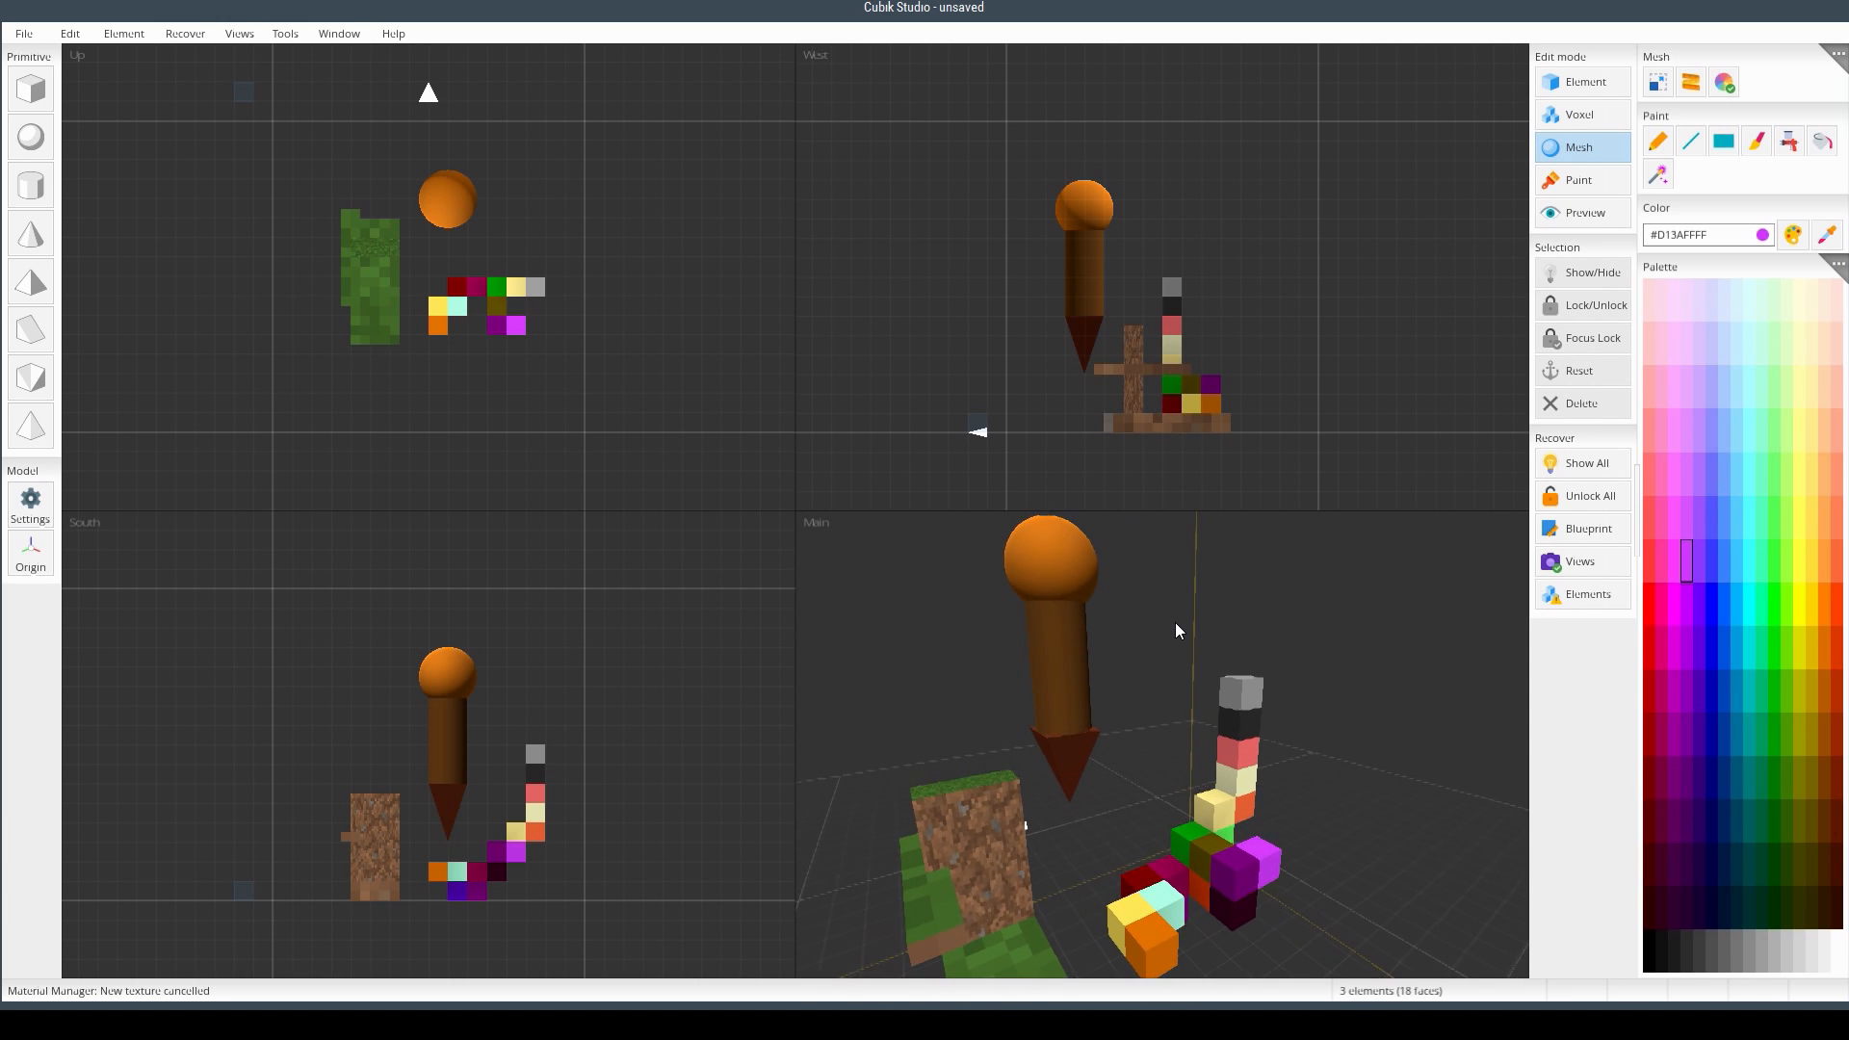
{"action": "left_click", "coordinate": [1052, 582]}
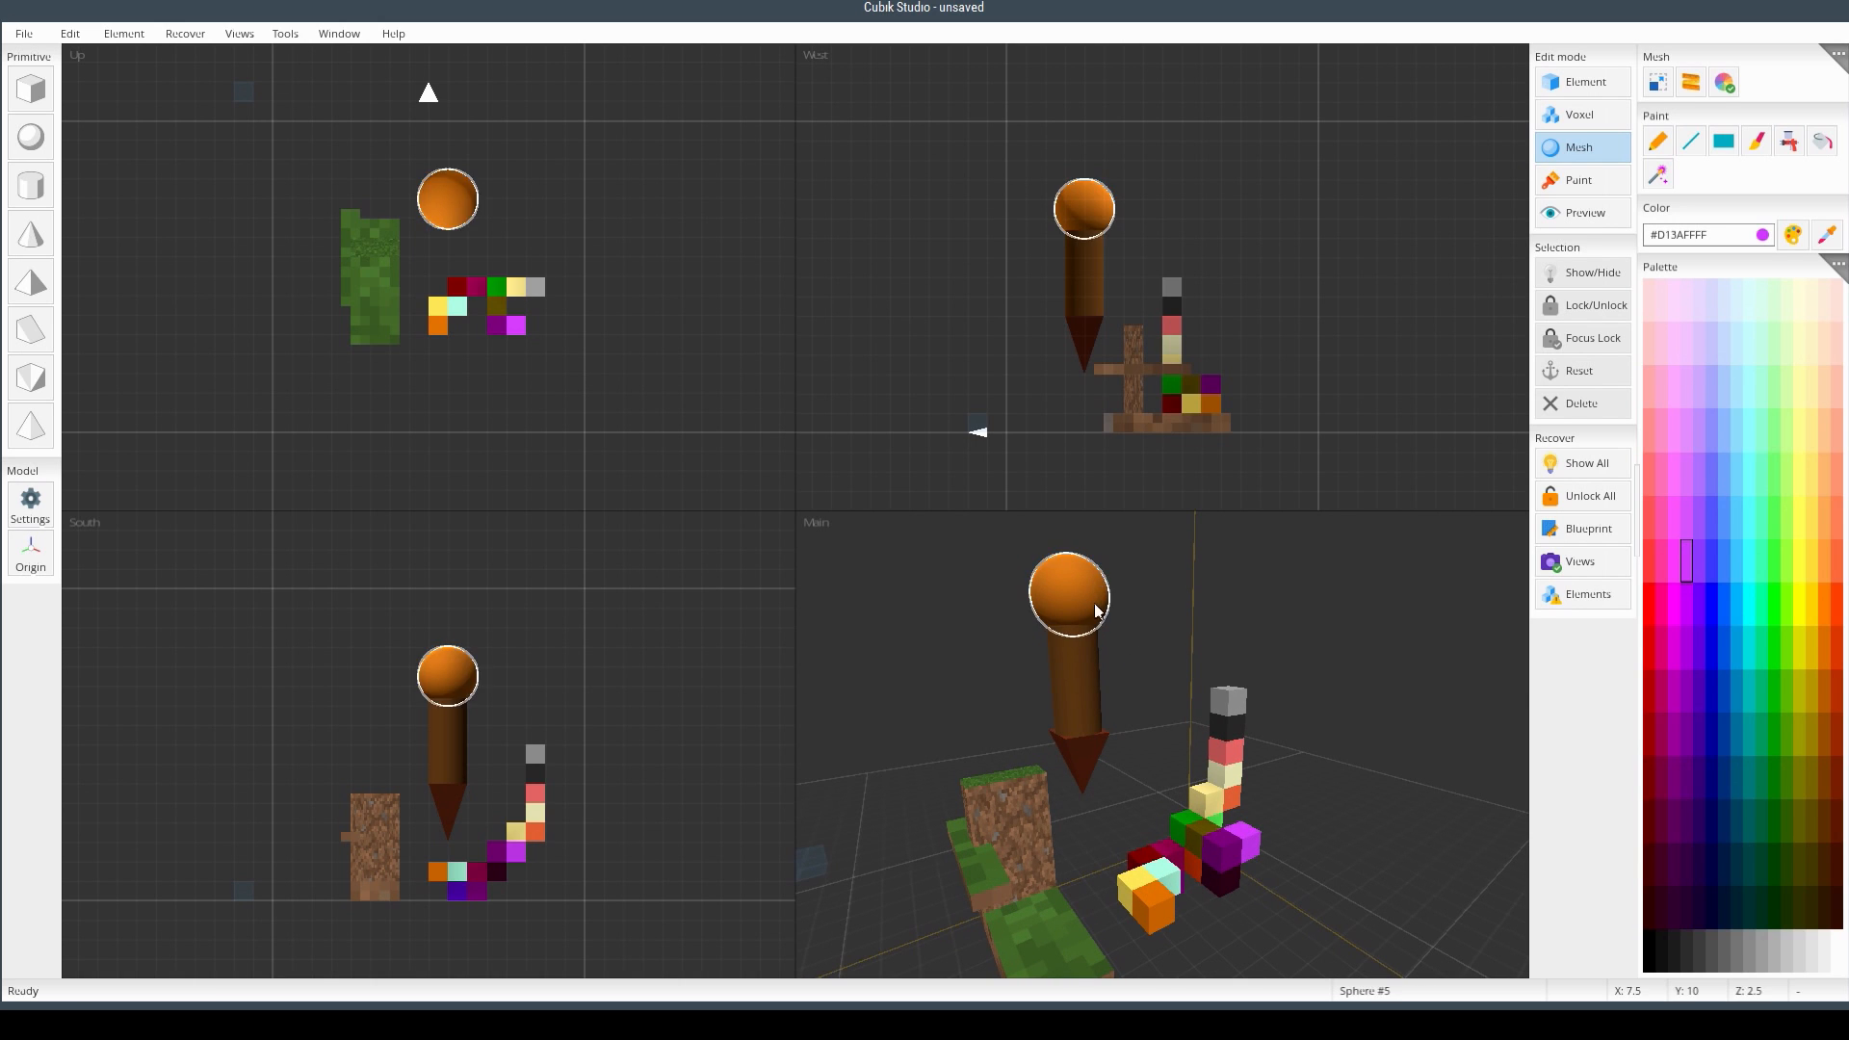
{"action": "mouse_move", "coordinate": [1085, 602]}
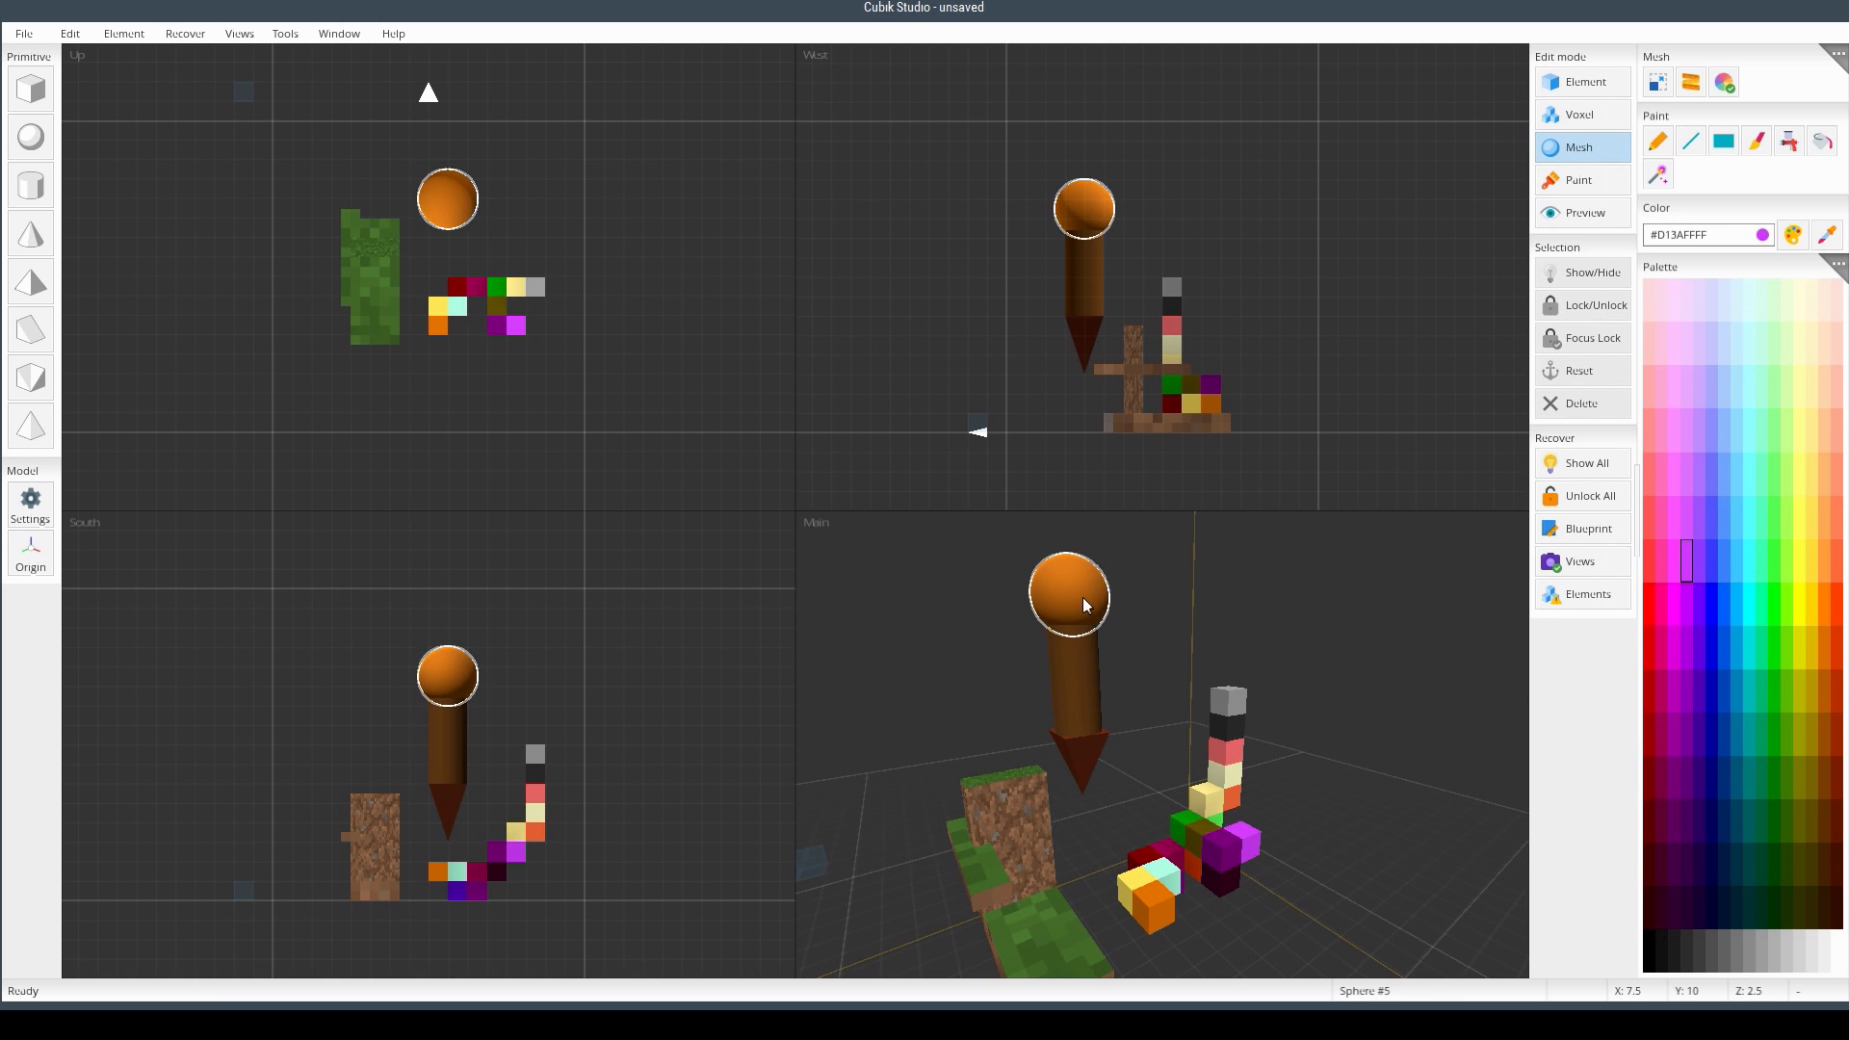
{"action": "left_click", "coordinate": [1580, 147]}
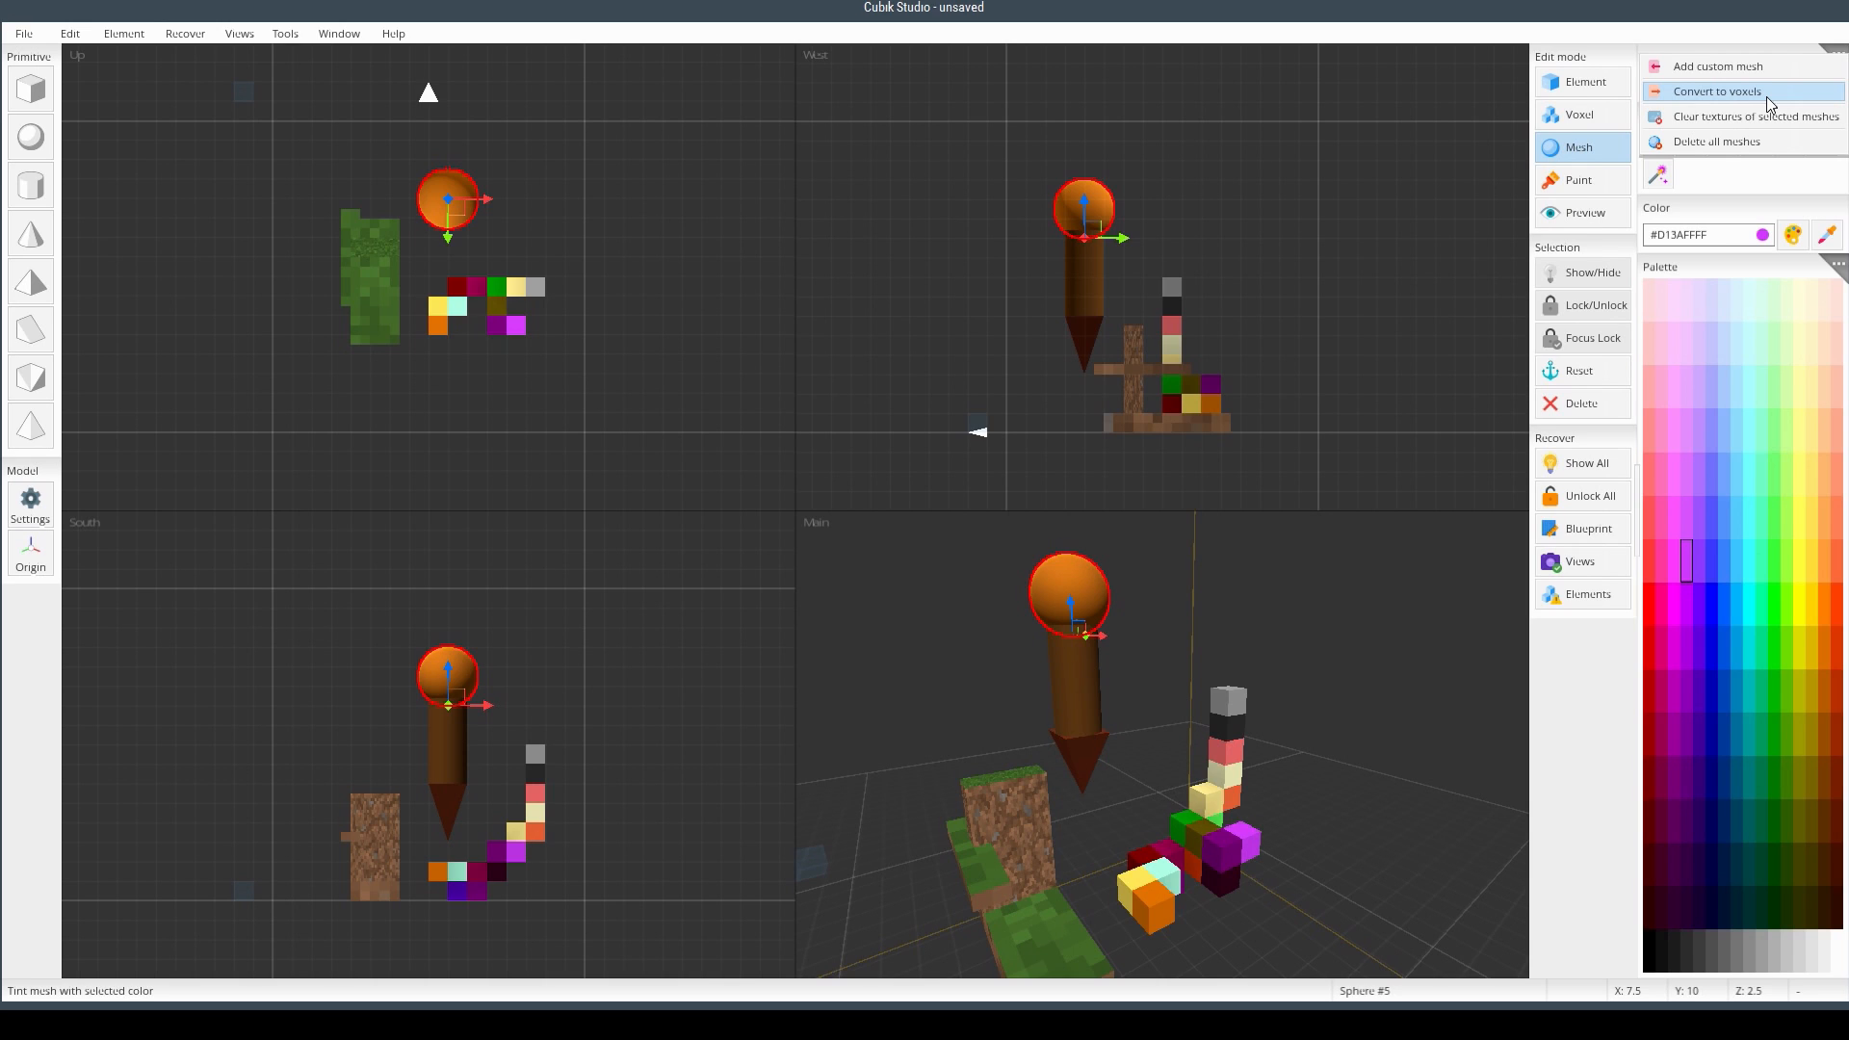
{"action": "mouse_move", "coordinate": [1772, 108]}
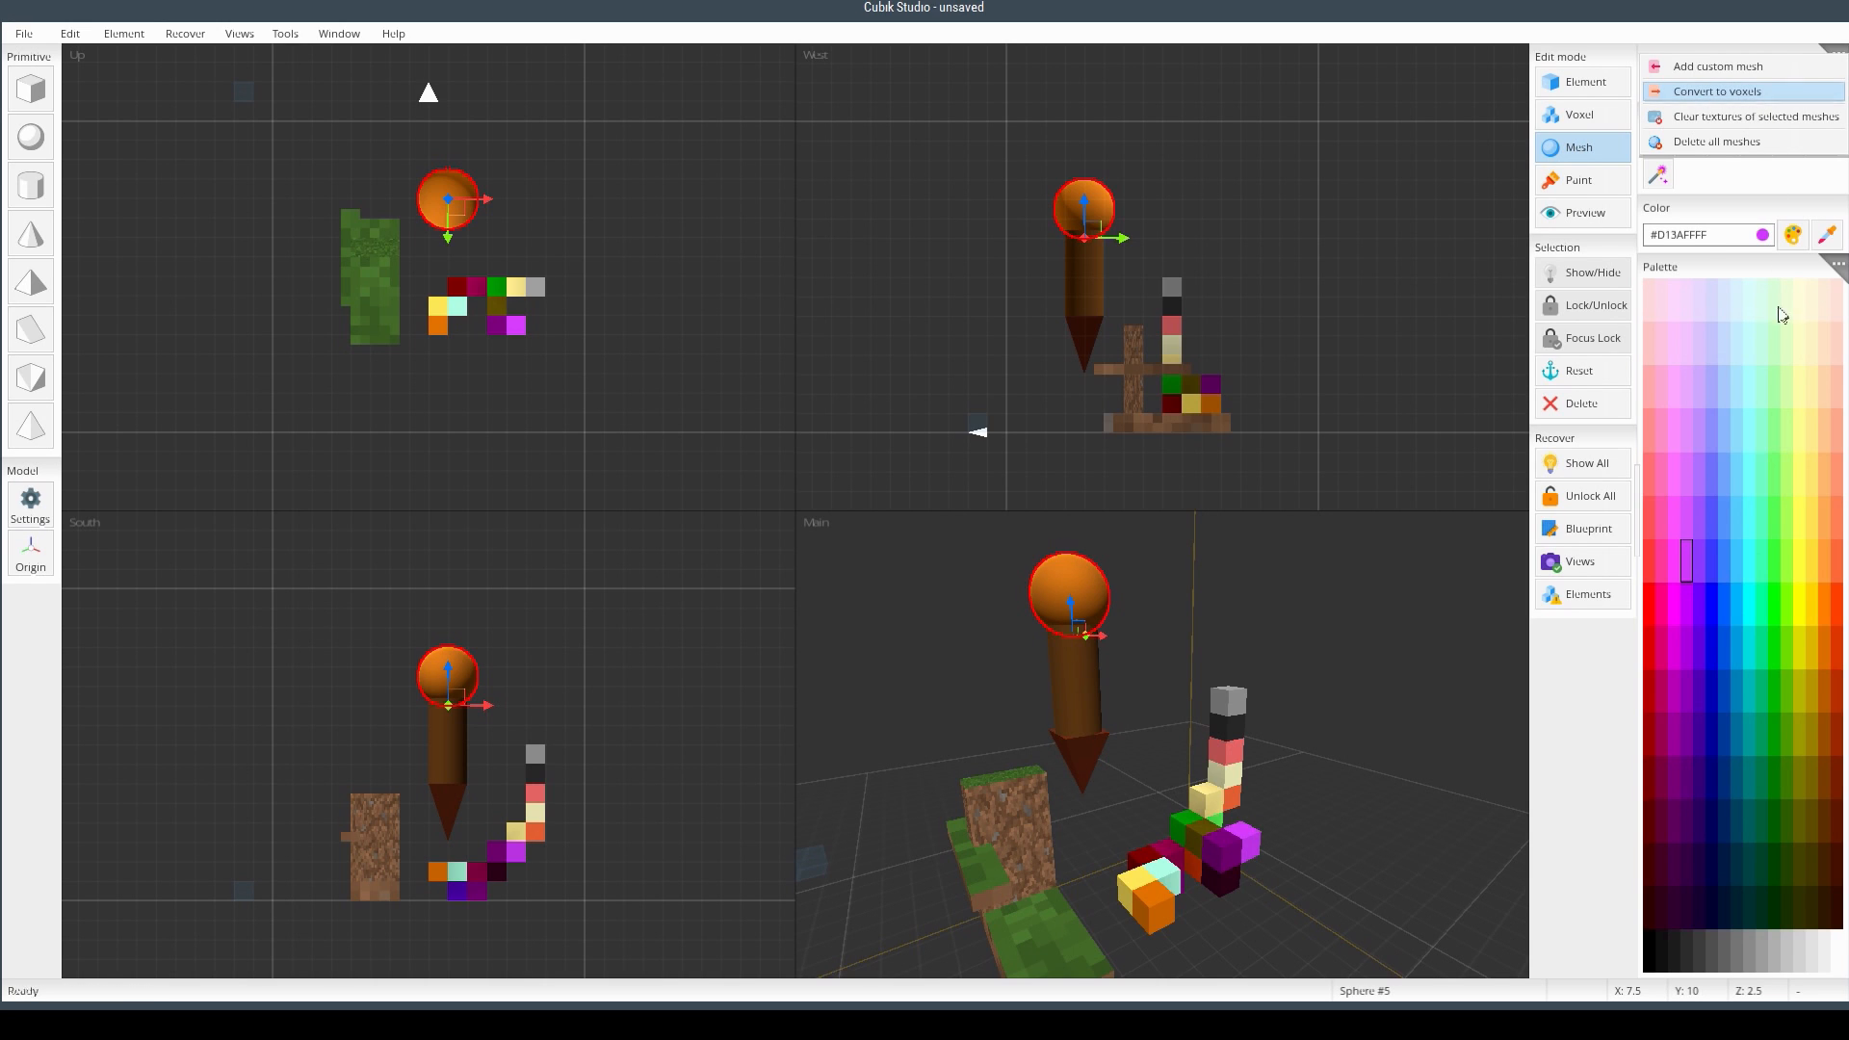
{"action": "left_click", "coordinate": [1580, 81]}
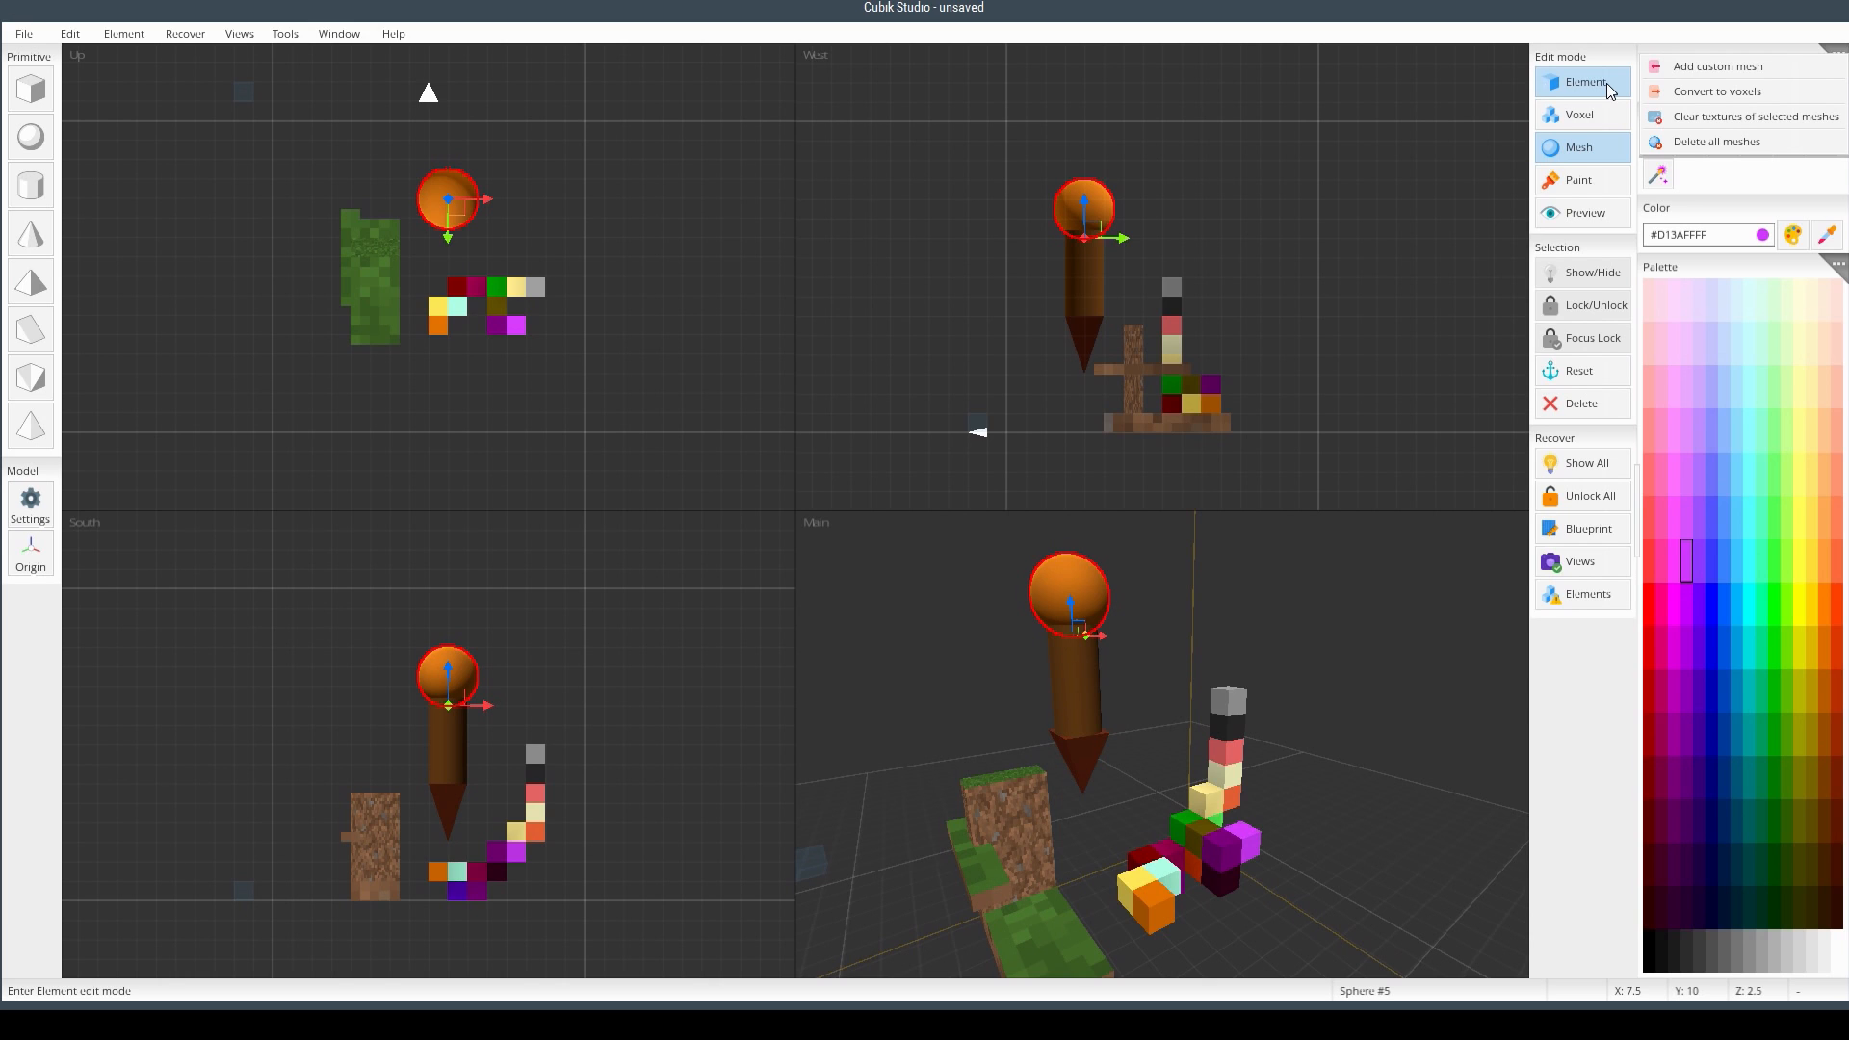
{"action": "left_click", "coordinate": [1580, 113]}
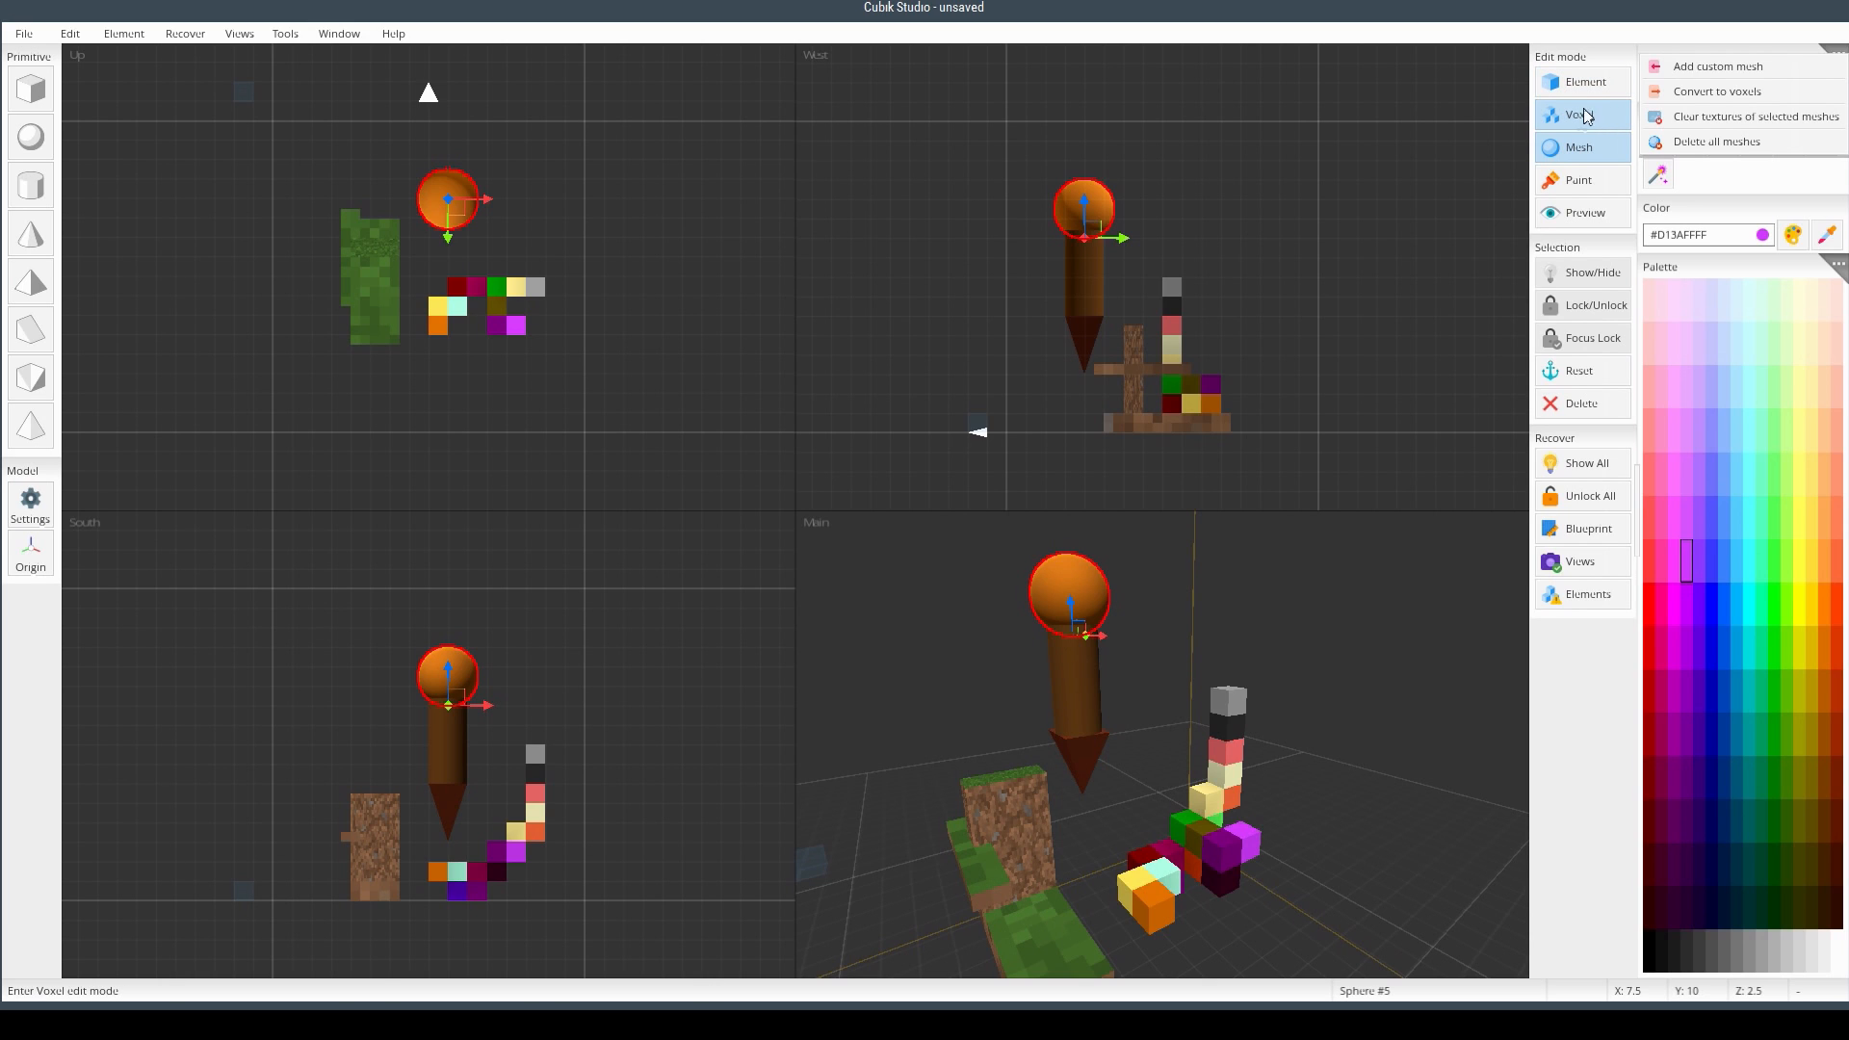
{"action": "left_click", "coordinate": [1579, 147]}
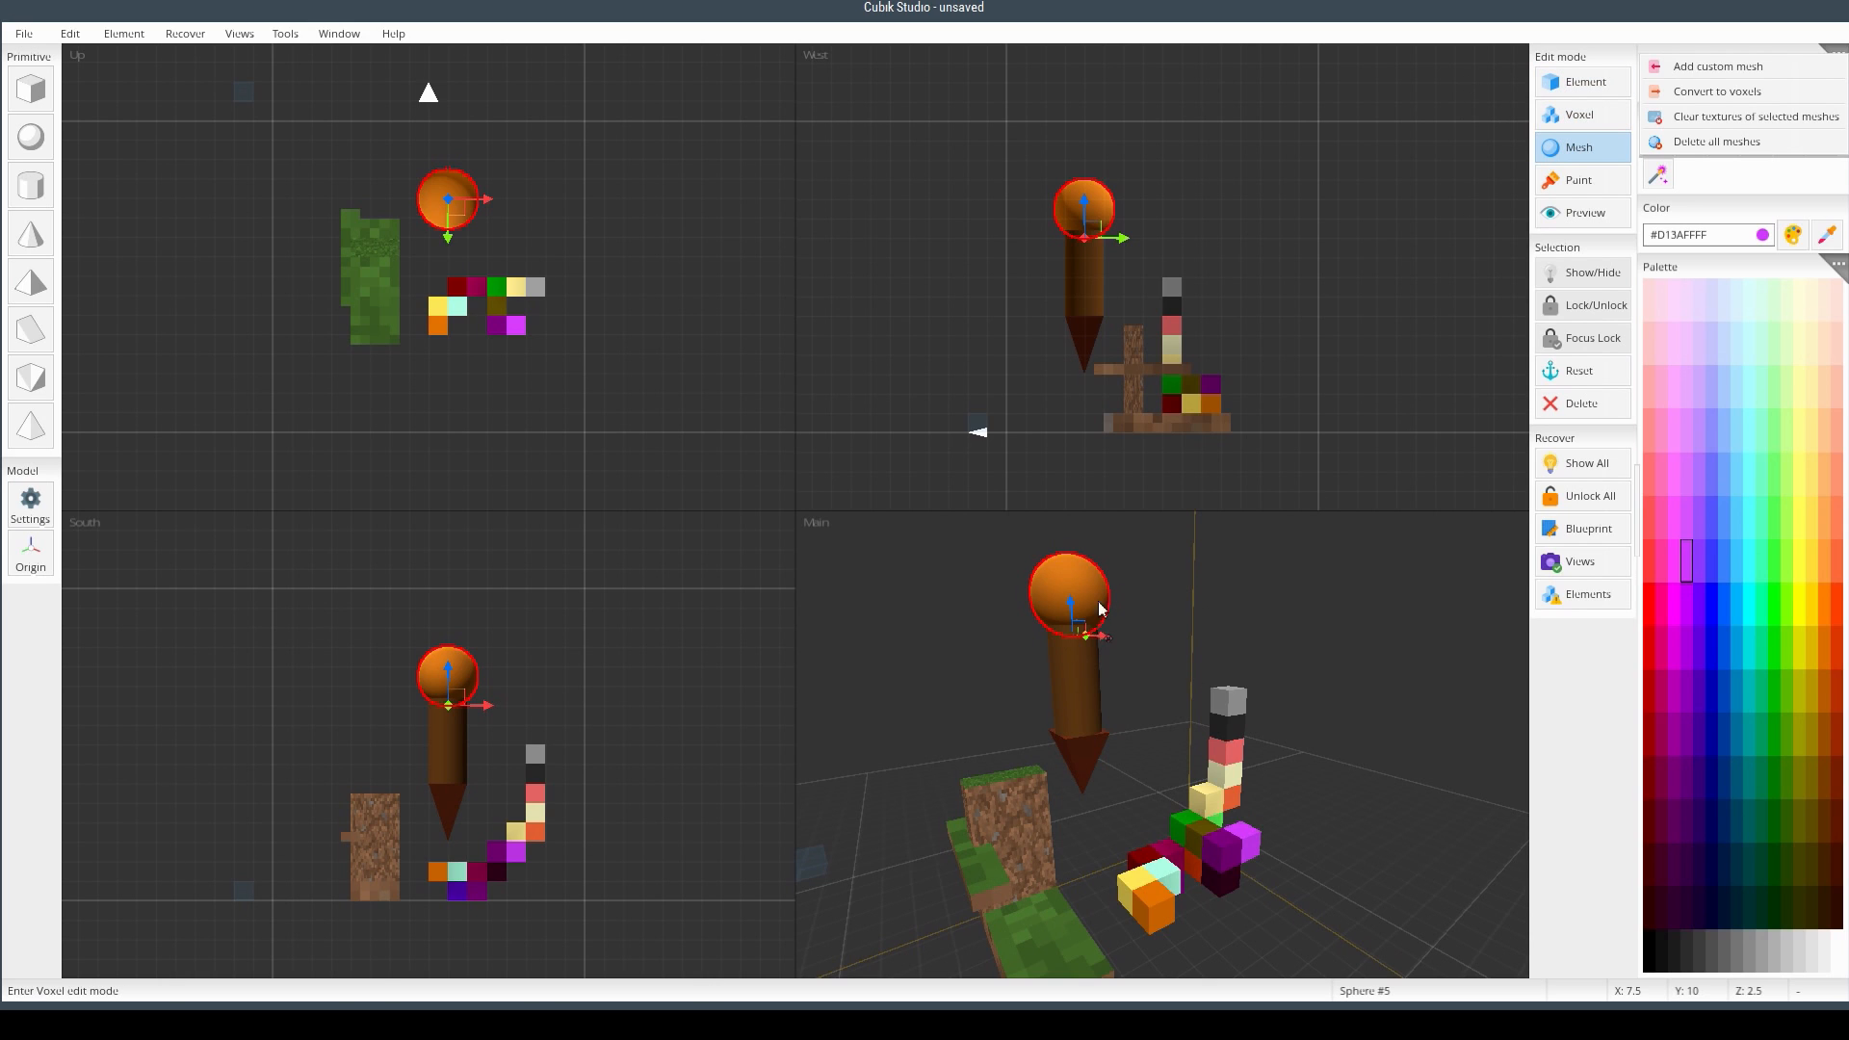
{"action": "mouse_move", "coordinate": [1013, 735]}
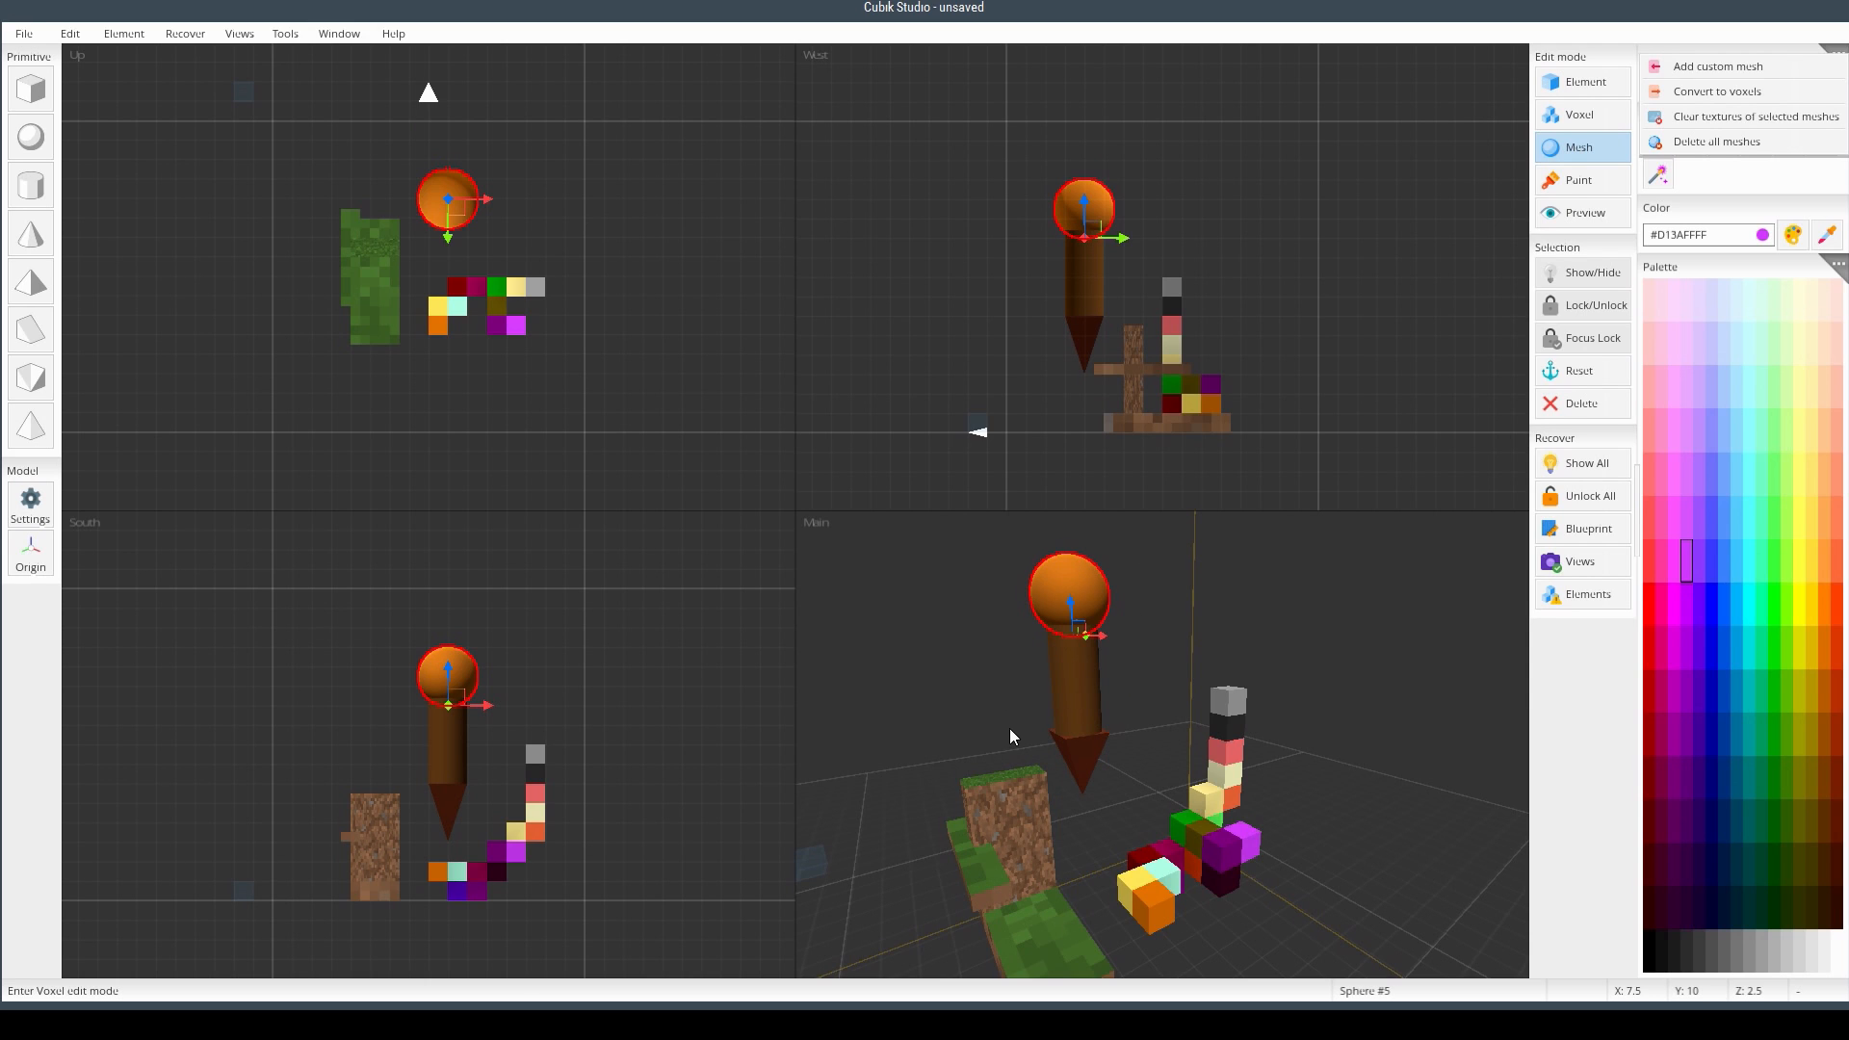
{"action": "mouse_move", "coordinate": [1102, 901]}
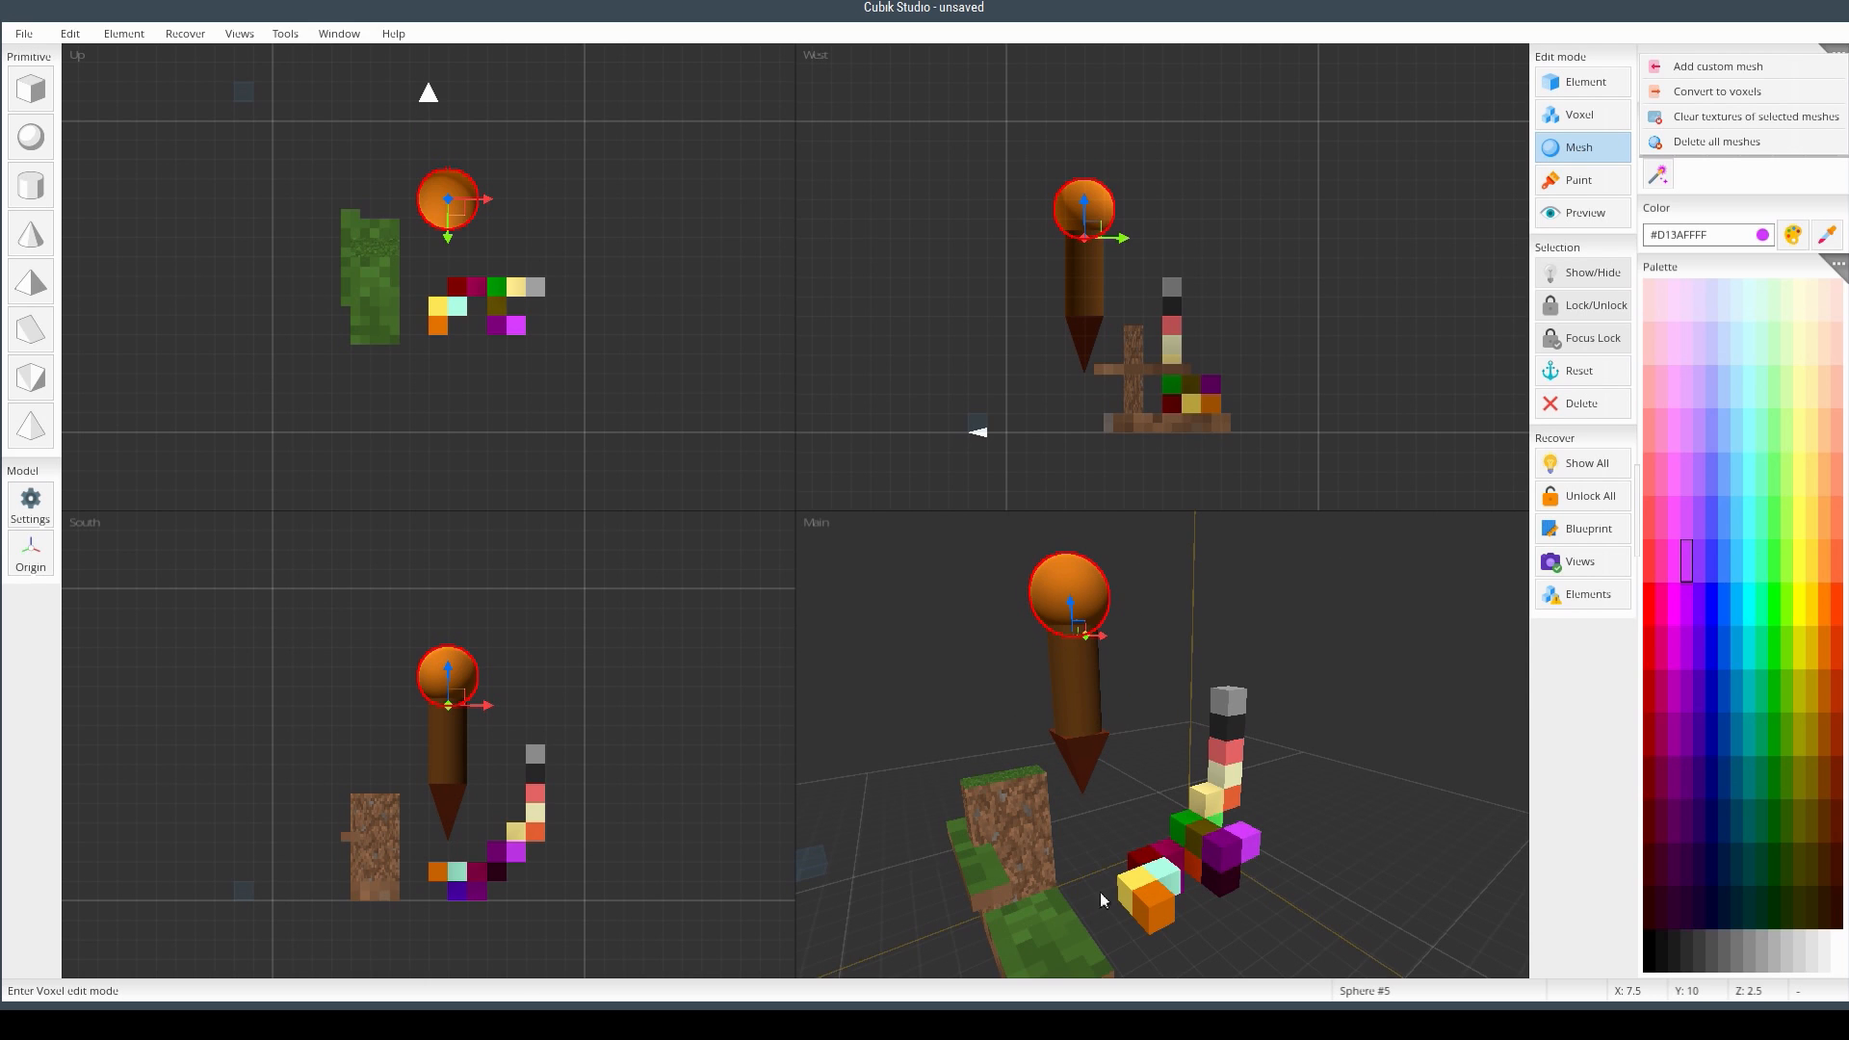
{"action": "mouse_move", "coordinate": [1293, 701]}
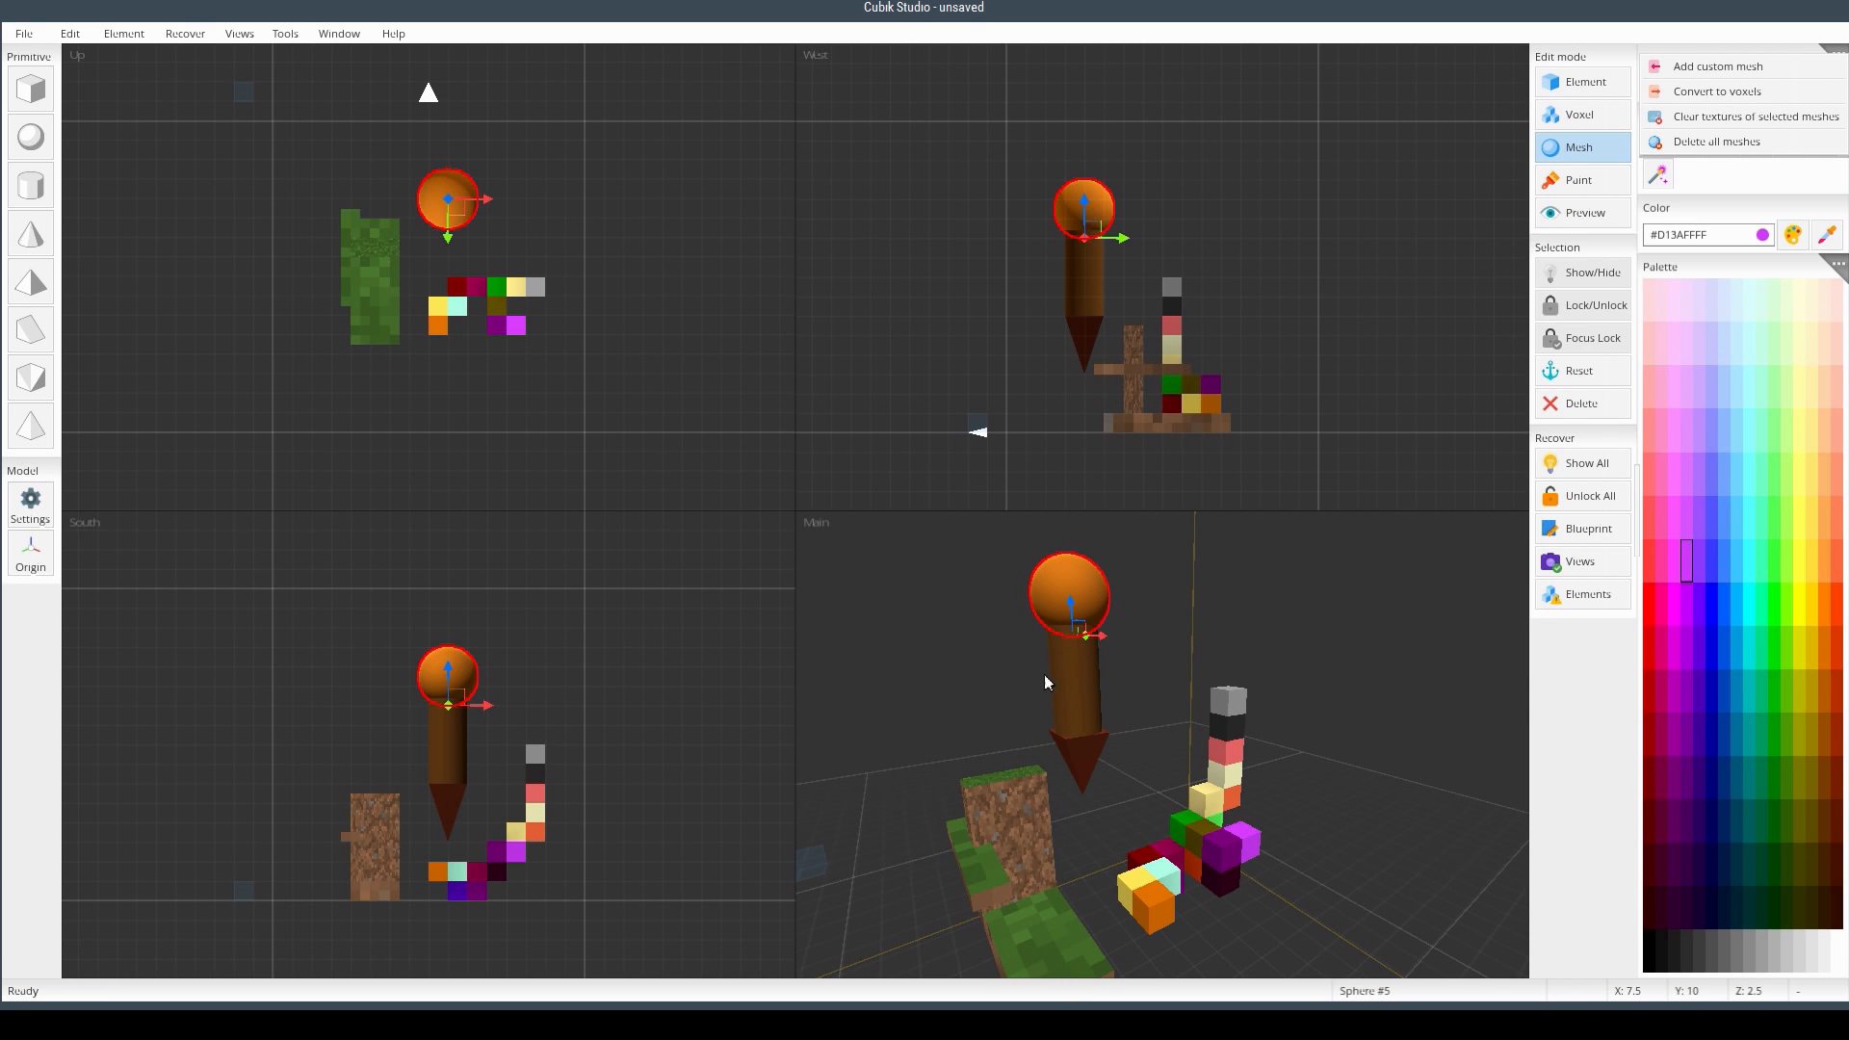
{"action": "mouse_move", "coordinate": [1194, 609]}
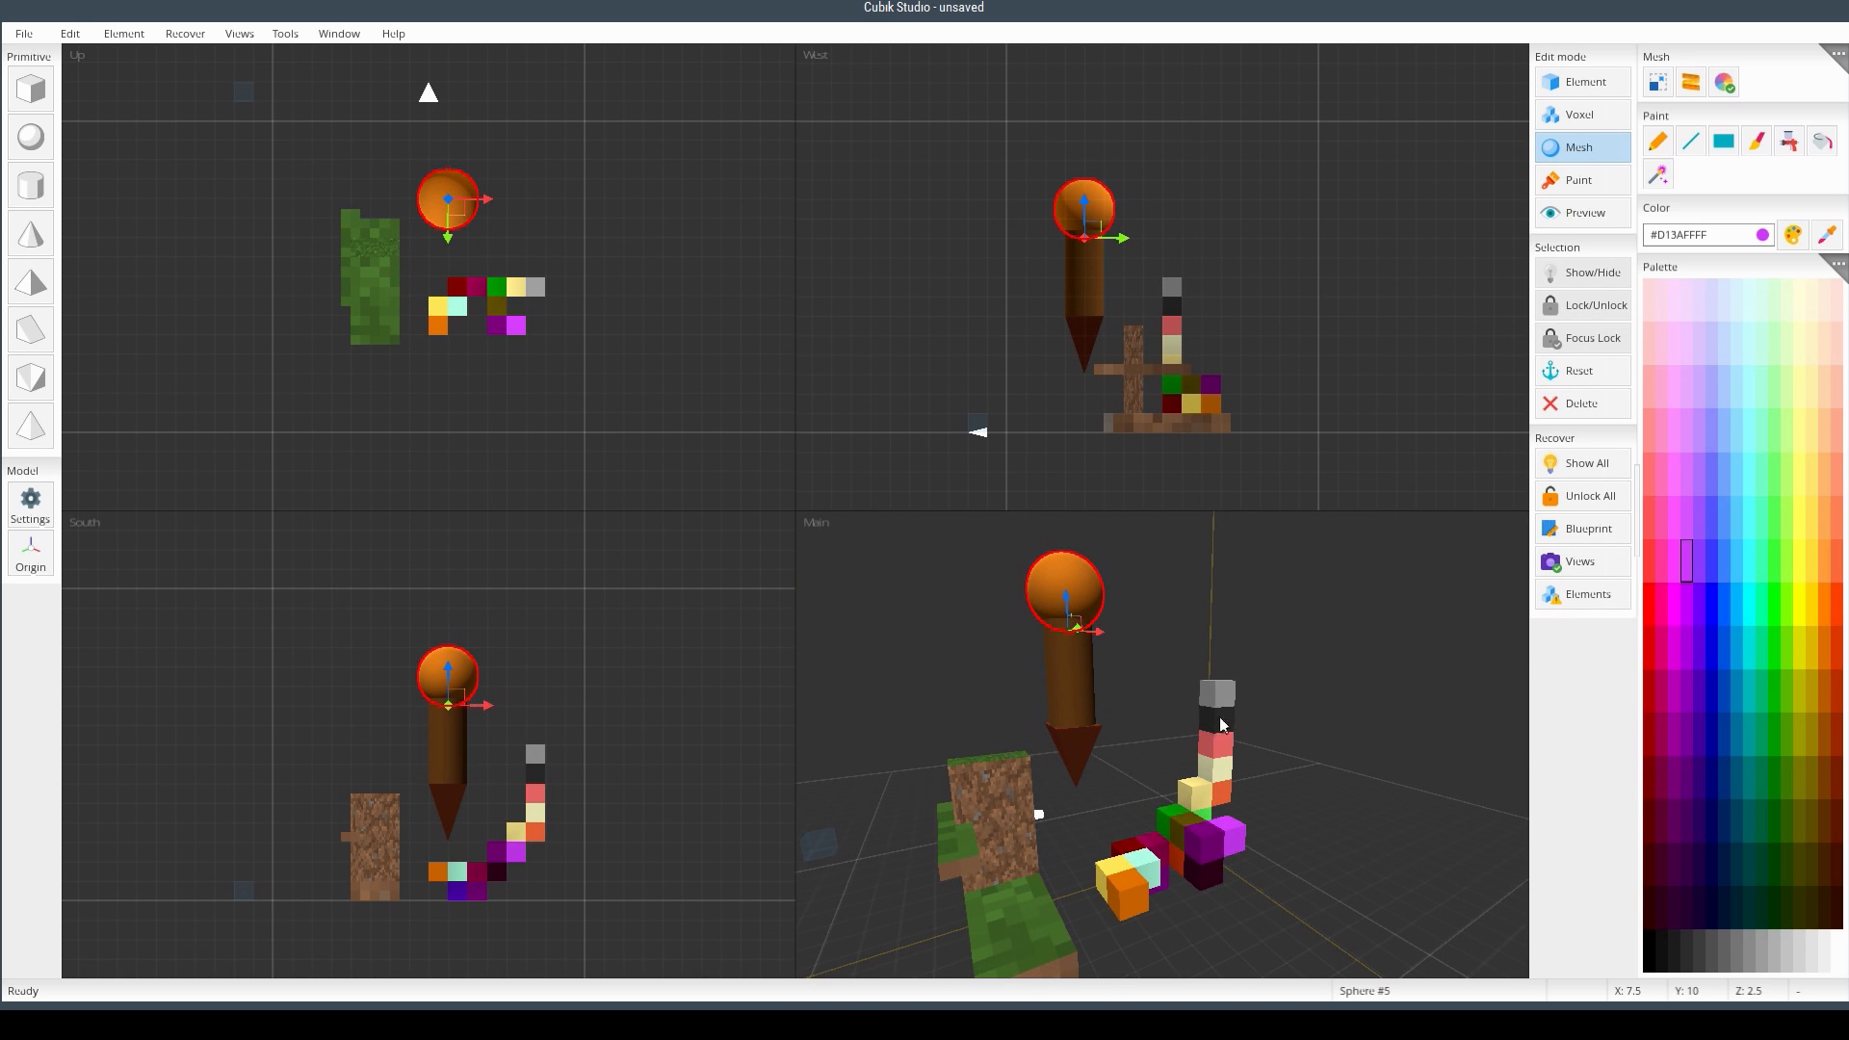
{"action": "mouse_move", "coordinate": [1212, 709]}
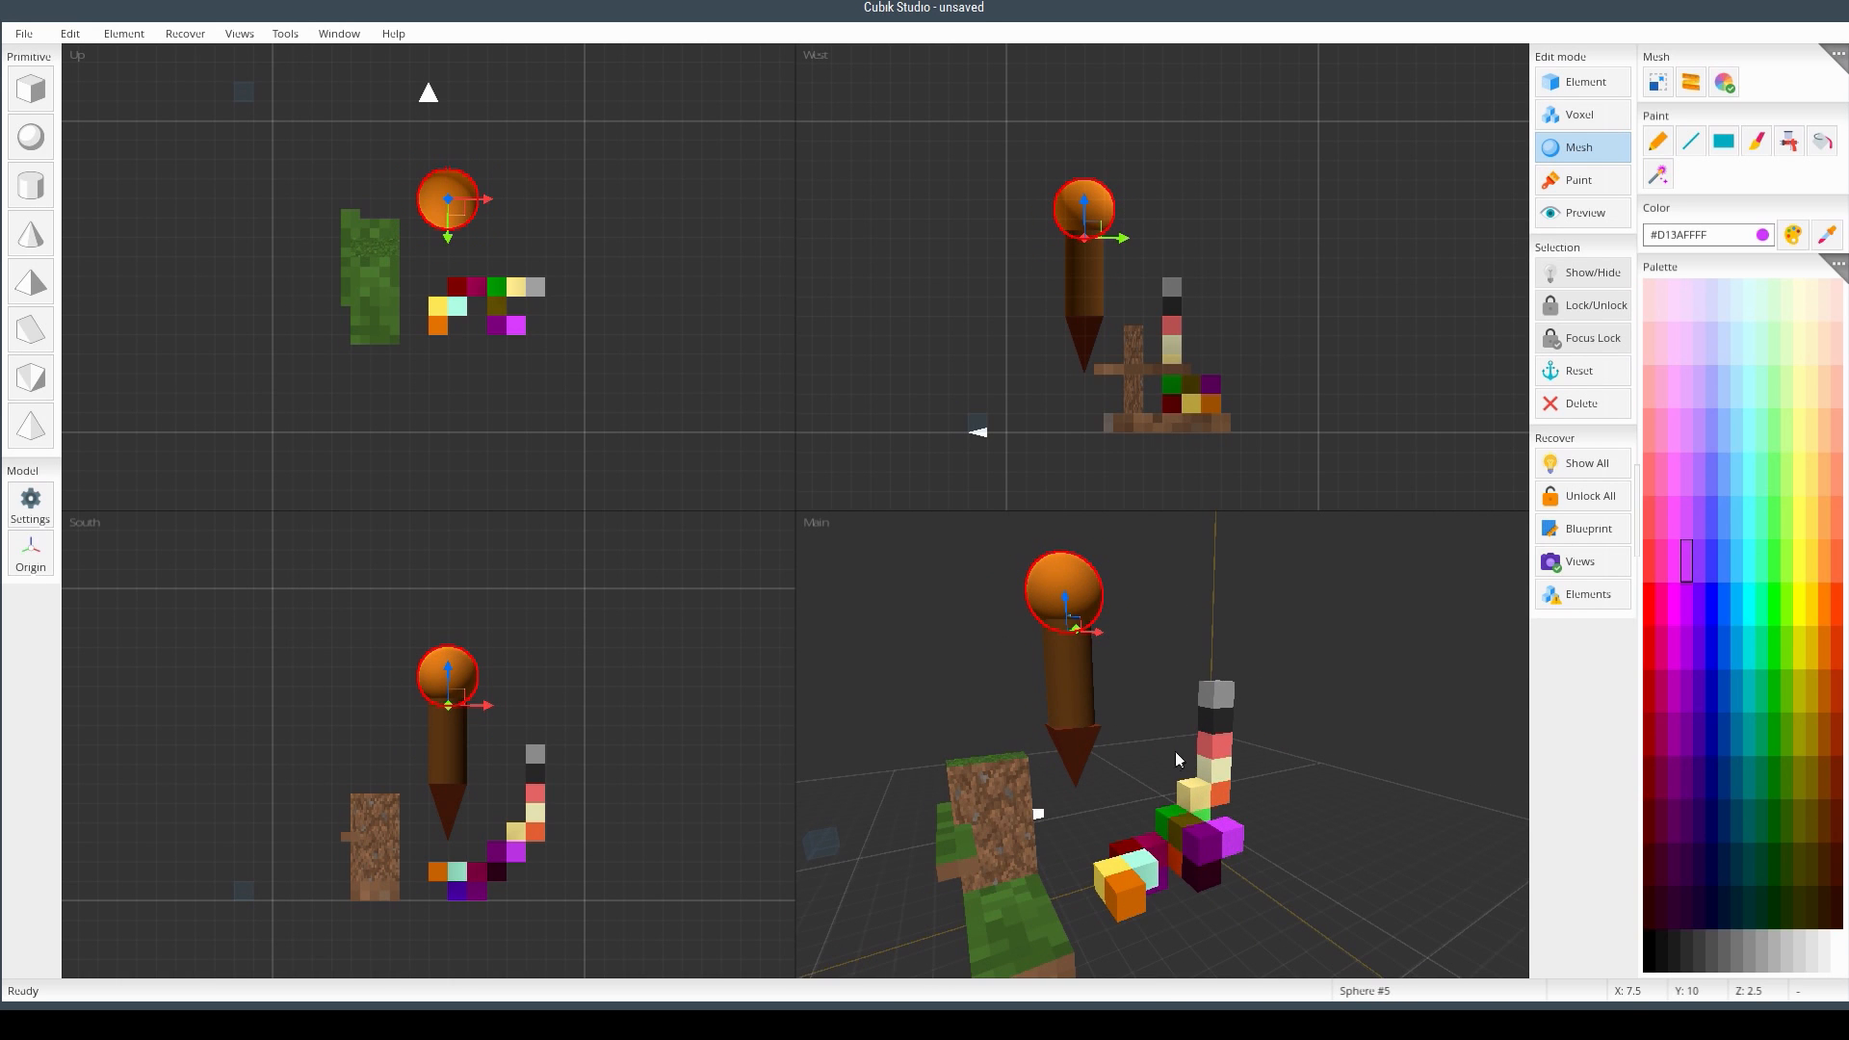
{"action": "mouse_move", "coordinate": [1265, 715]}
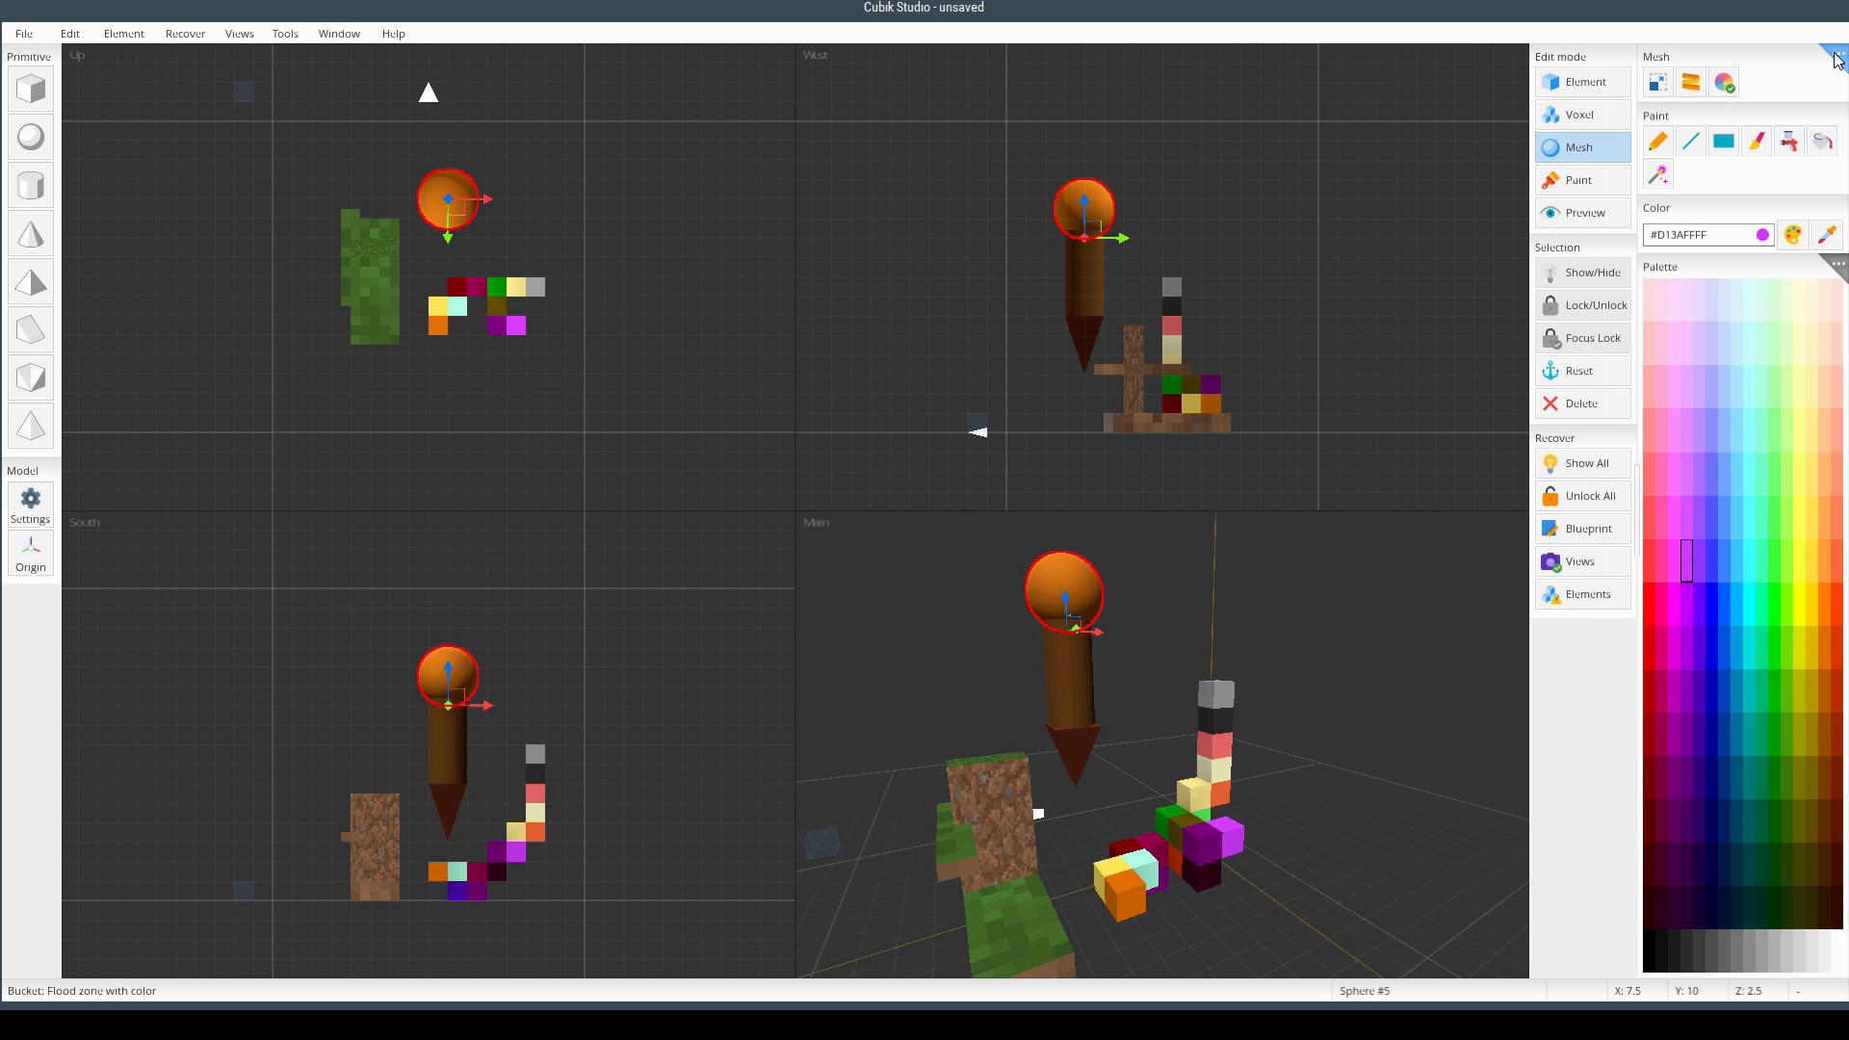
{"action": "left_click", "coordinate": [1838, 54]}
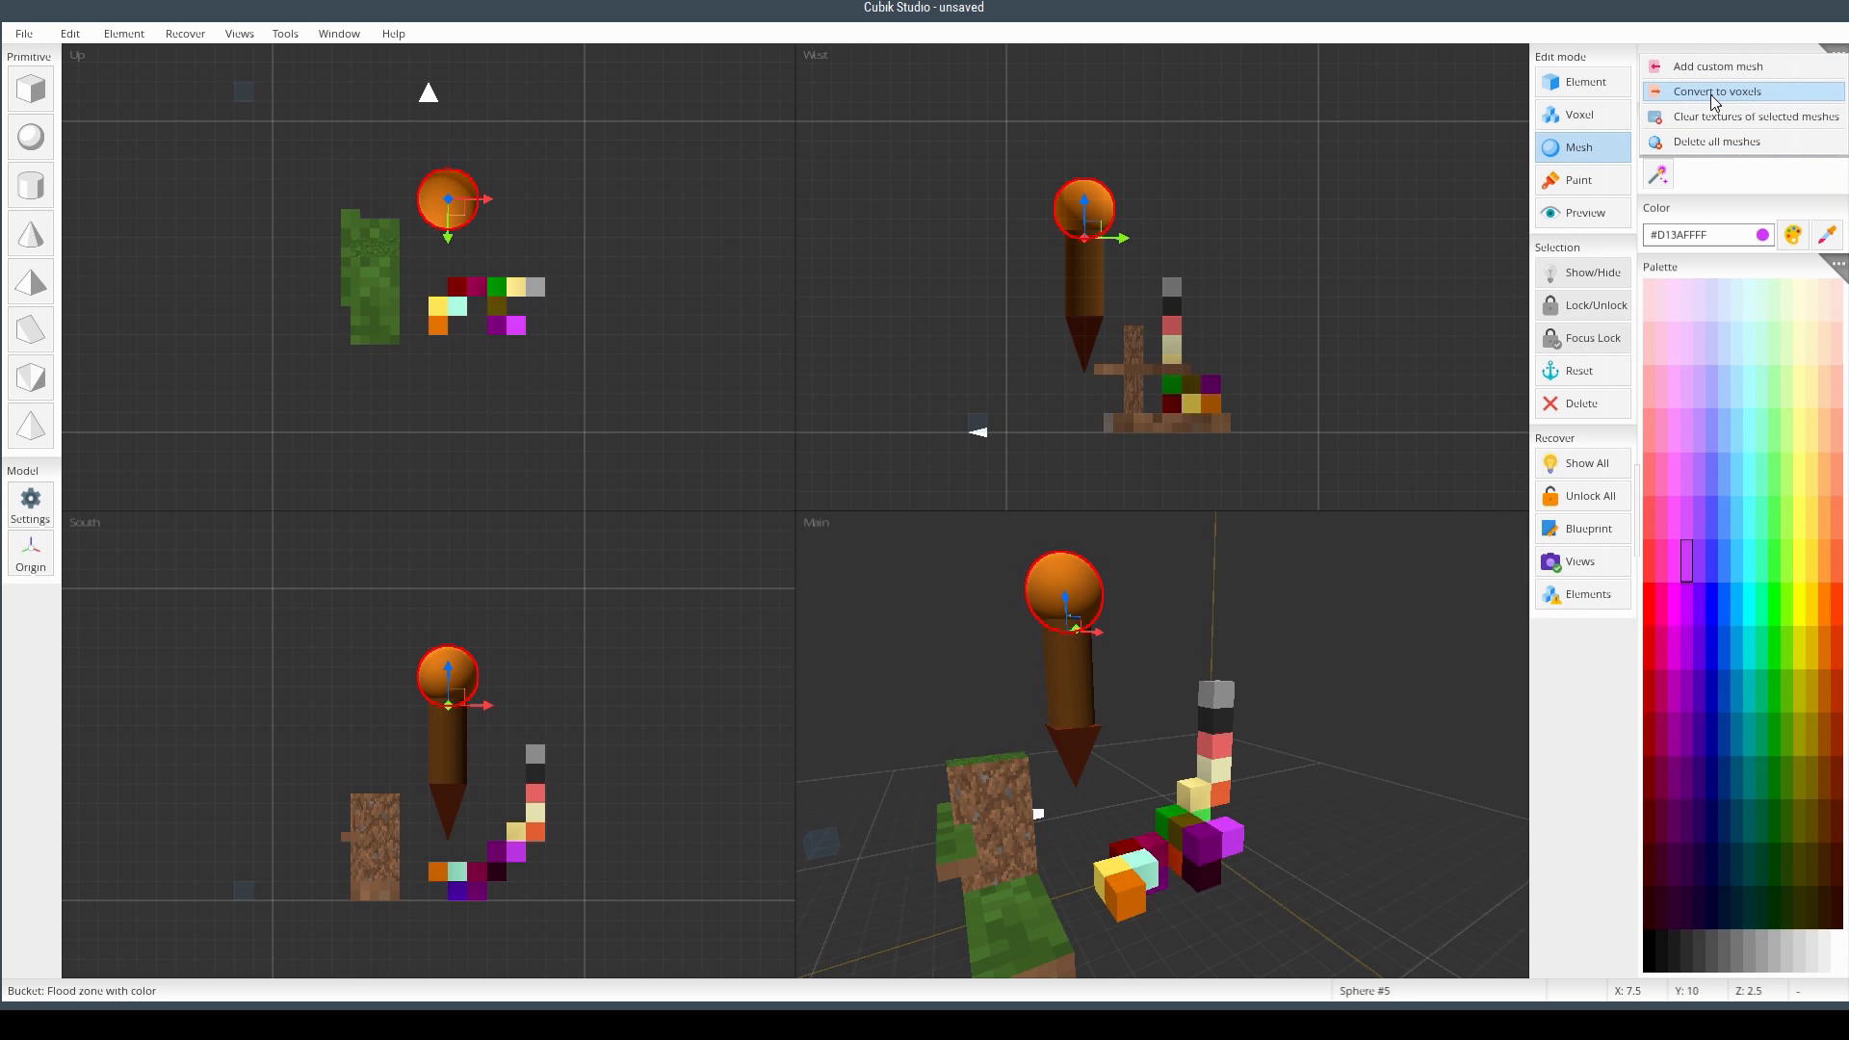
- Set Convert to voxels at resolution x32 with Keep inside empty ticked and accept
{"action": "left_click", "coordinate": [1710, 91]}
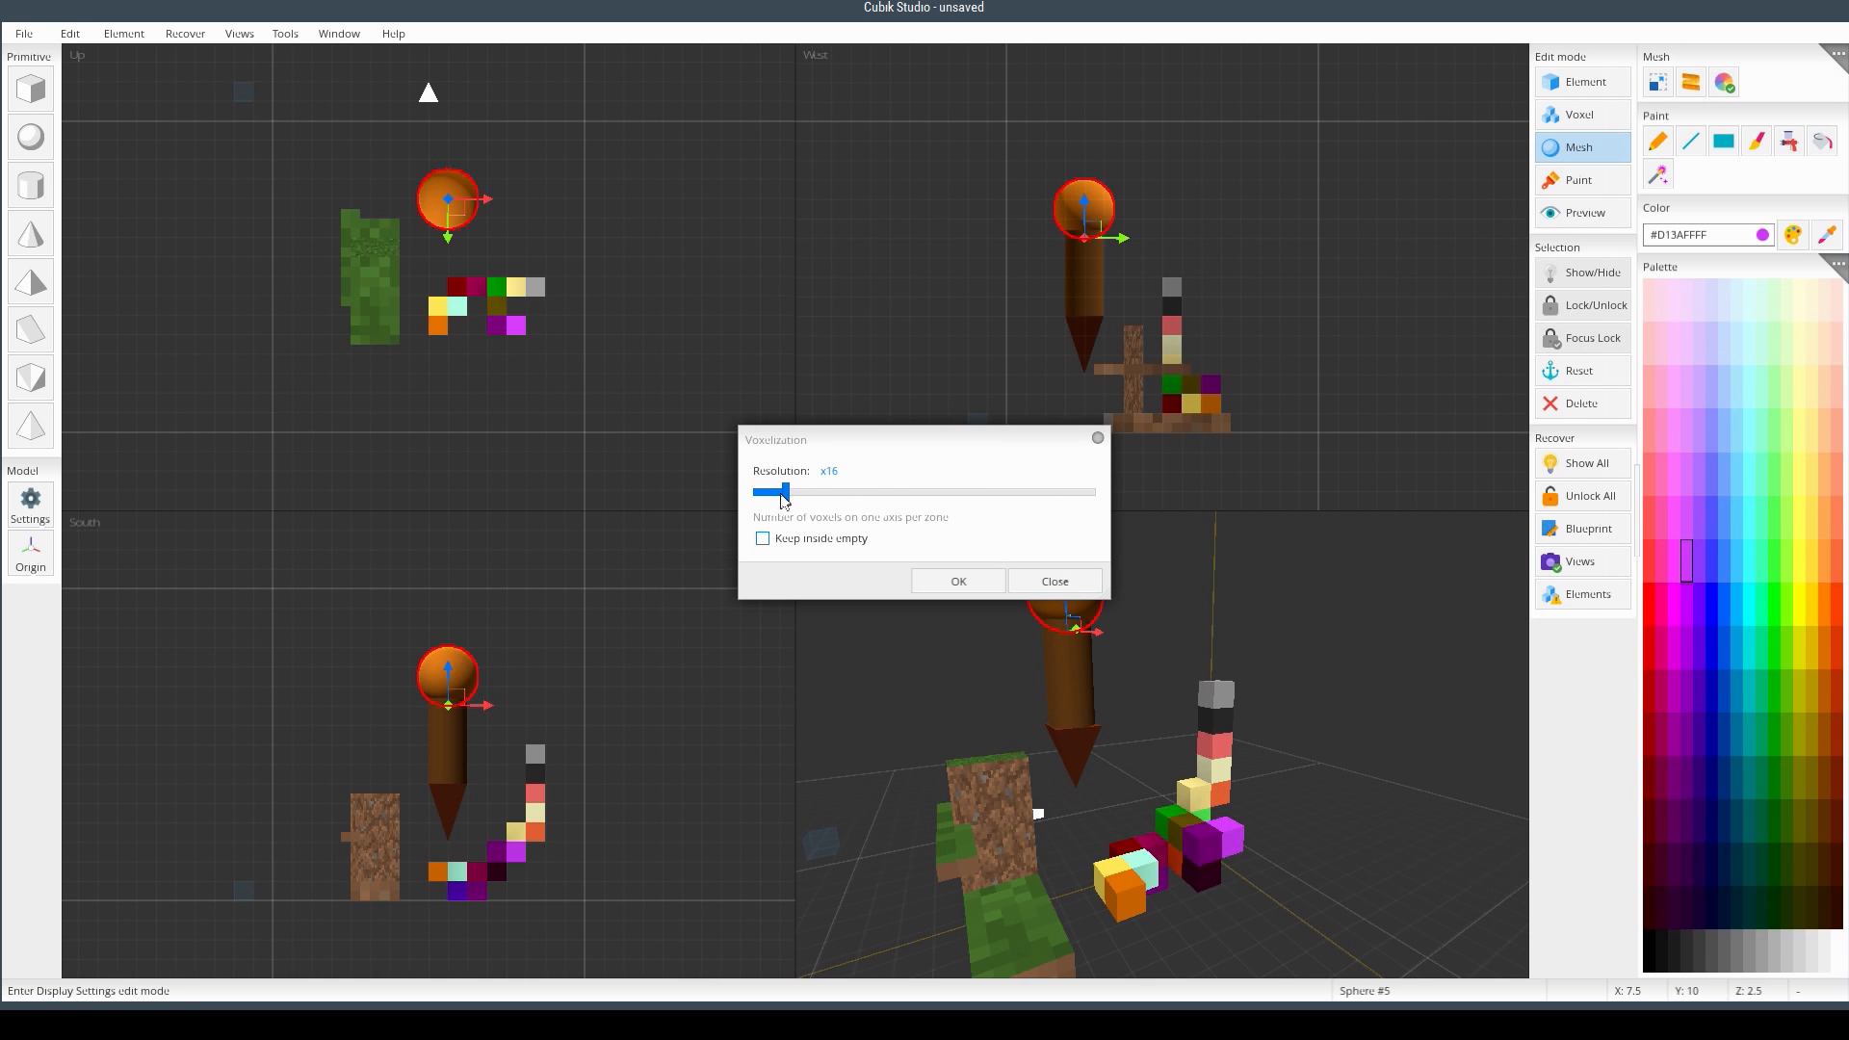
{"action": "left_click_drag", "start_coordinate": [780, 491], "coordinate": [1050, 491]}
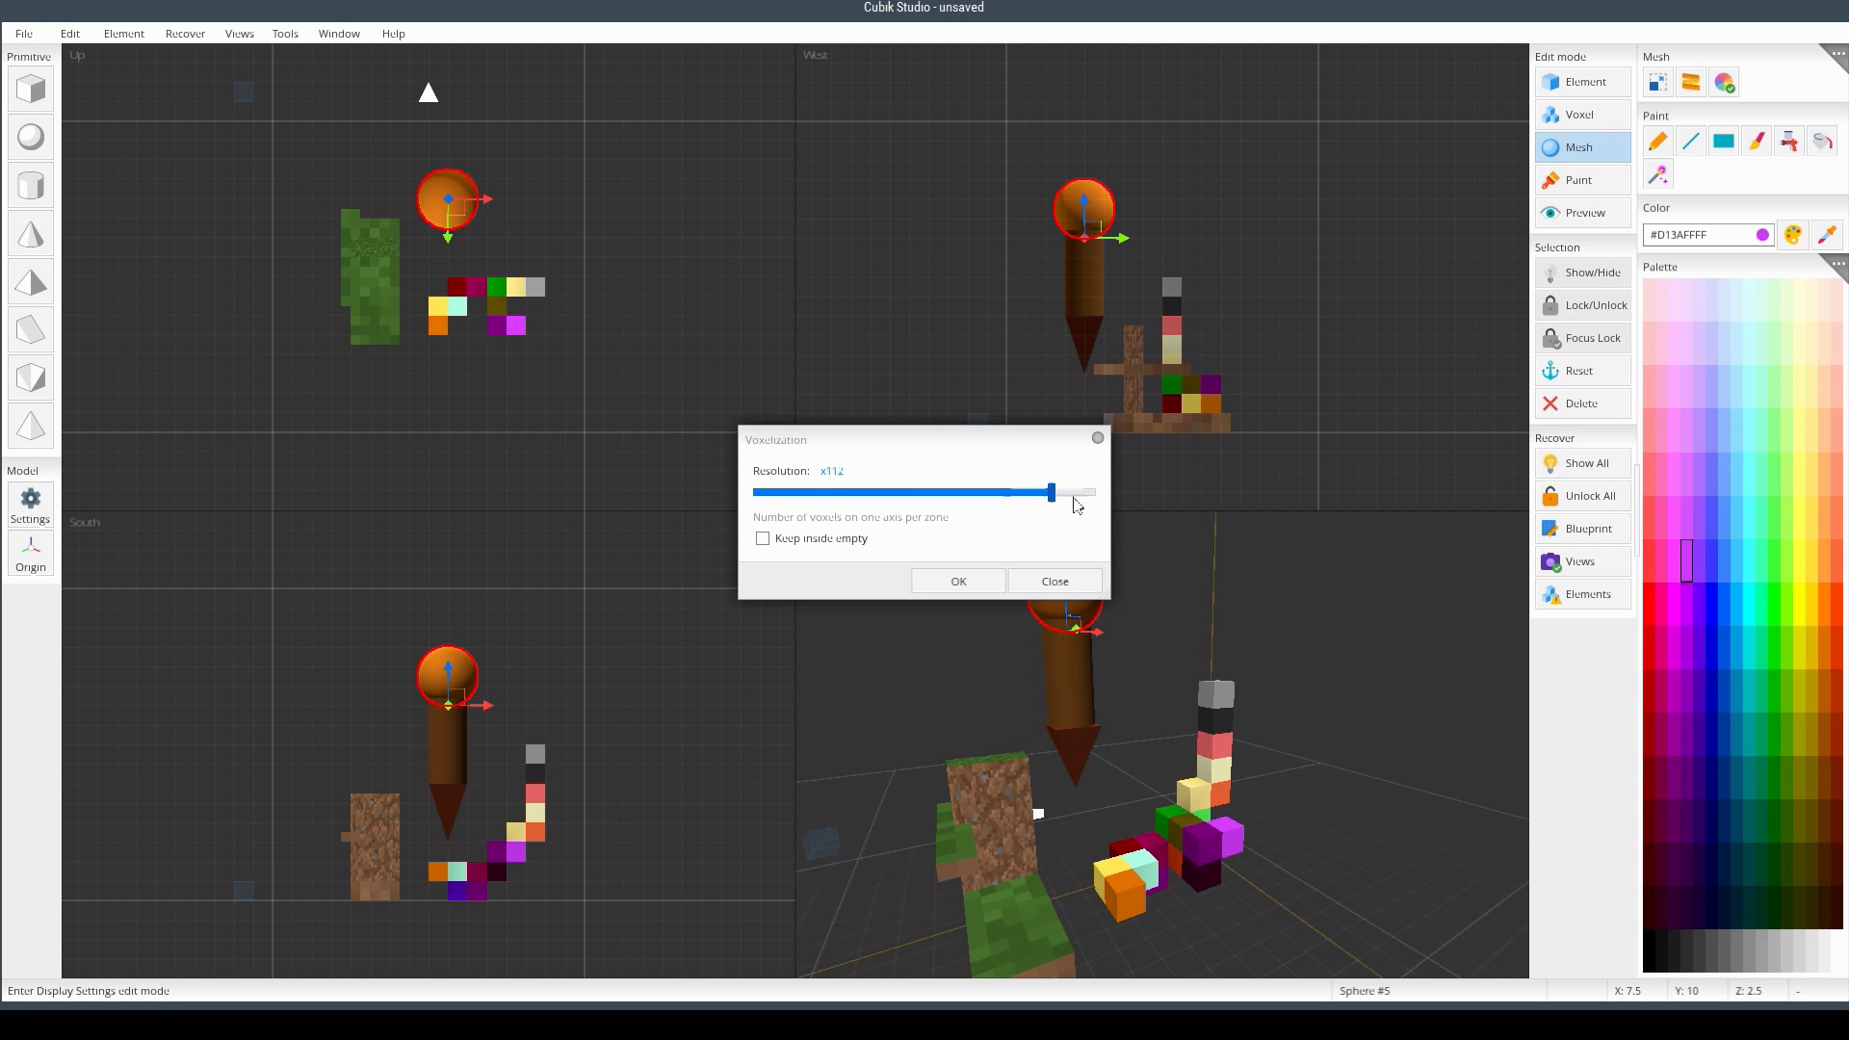
{"action": "left_click_drag", "start_coordinate": [1048, 492], "coordinate": [1094, 491]}
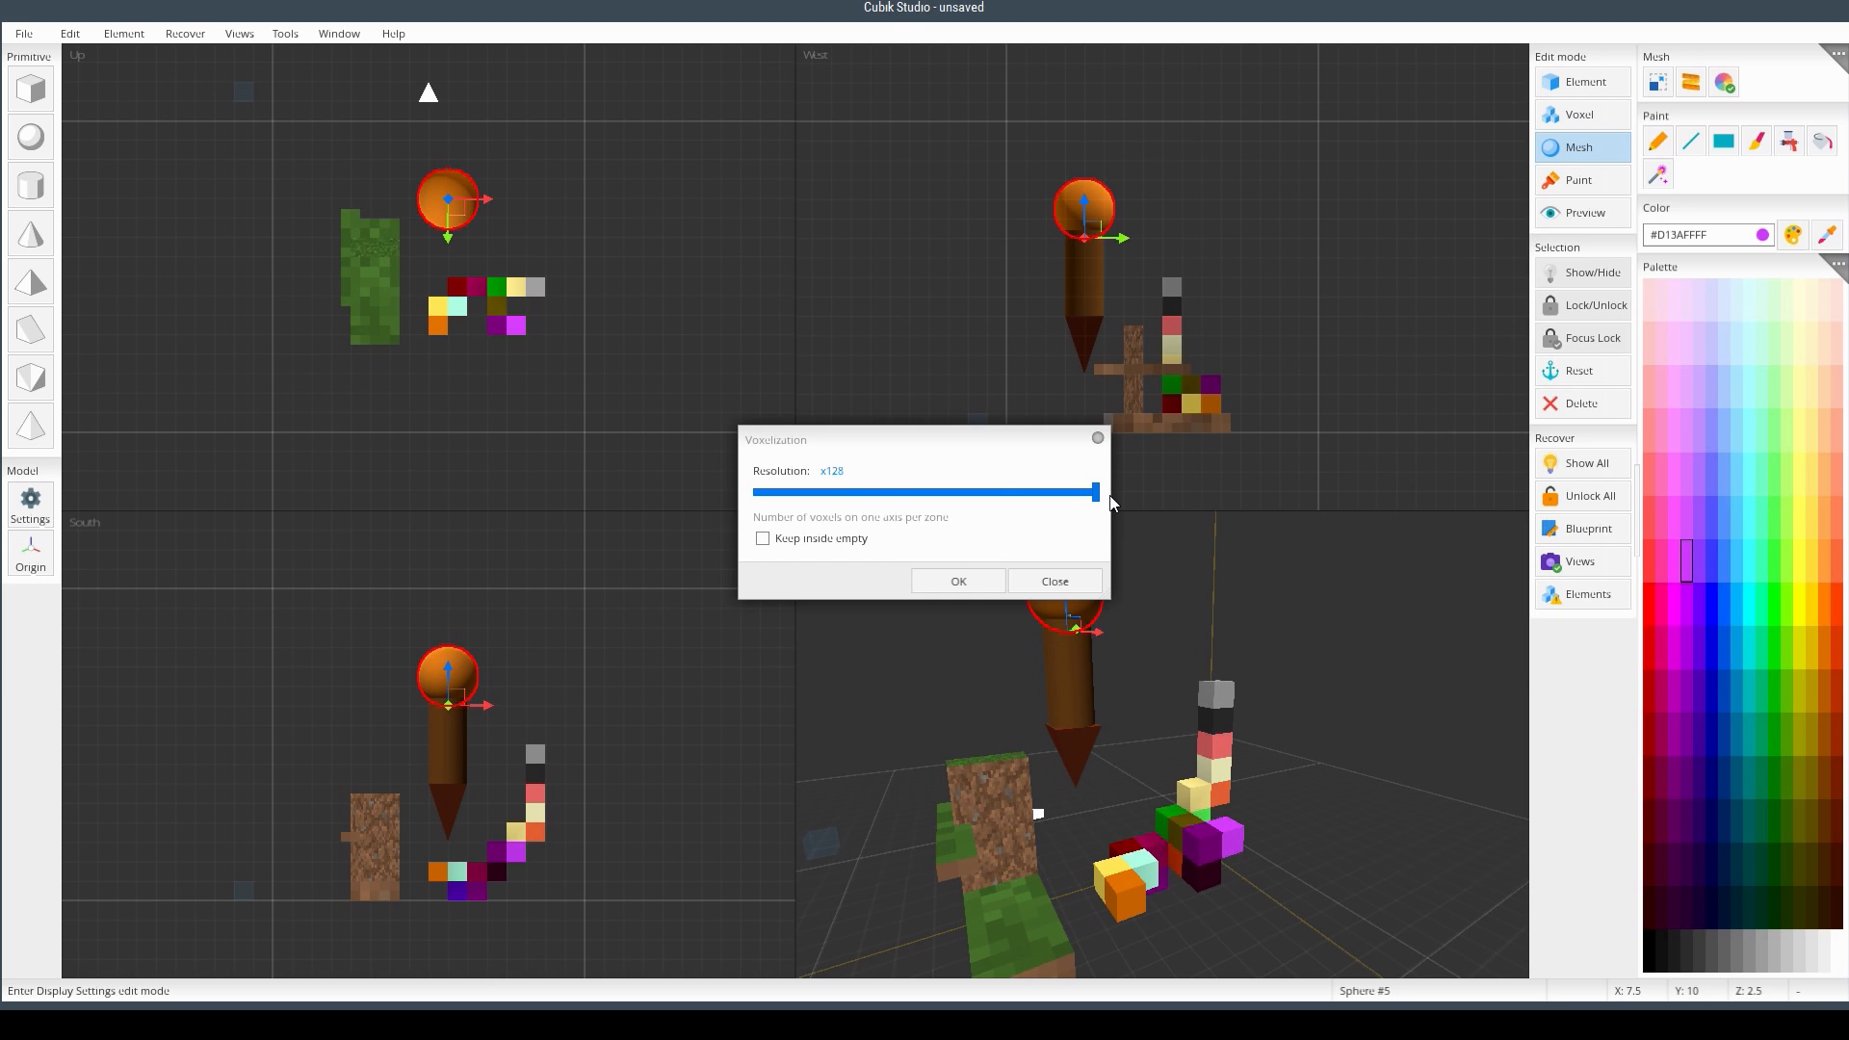
{"action": "left_click_drag", "start_coordinate": [1094, 491], "coordinate": [1038, 492]}
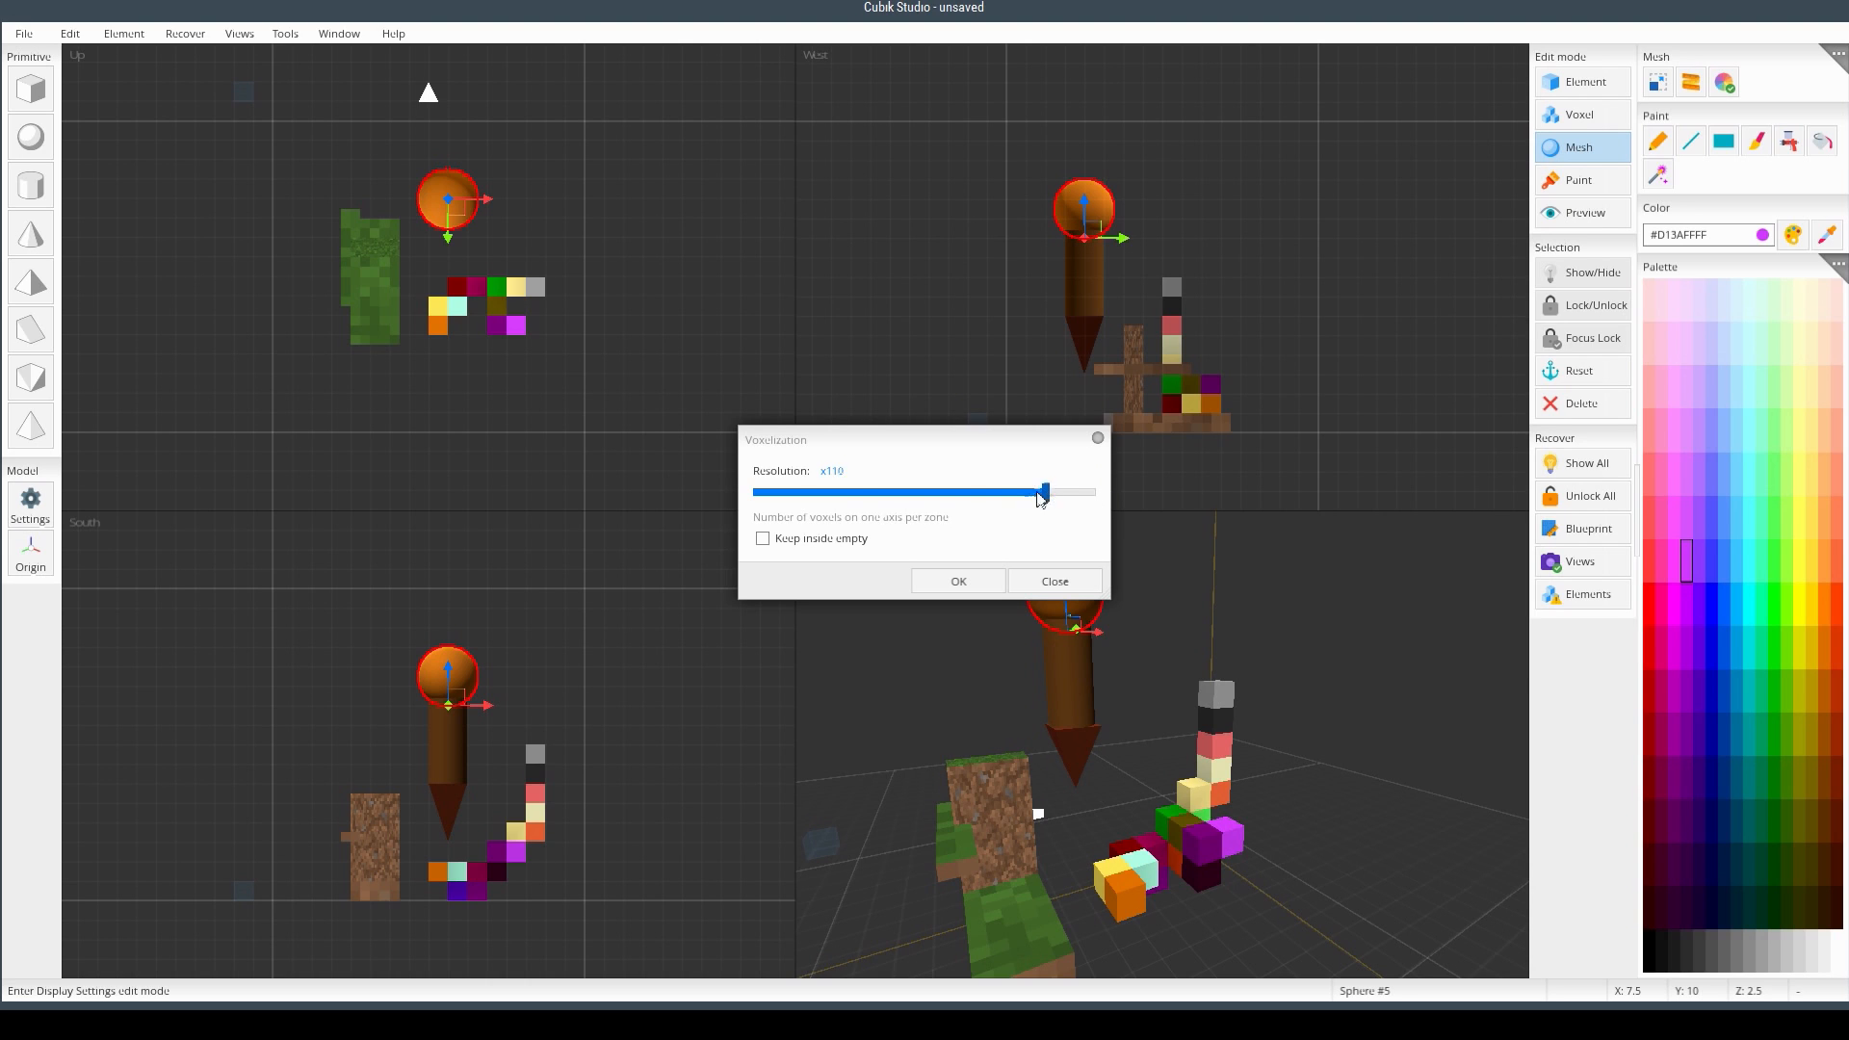
{"action": "left_click_drag", "start_coordinate": [1042, 491], "coordinate": [778, 492]}
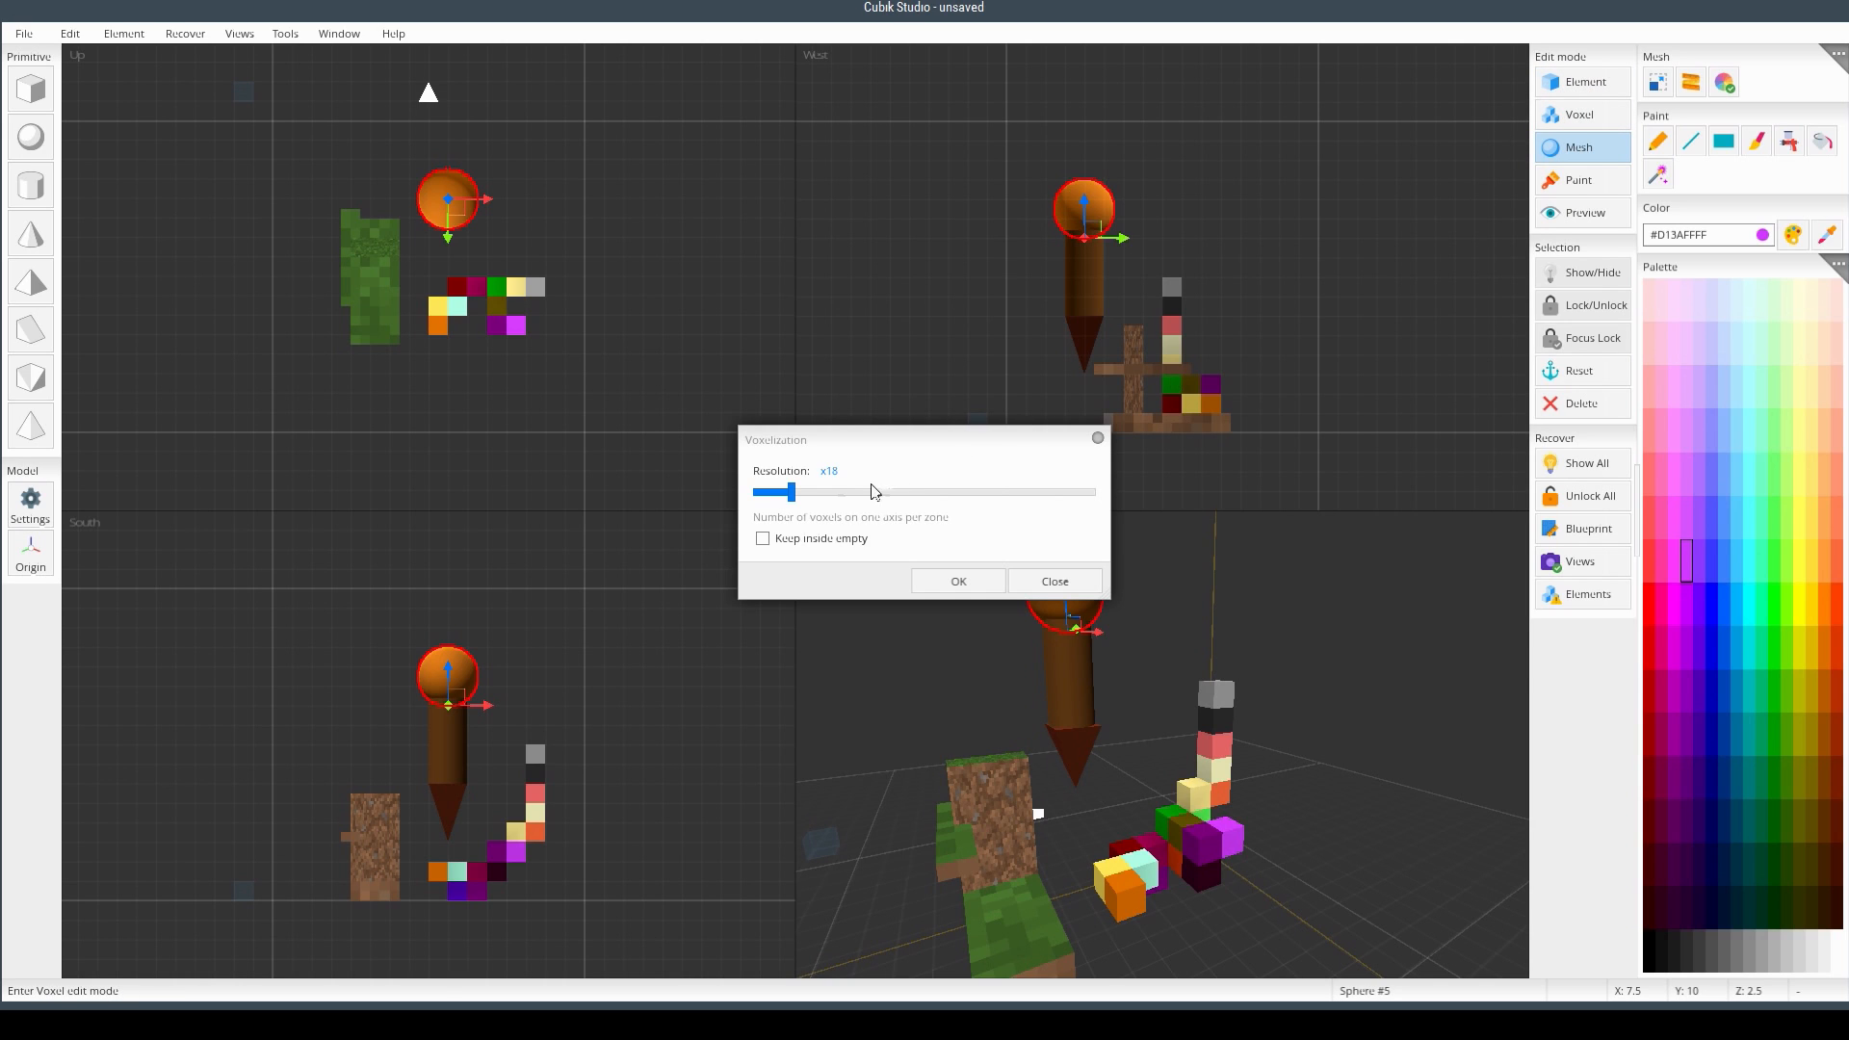
{"action": "left_click_drag", "start_coordinate": [780, 491], "coordinate": [827, 491]}
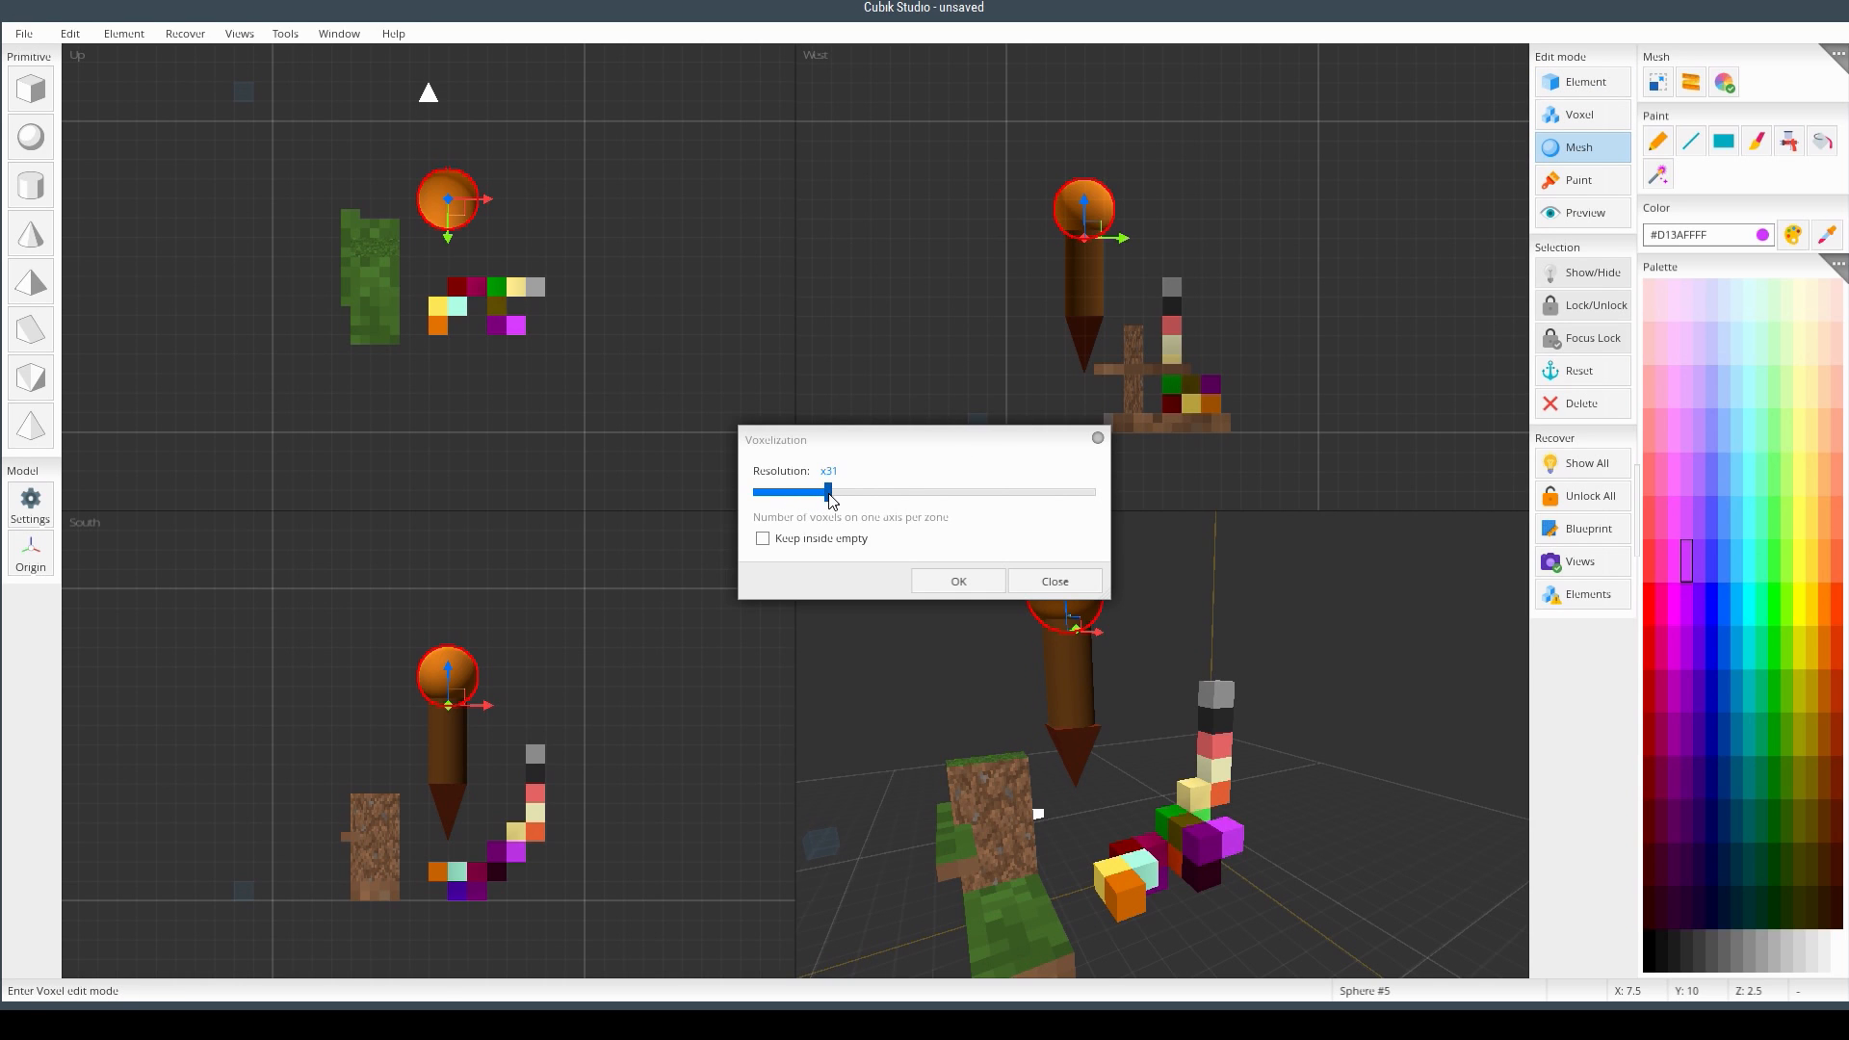
{"action": "left_click_drag", "start_coordinate": [826, 491], "coordinate": [834, 491]}
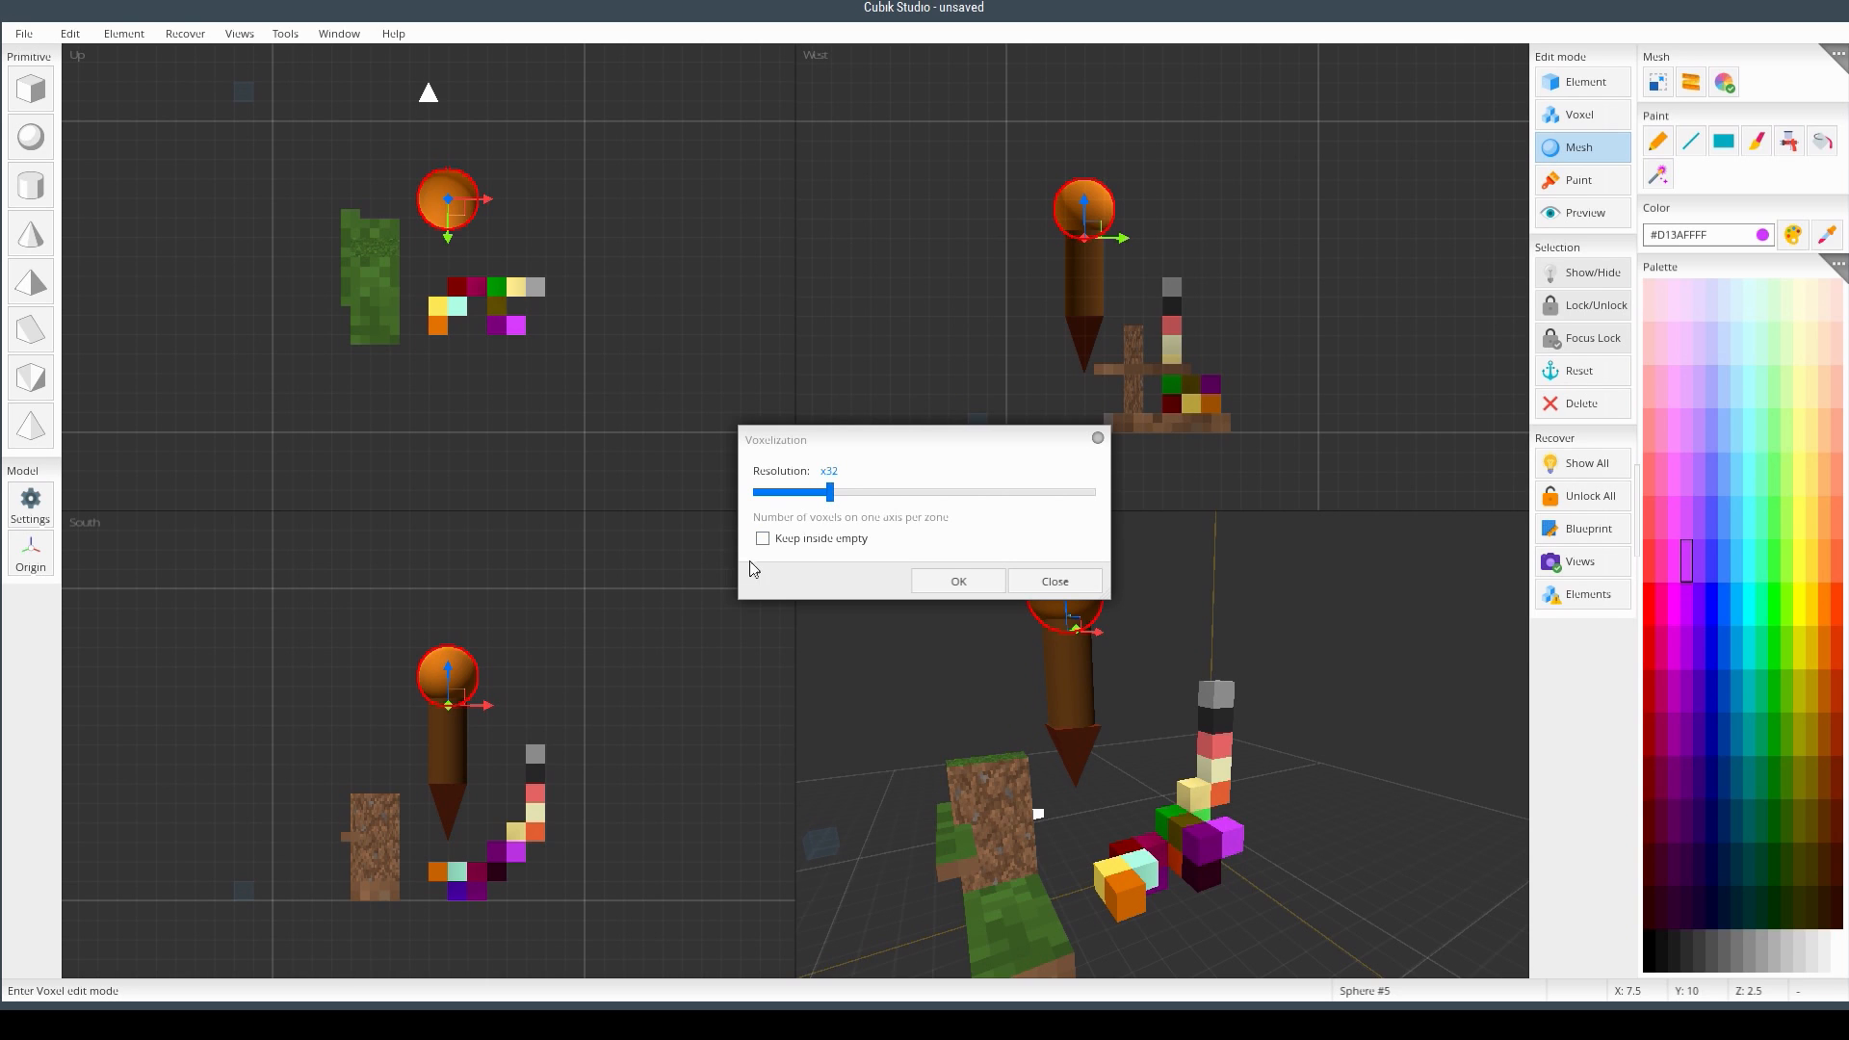
{"action": "left_click", "coordinate": [762, 539]}
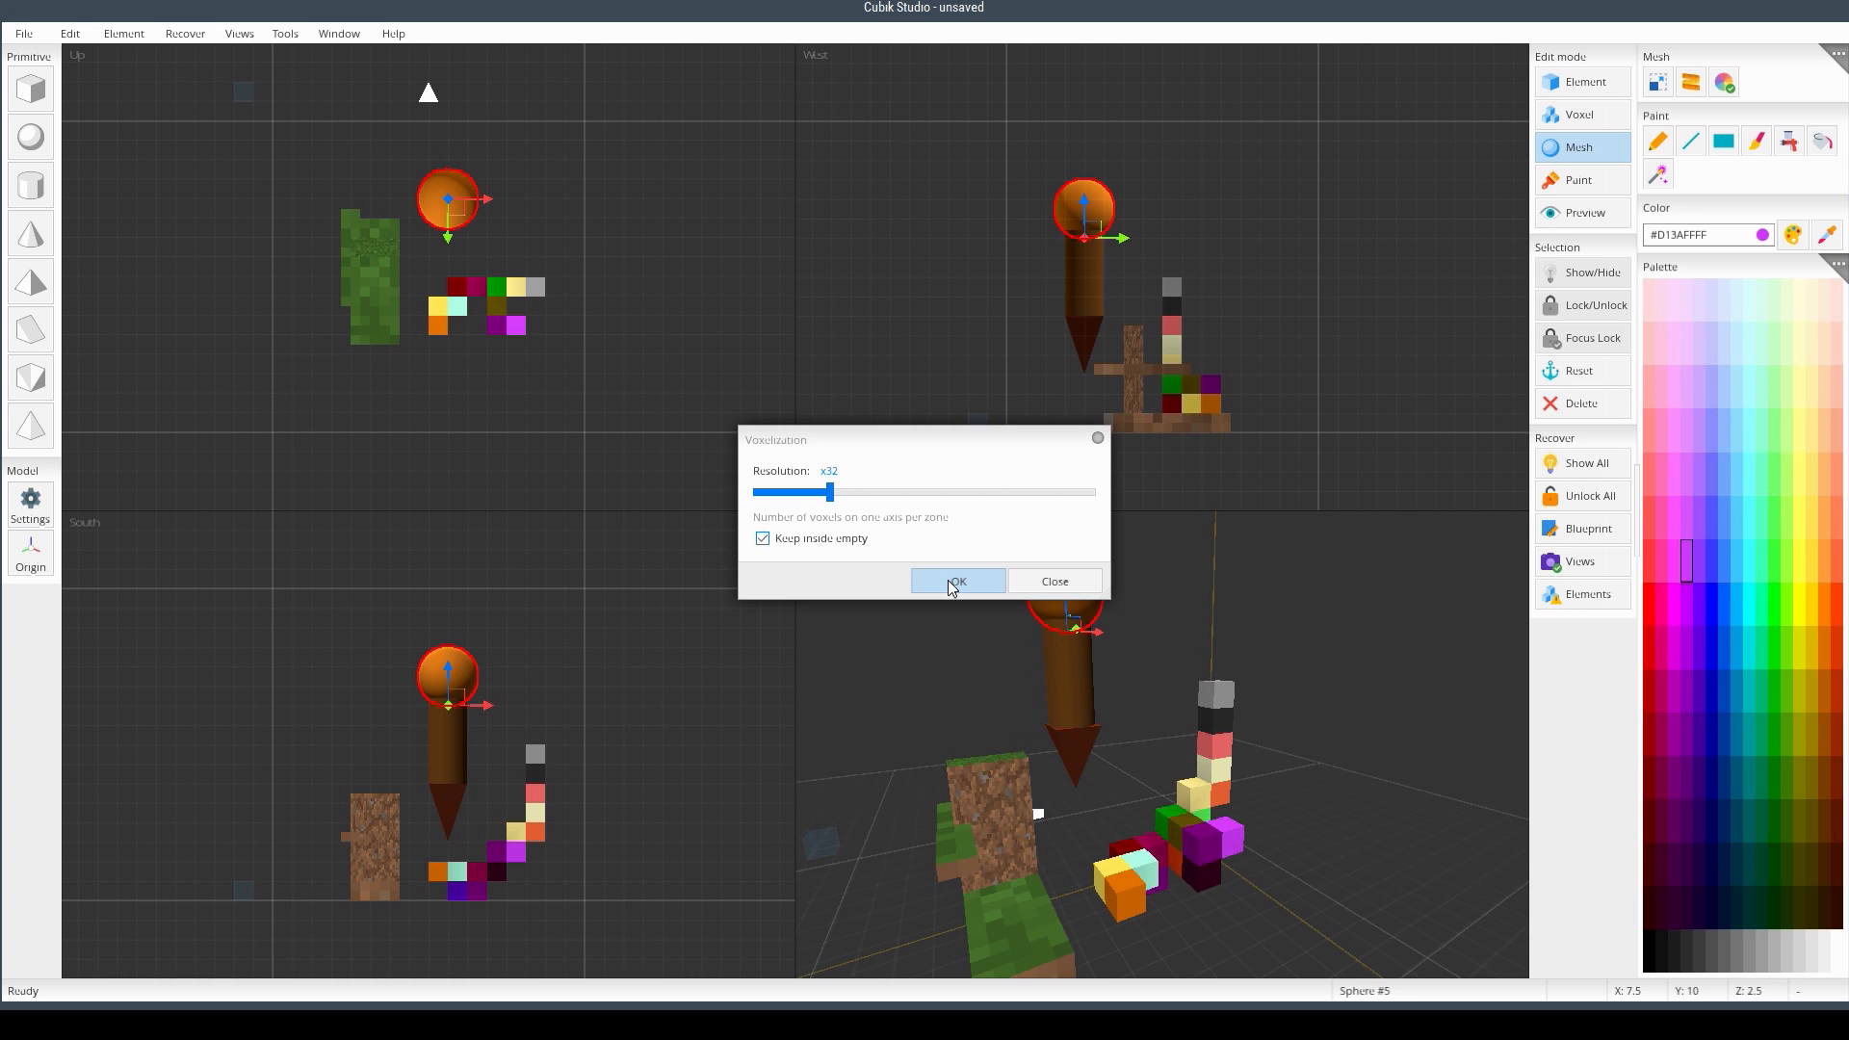
{"action": "left_click", "coordinate": [957, 582]}
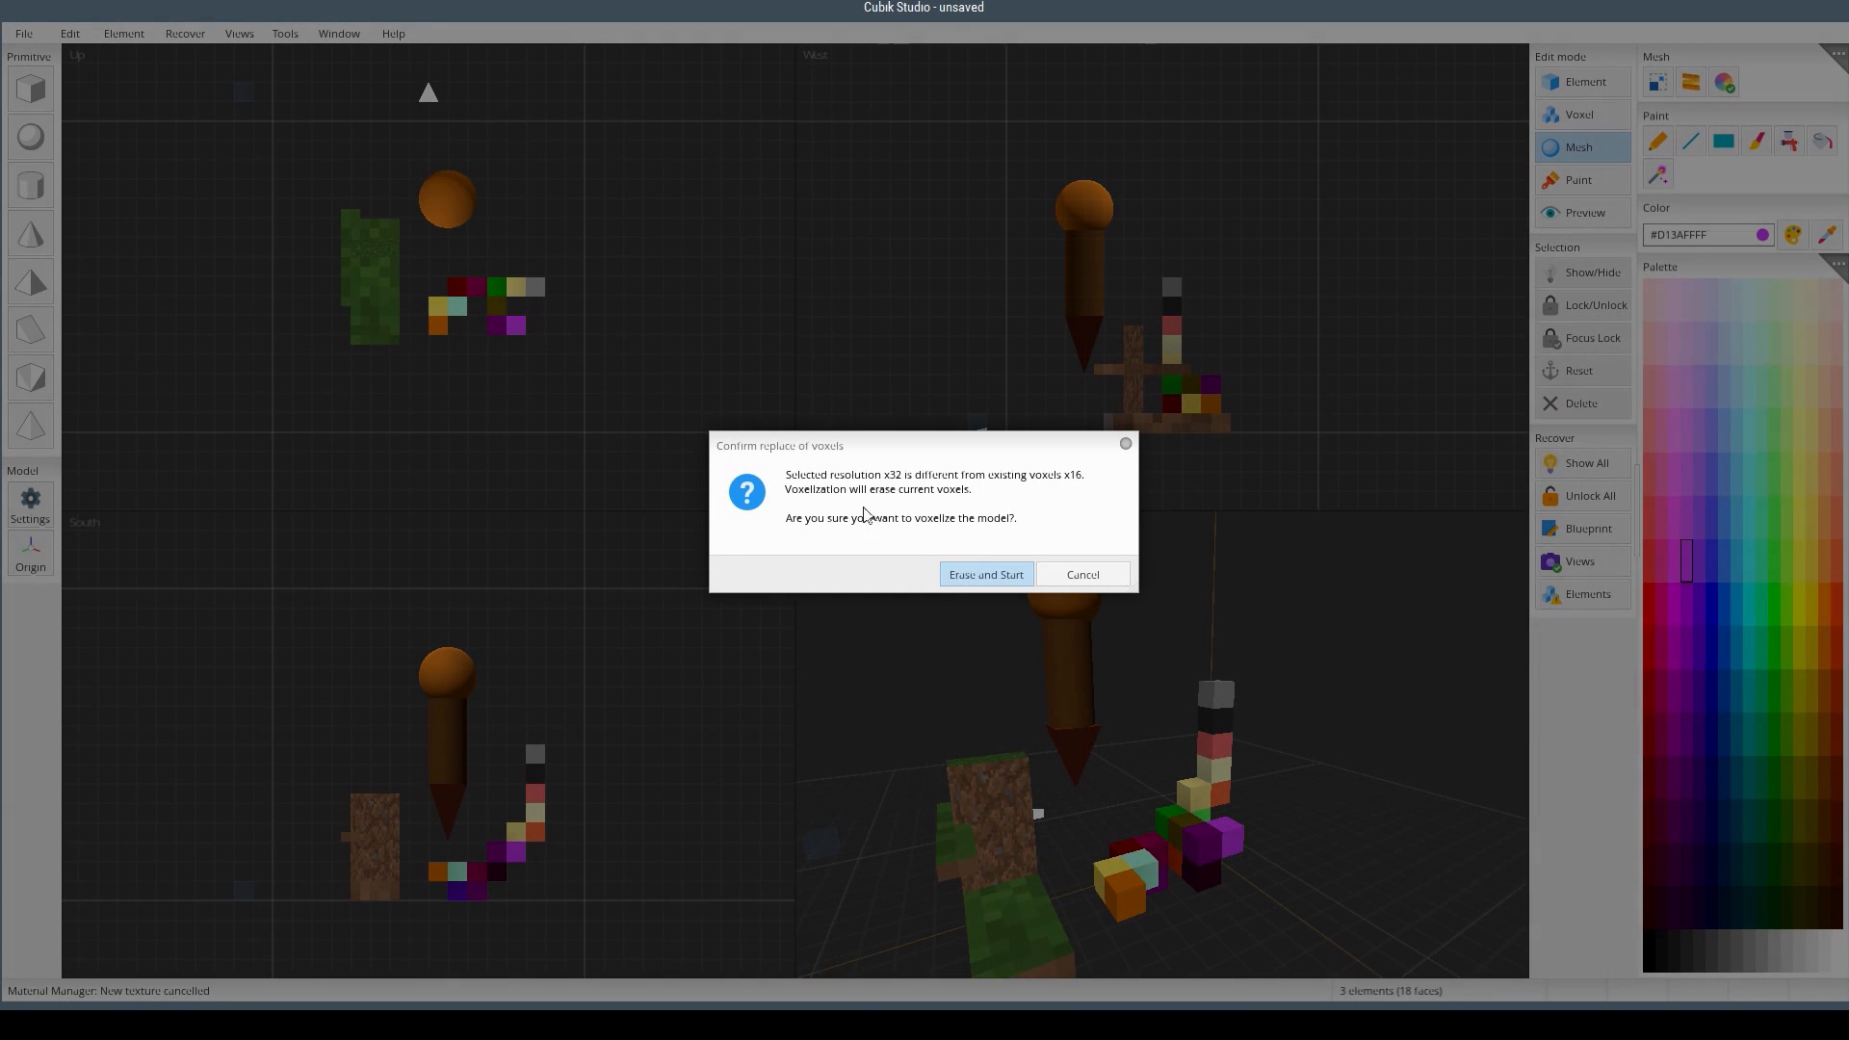
{"action": "mouse_move", "coordinate": [1046, 489]}
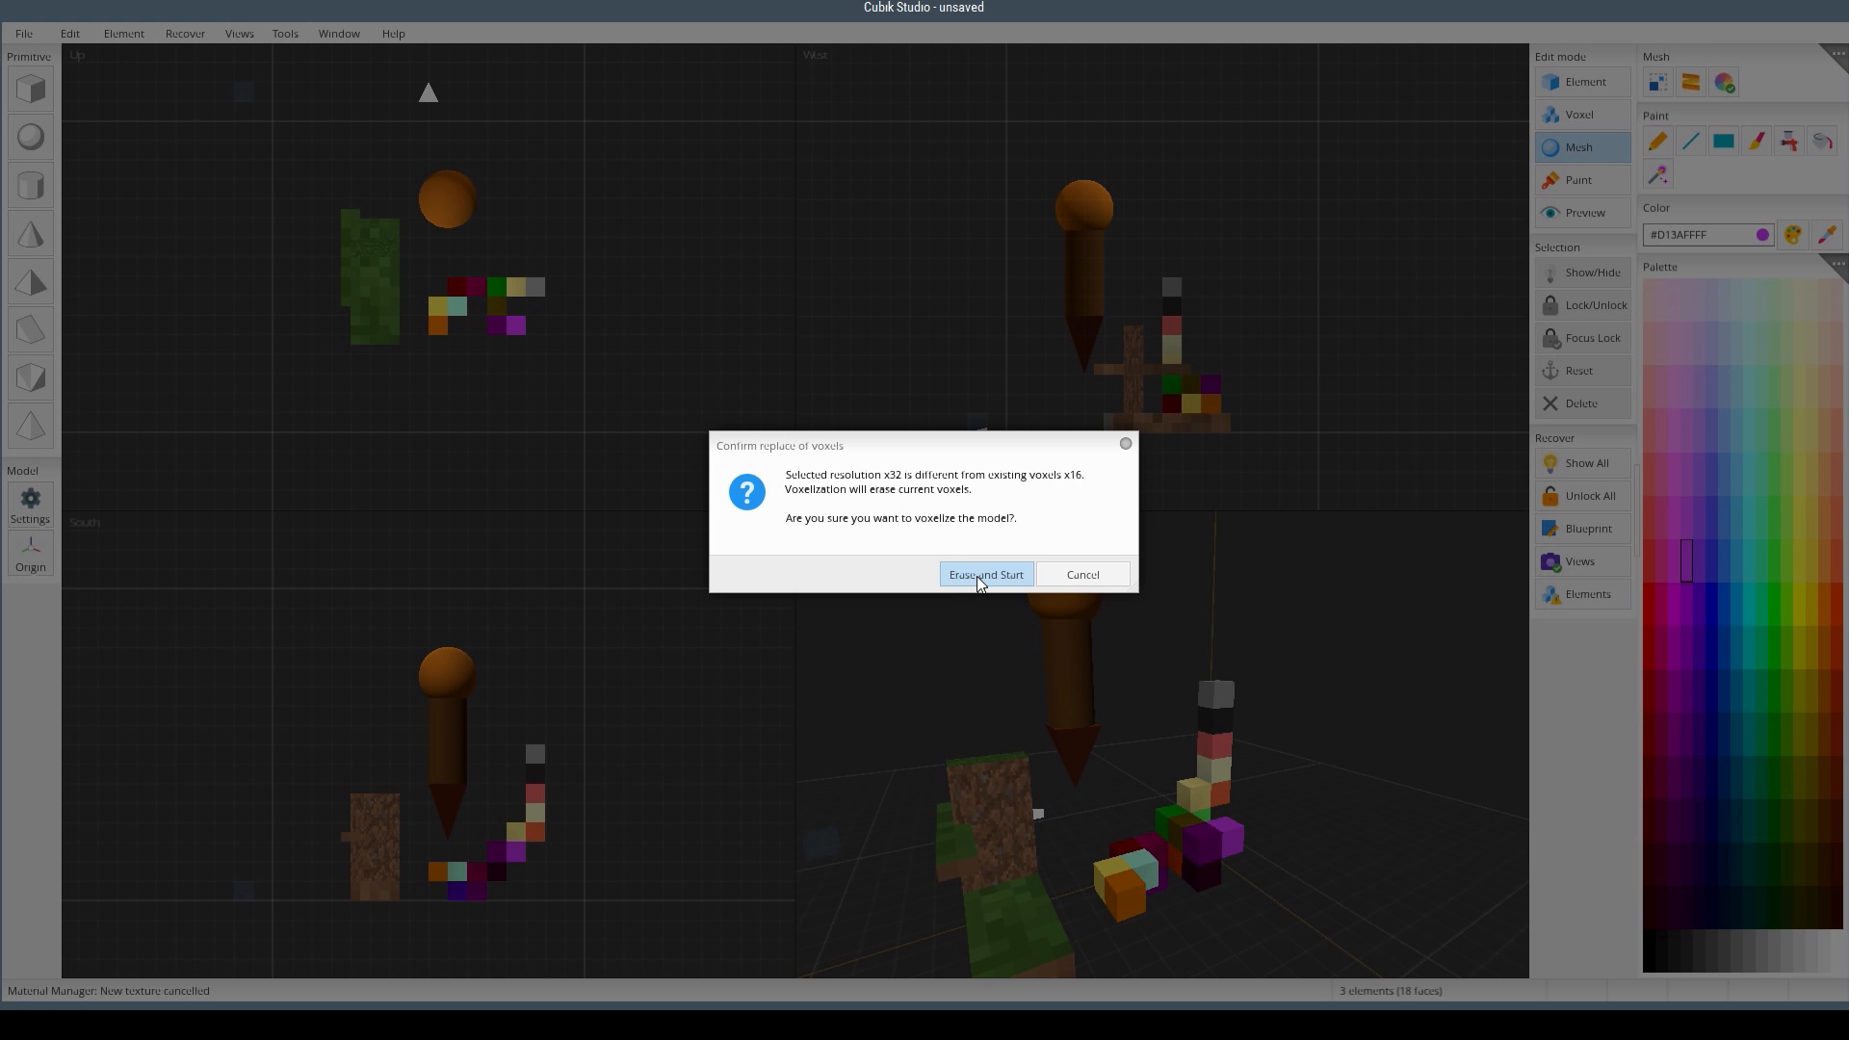
- Confirm Erase and Start to revoxelize the arrow at x32 into 402 voxels
{"action": "left_click", "coordinate": [985, 574]}
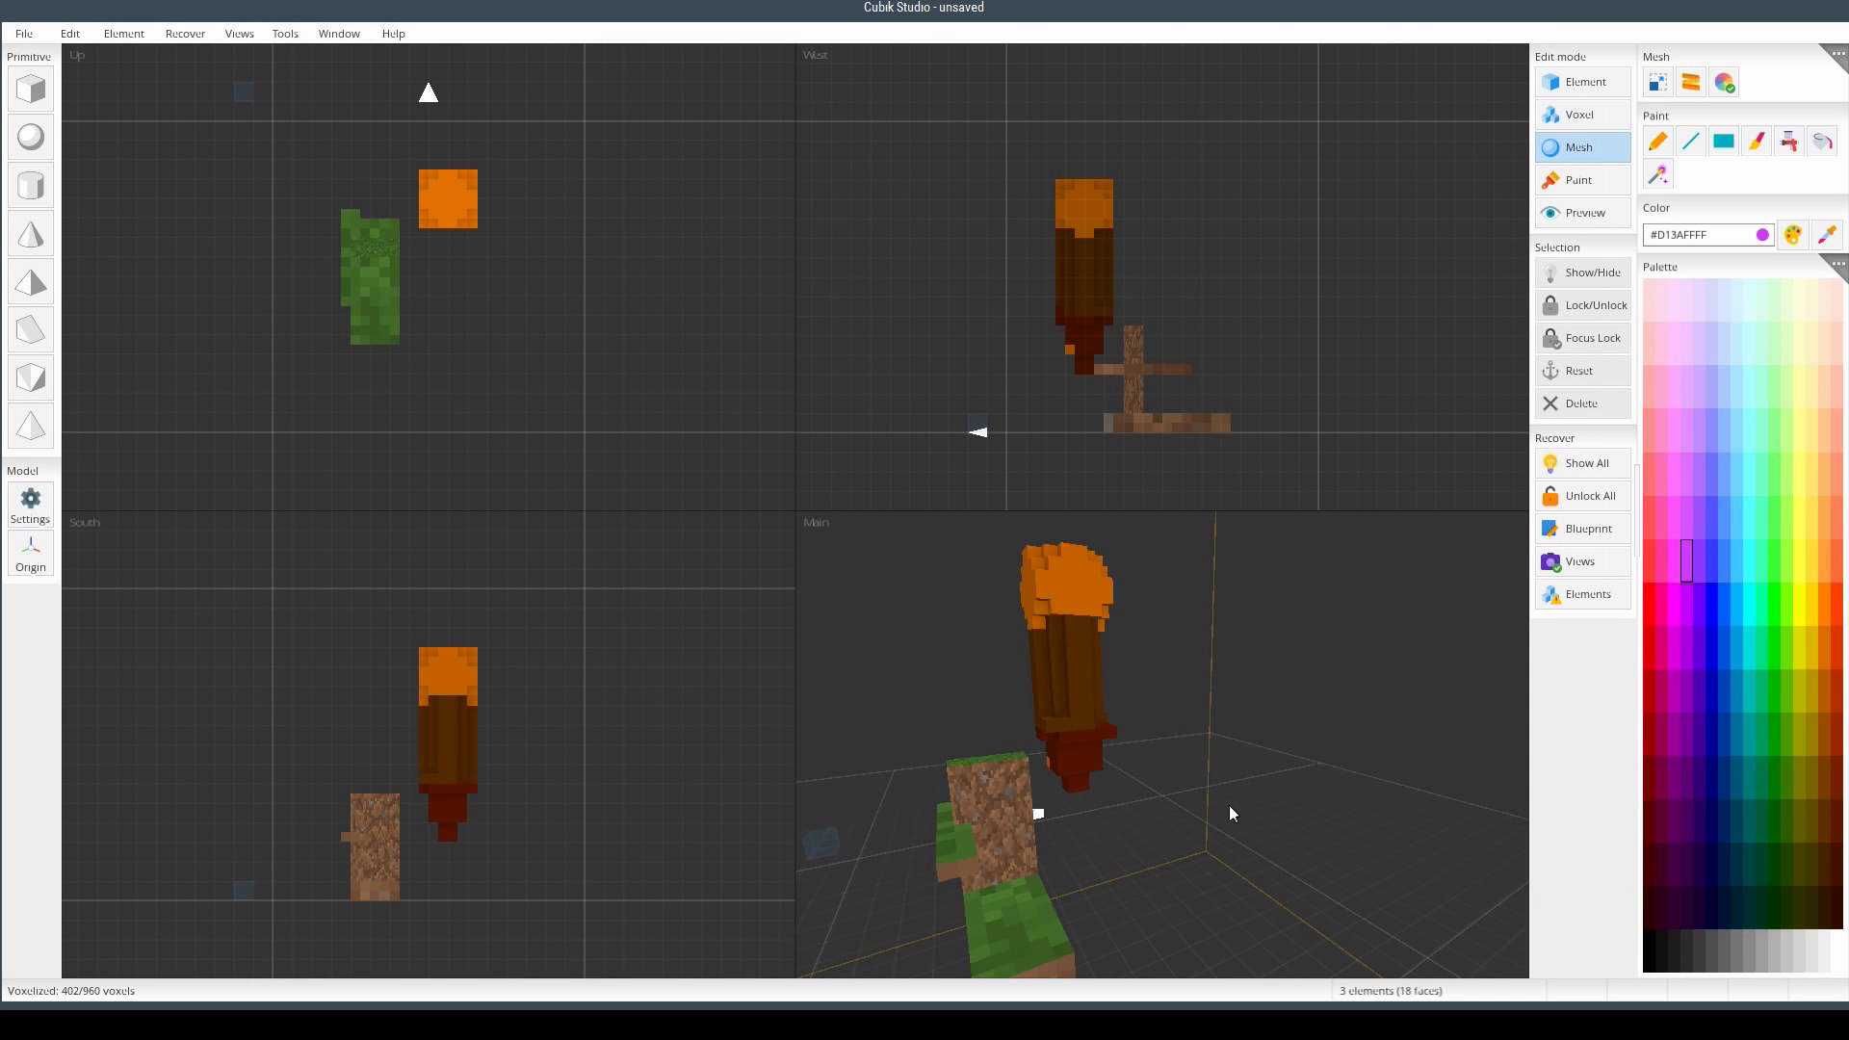
{"action": "left_click_drag", "start_coordinate": [1231, 813], "coordinate": [1154, 815]}
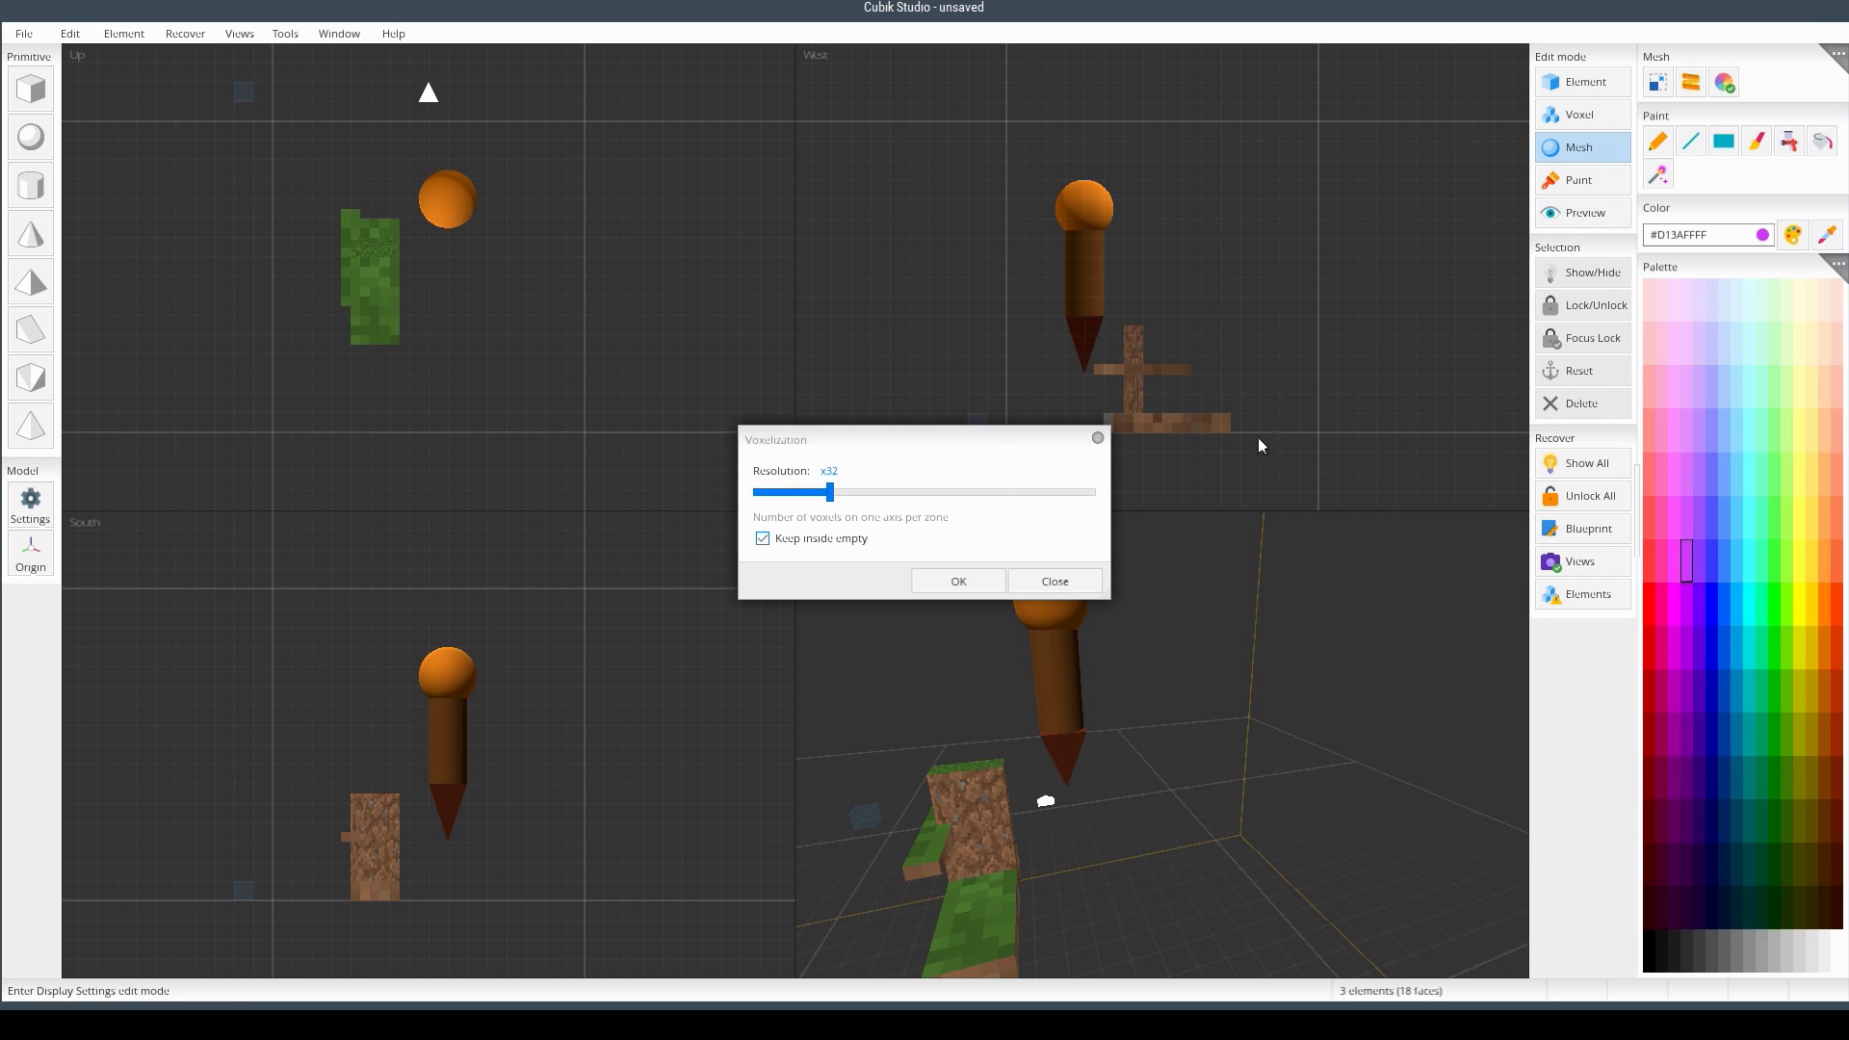
- Dismiss the Voxelization dialog and orbit around the blocky voxelized arrow
{"action": "left_click", "coordinate": [959, 582]}
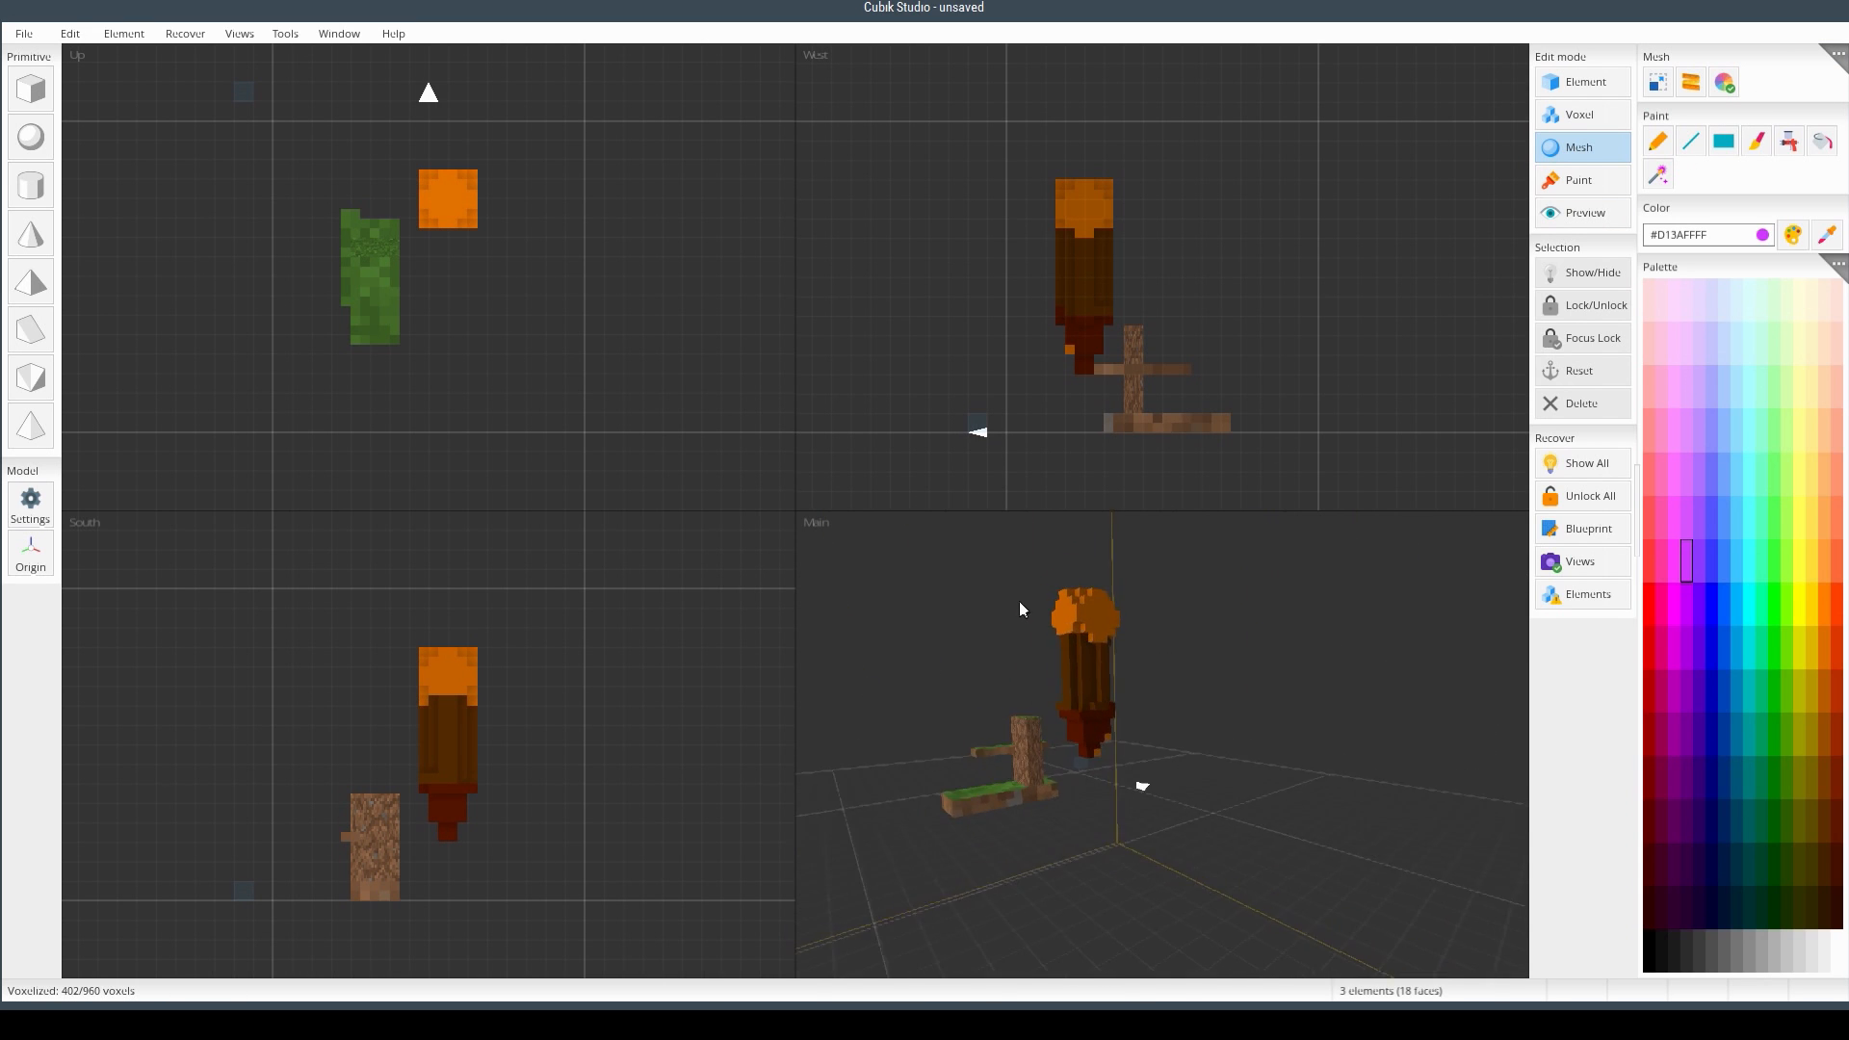
{"action": "left_click_drag", "start_coordinate": [1021, 610], "coordinate": [1352, 561]}
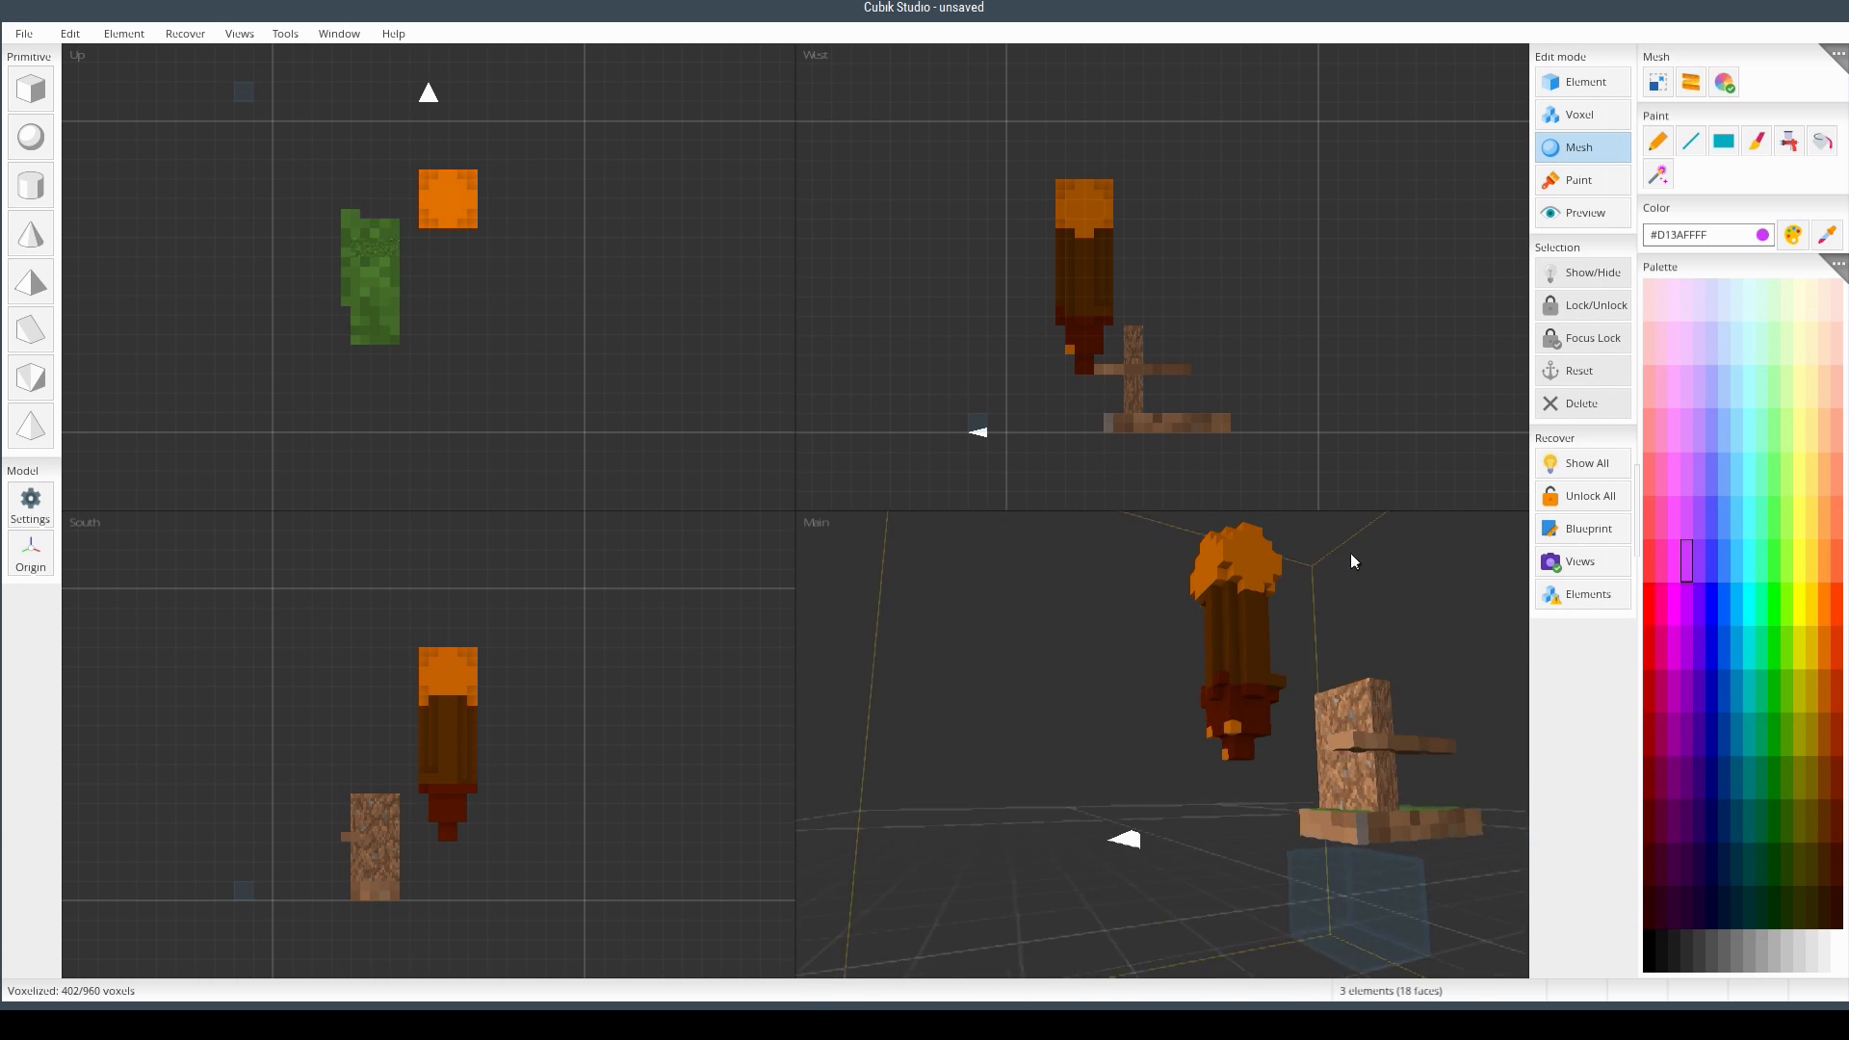
{"action": "left_click_drag", "start_coordinate": [1352, 561], "coordinate": [1255, 728]}
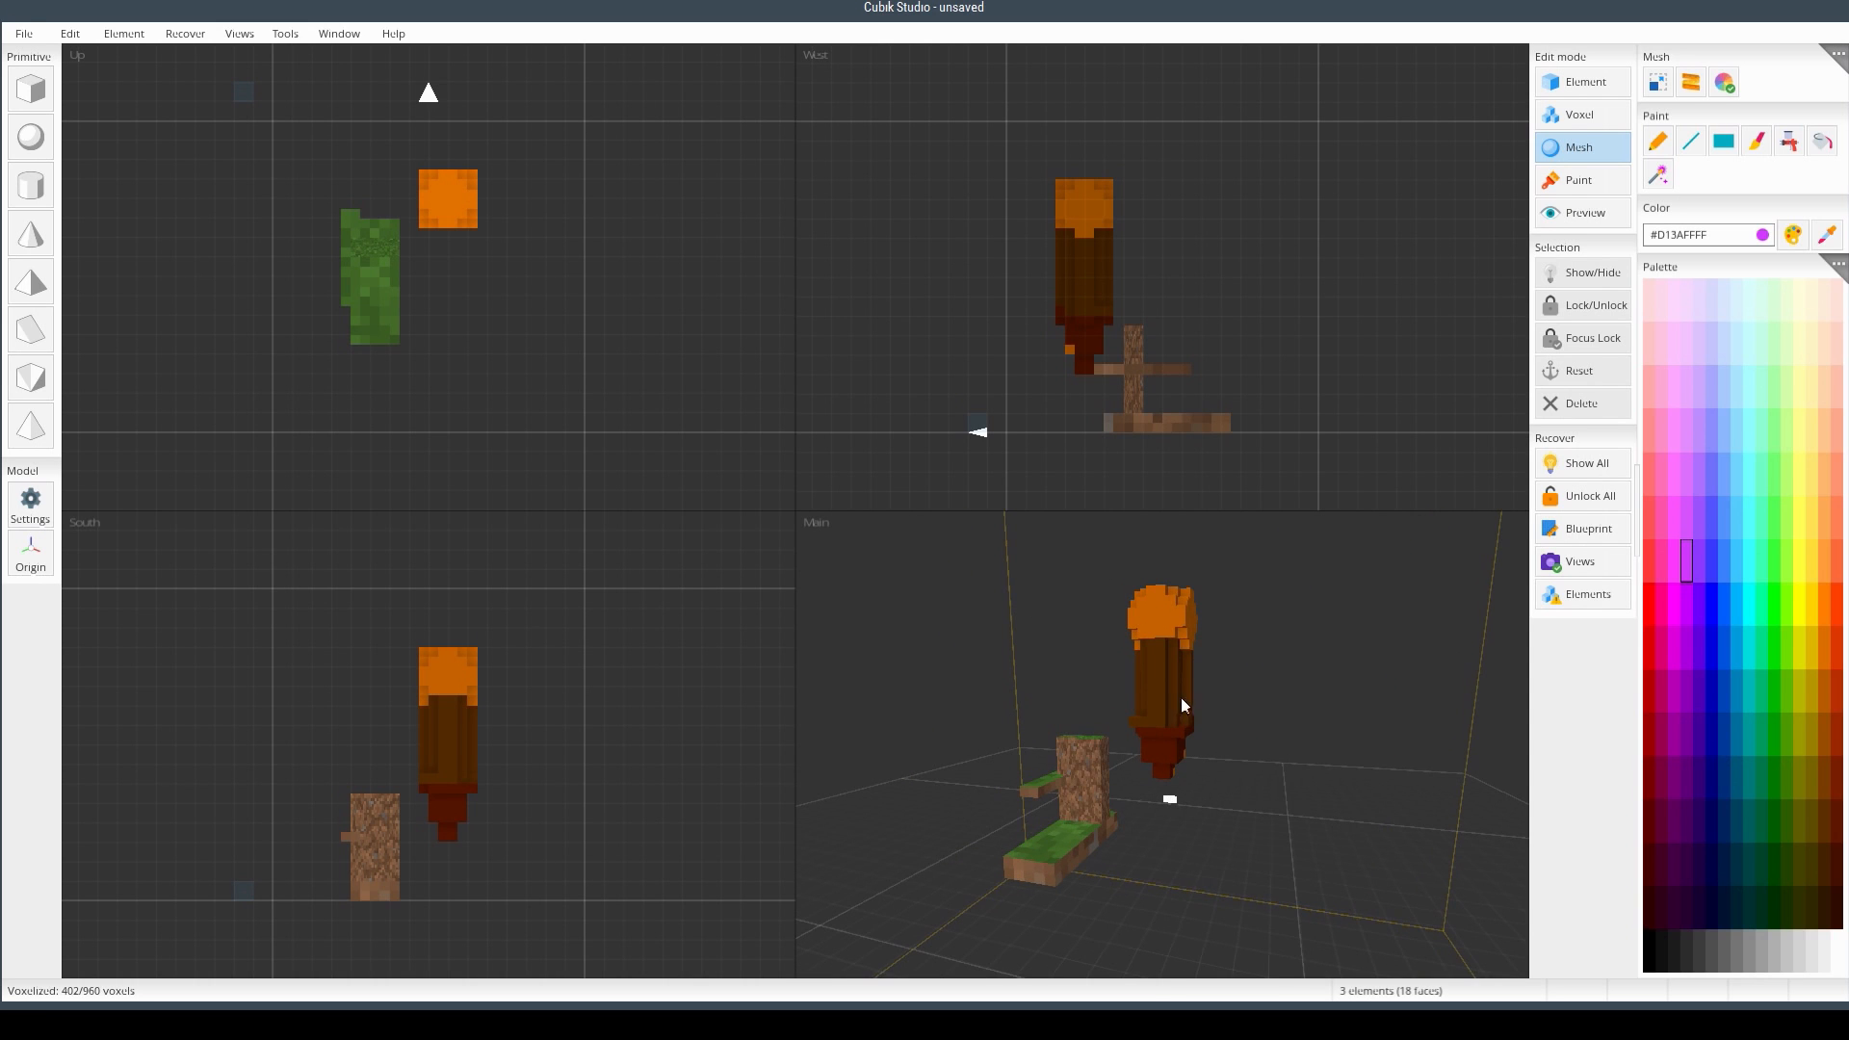
{"action": "left_click_drag", "start_coordinate": [1183, 705], "coordinate": [1254, 678]}
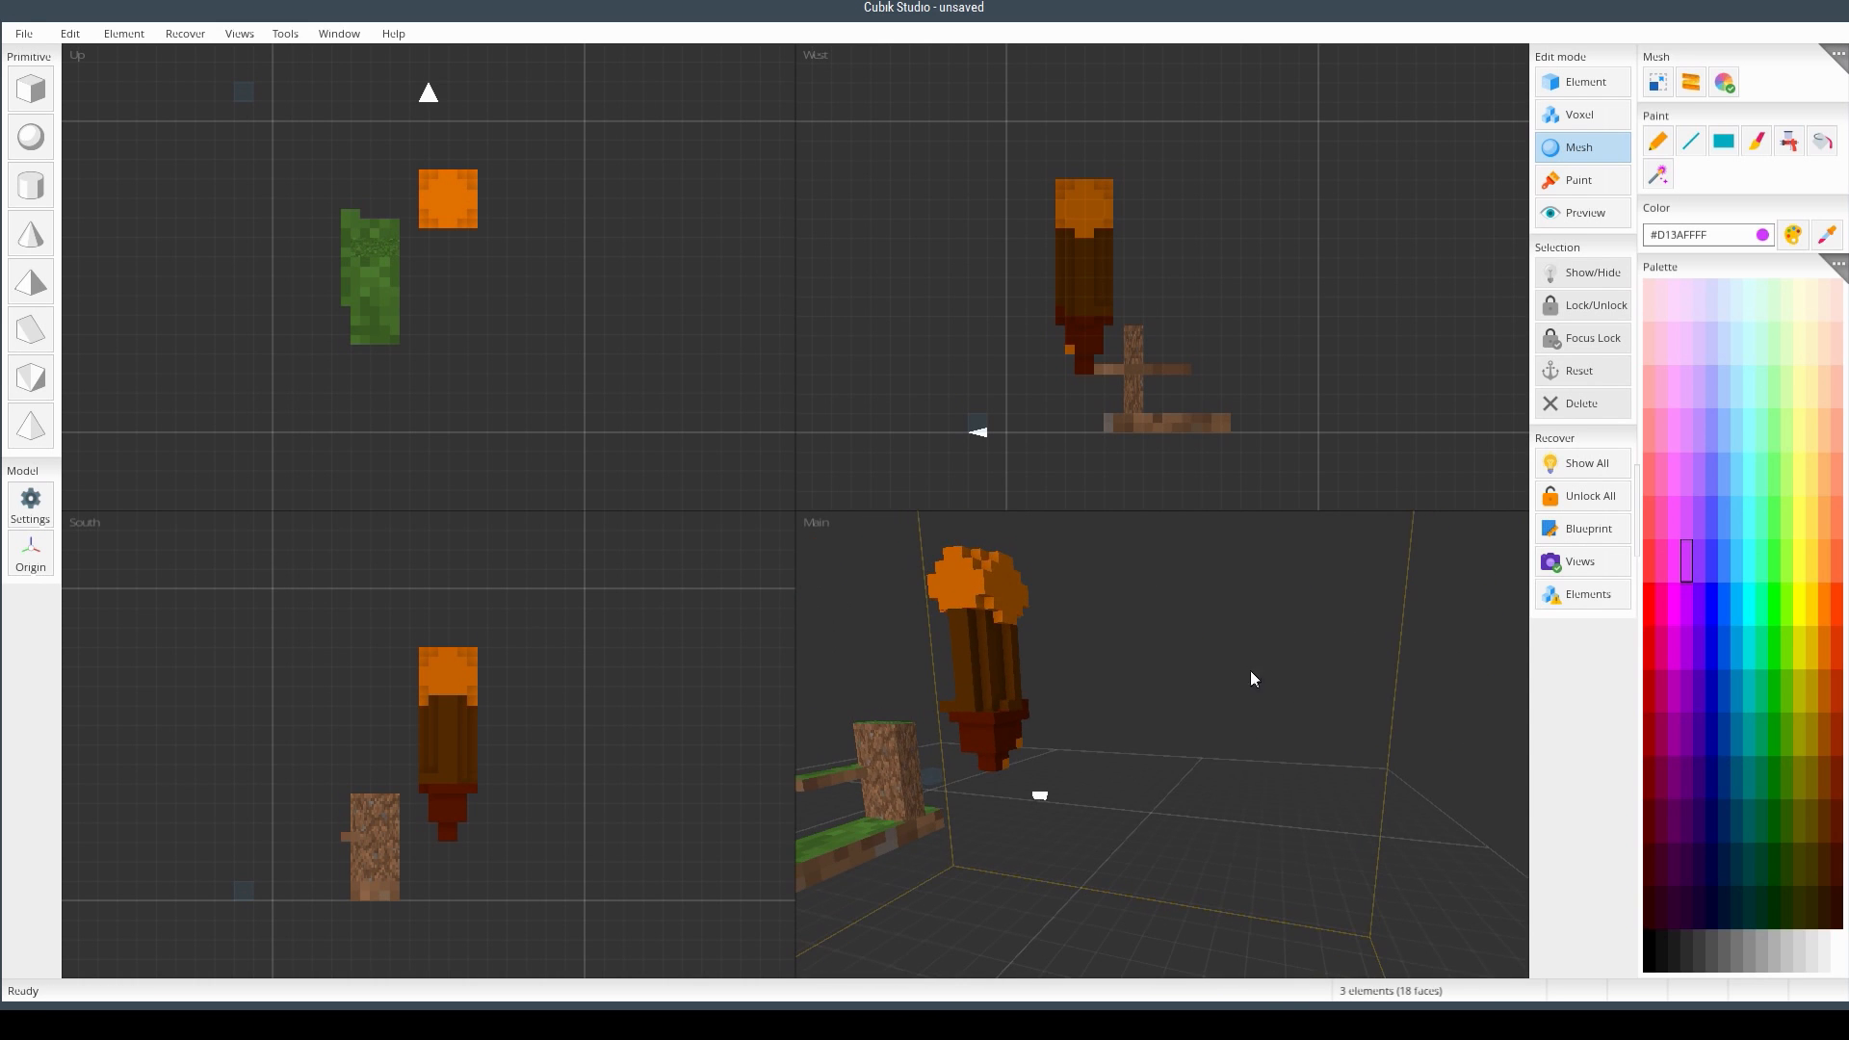
{"action": "mouse_move", "coordinate": [1161, 664]}
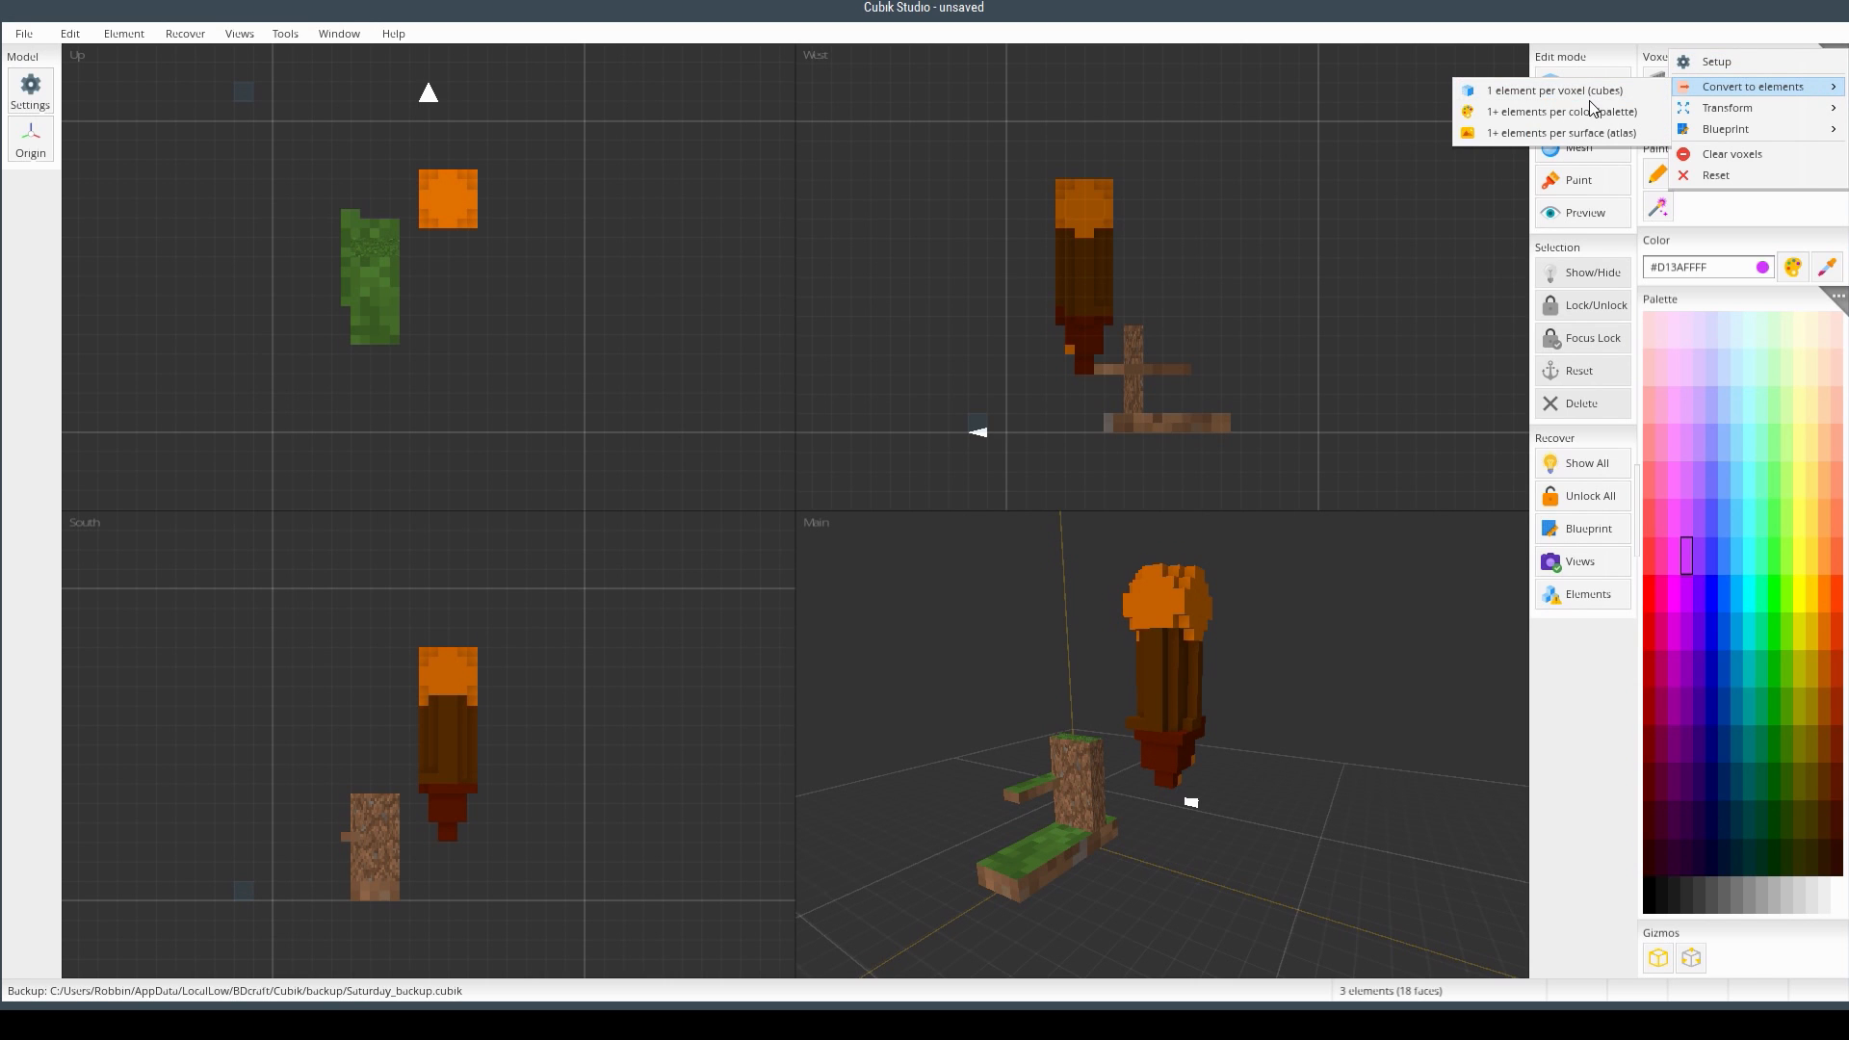
{"action": "mouse_move", "coordinate": [1560, 106]}
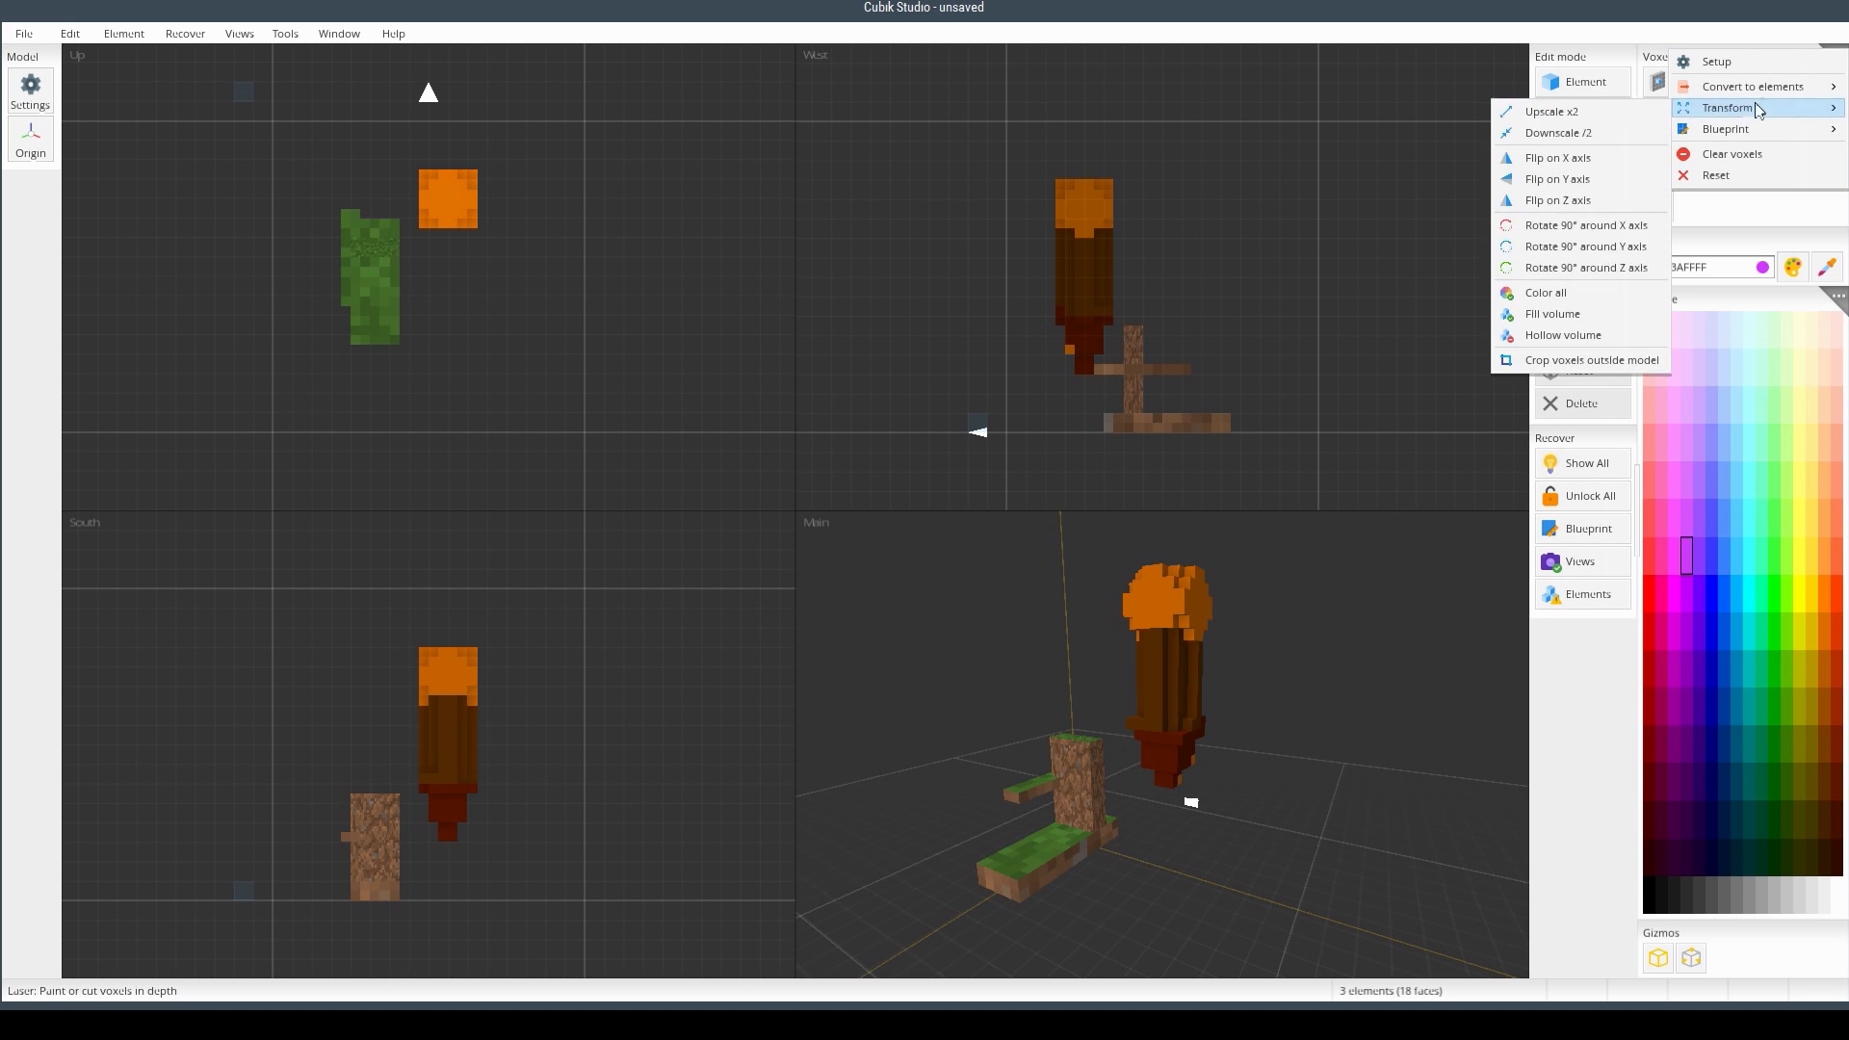
- Convert the voxels to 1 element per voxel (cubes), confirming 402 elements and 3 textures
{"action": "left_click", "coordinate": [1752, 86]}
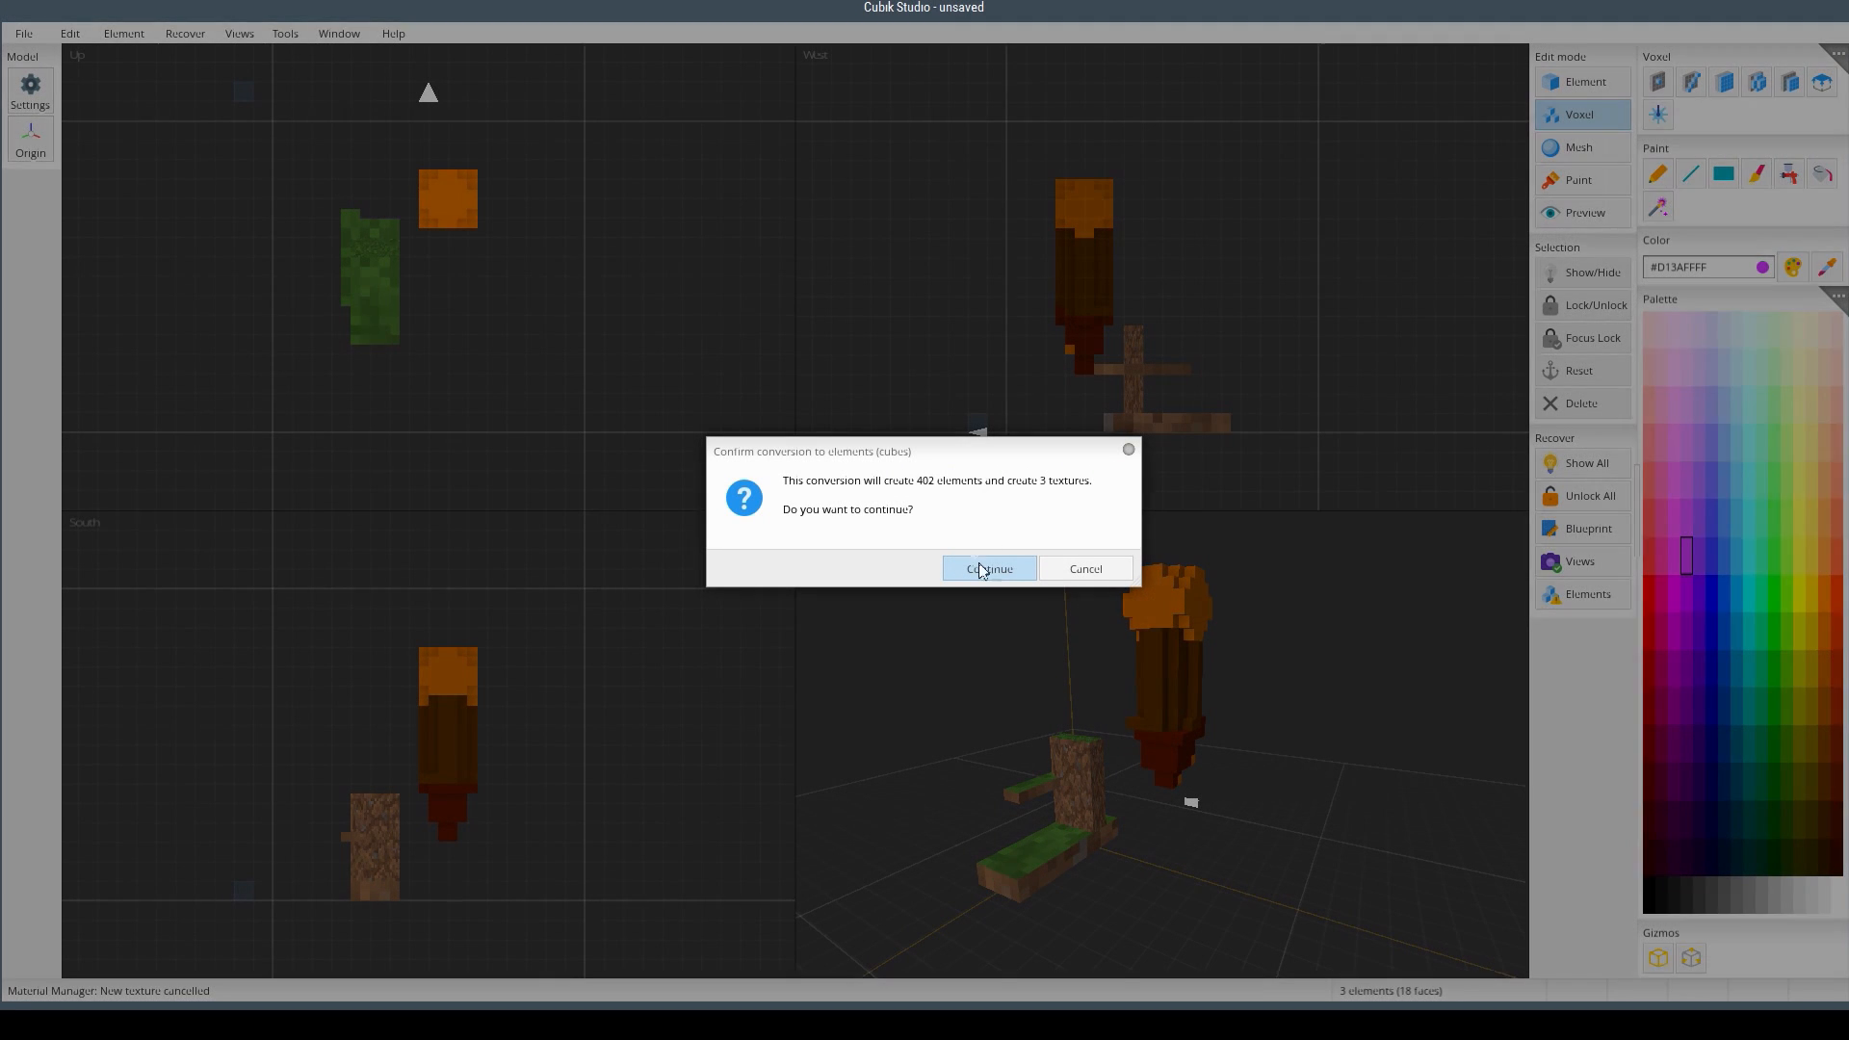
{"action": "mouse_move", "coordinate": [989, 534]}
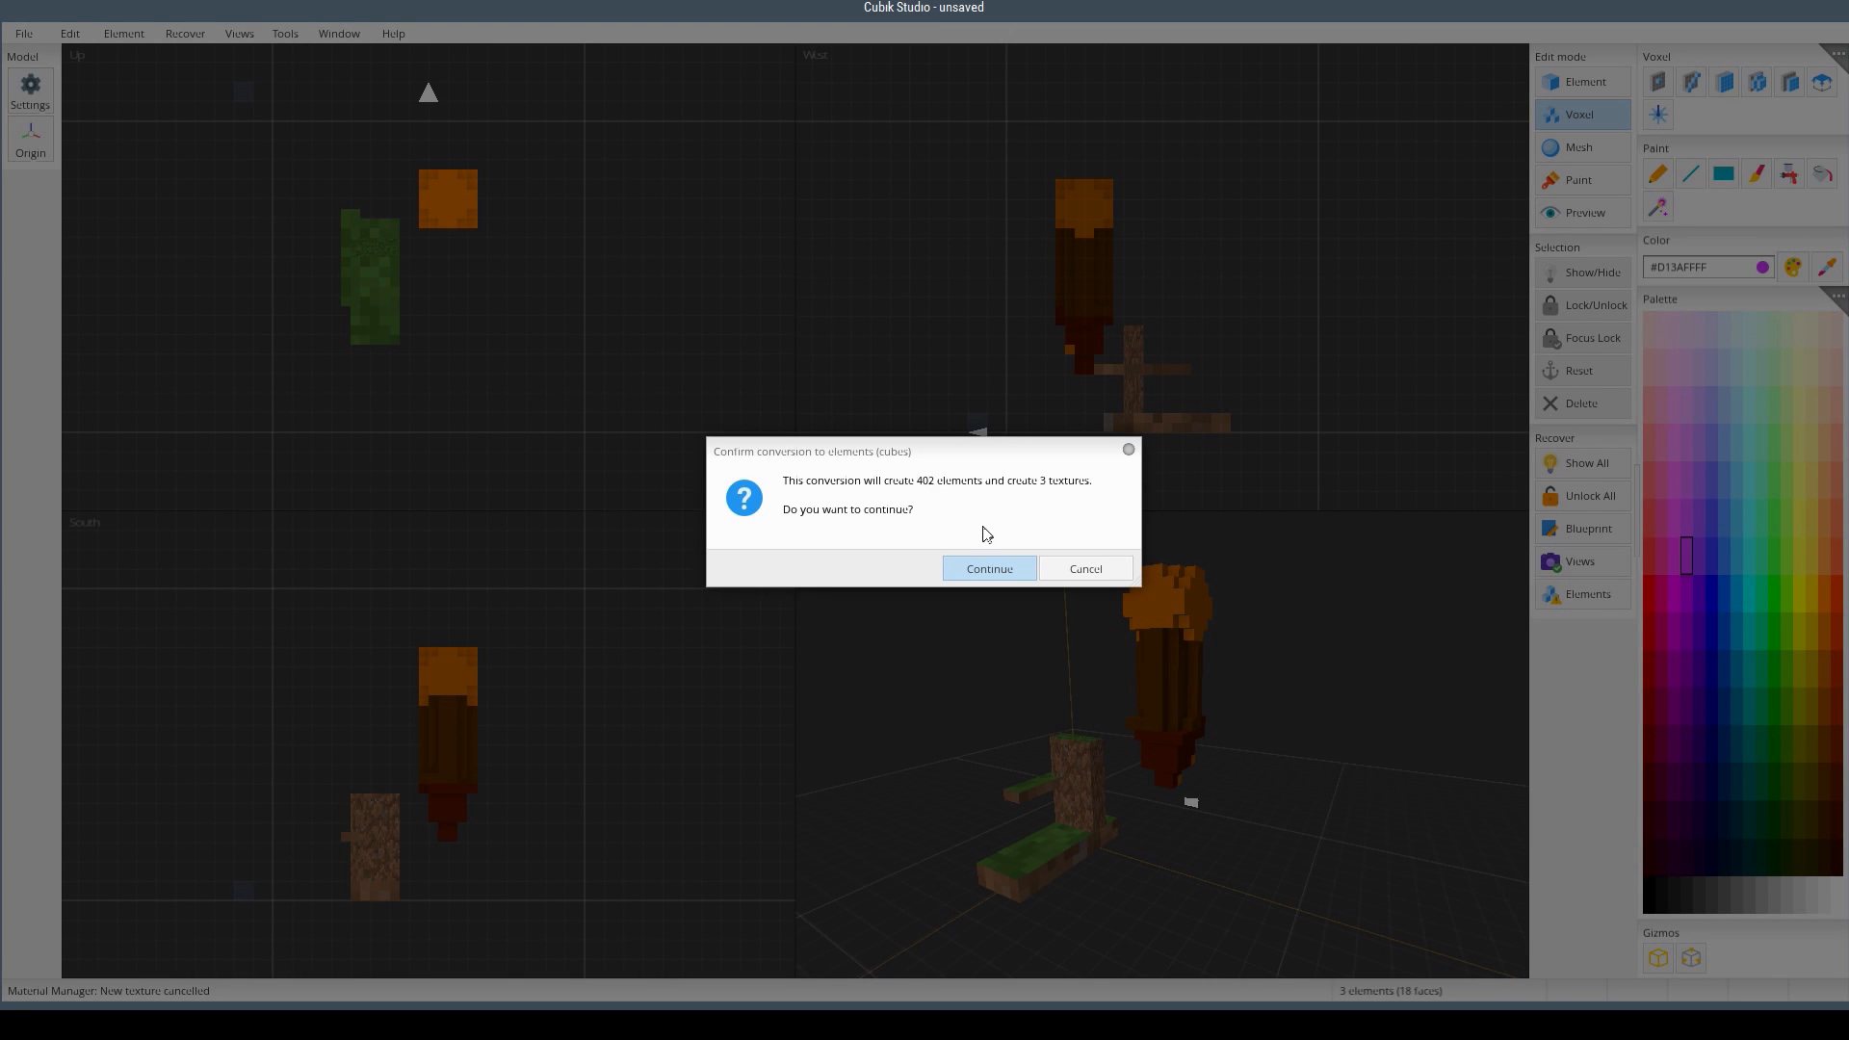
{"action": "left_click", "coordinate": [991, 568]}
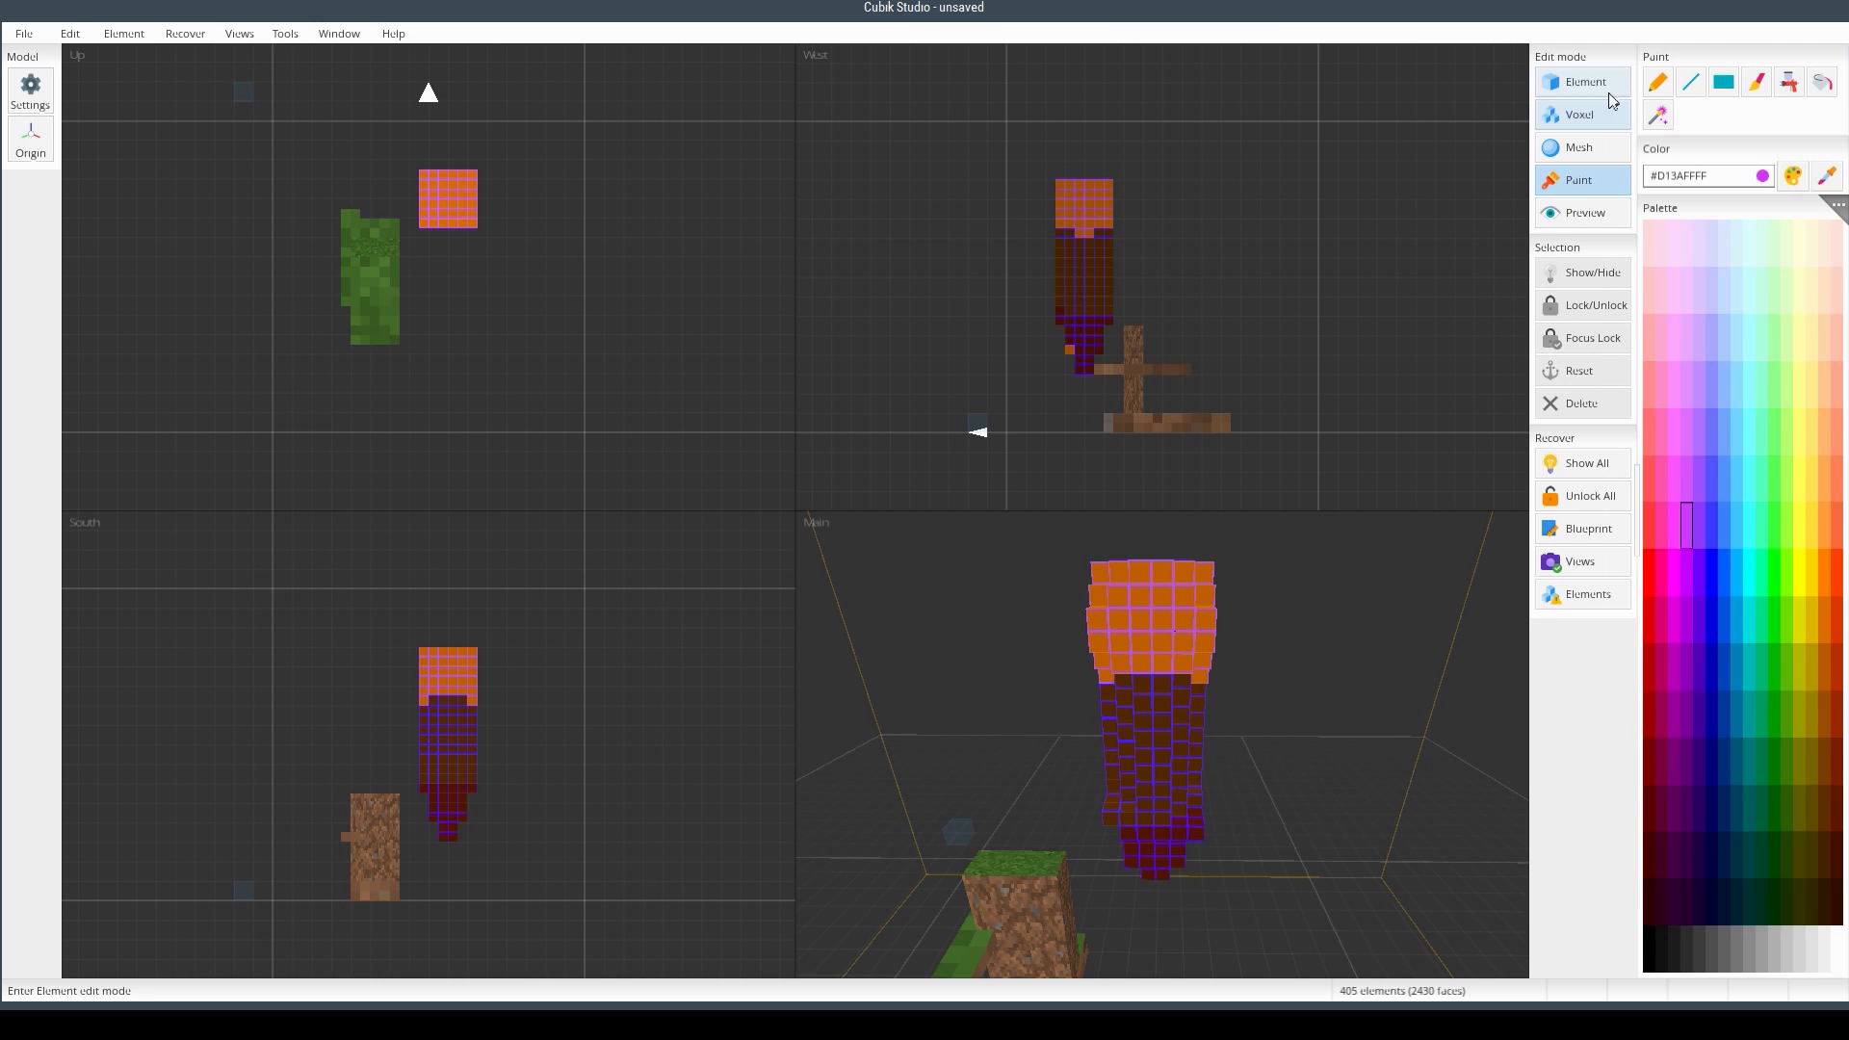
- Switch to Element mode, browse the 405 cube elements and select one arrow cube
{"action": "left_click", "coordinate": [1591, 81]}
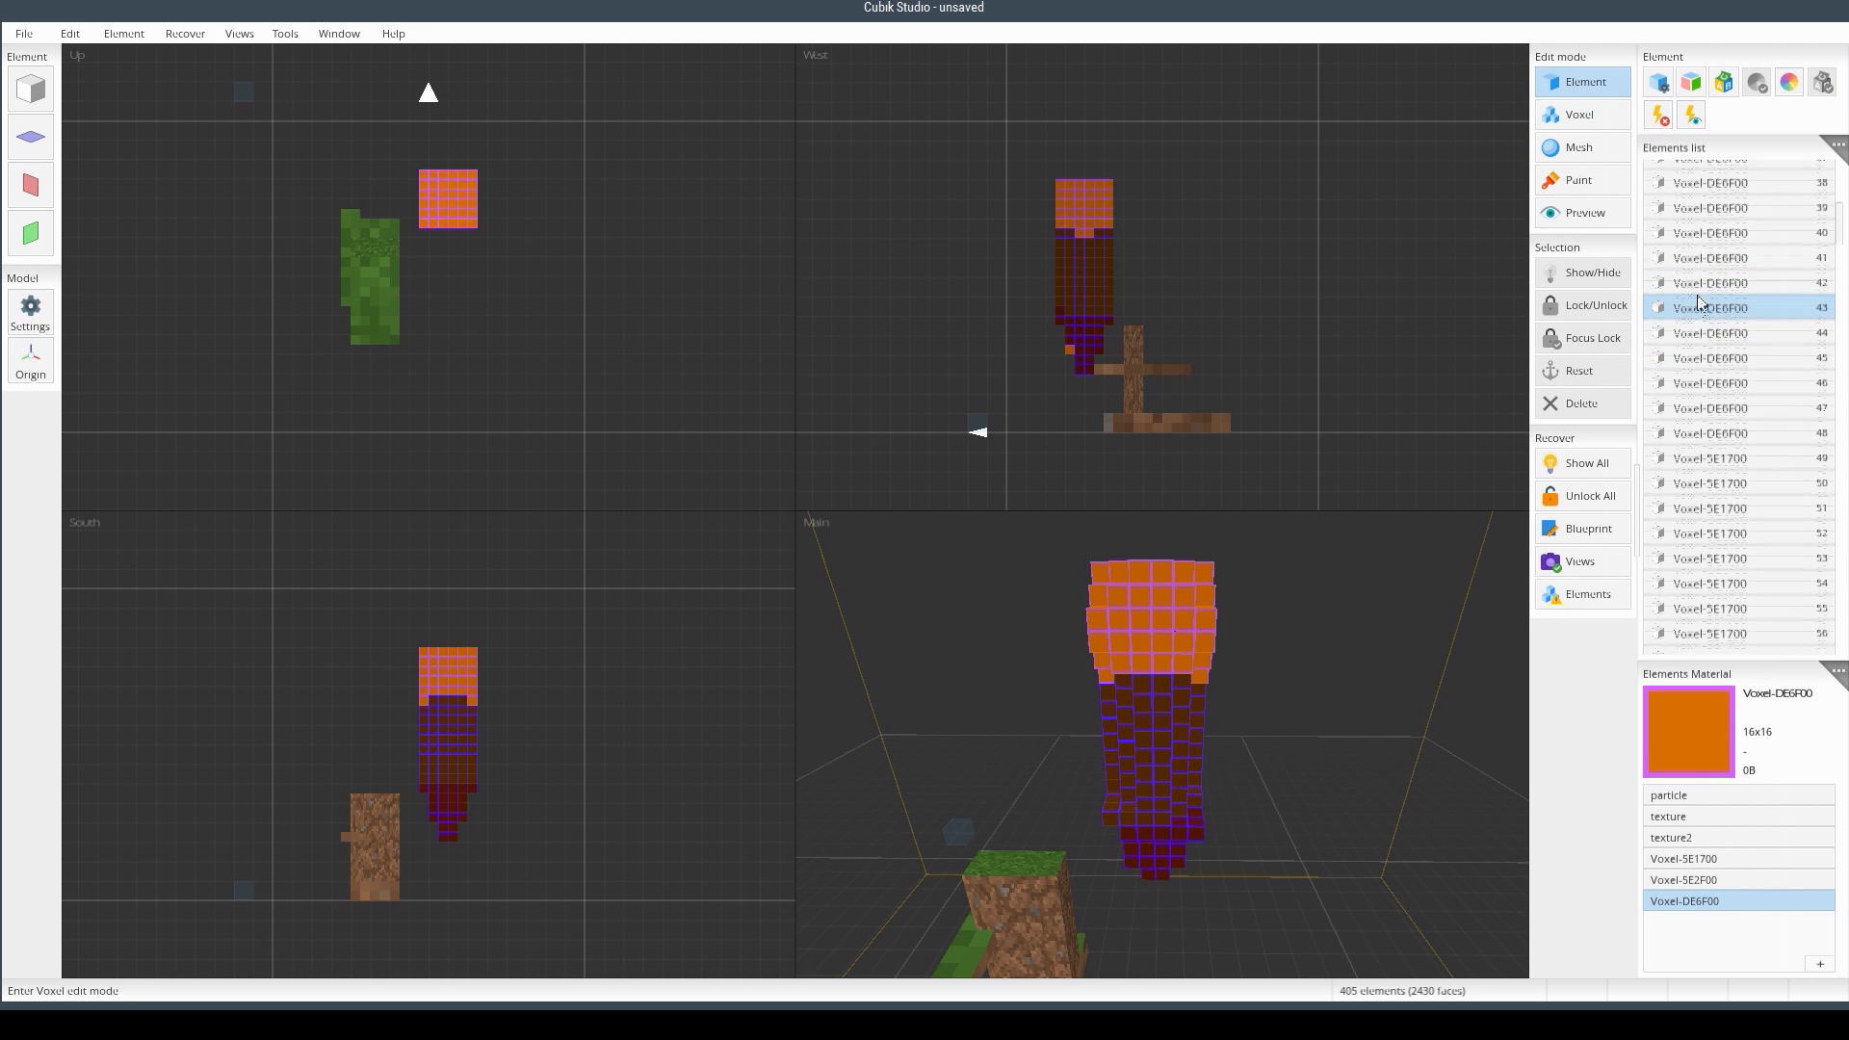
{"action": "scroll", "scroll_direction": "down", "scroll_amount": 3}
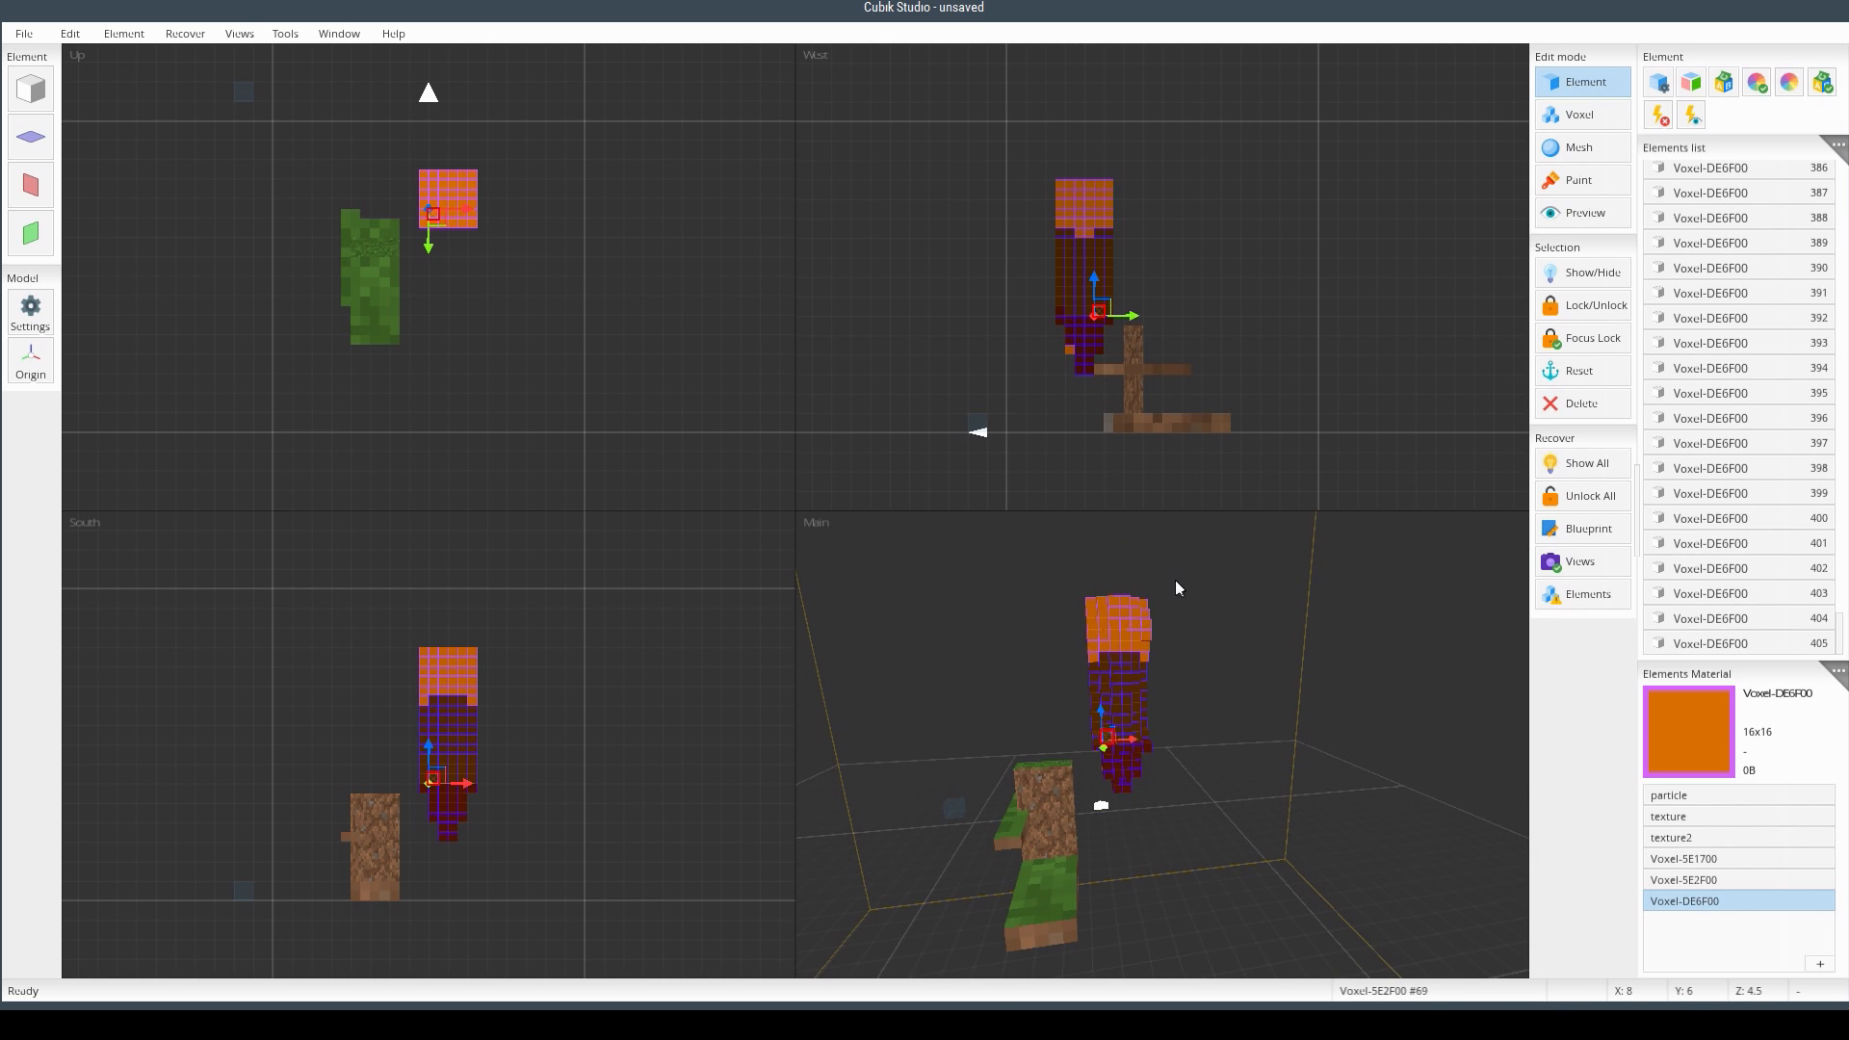
{"action": "left_click", "coordinate": [1137, 621]}
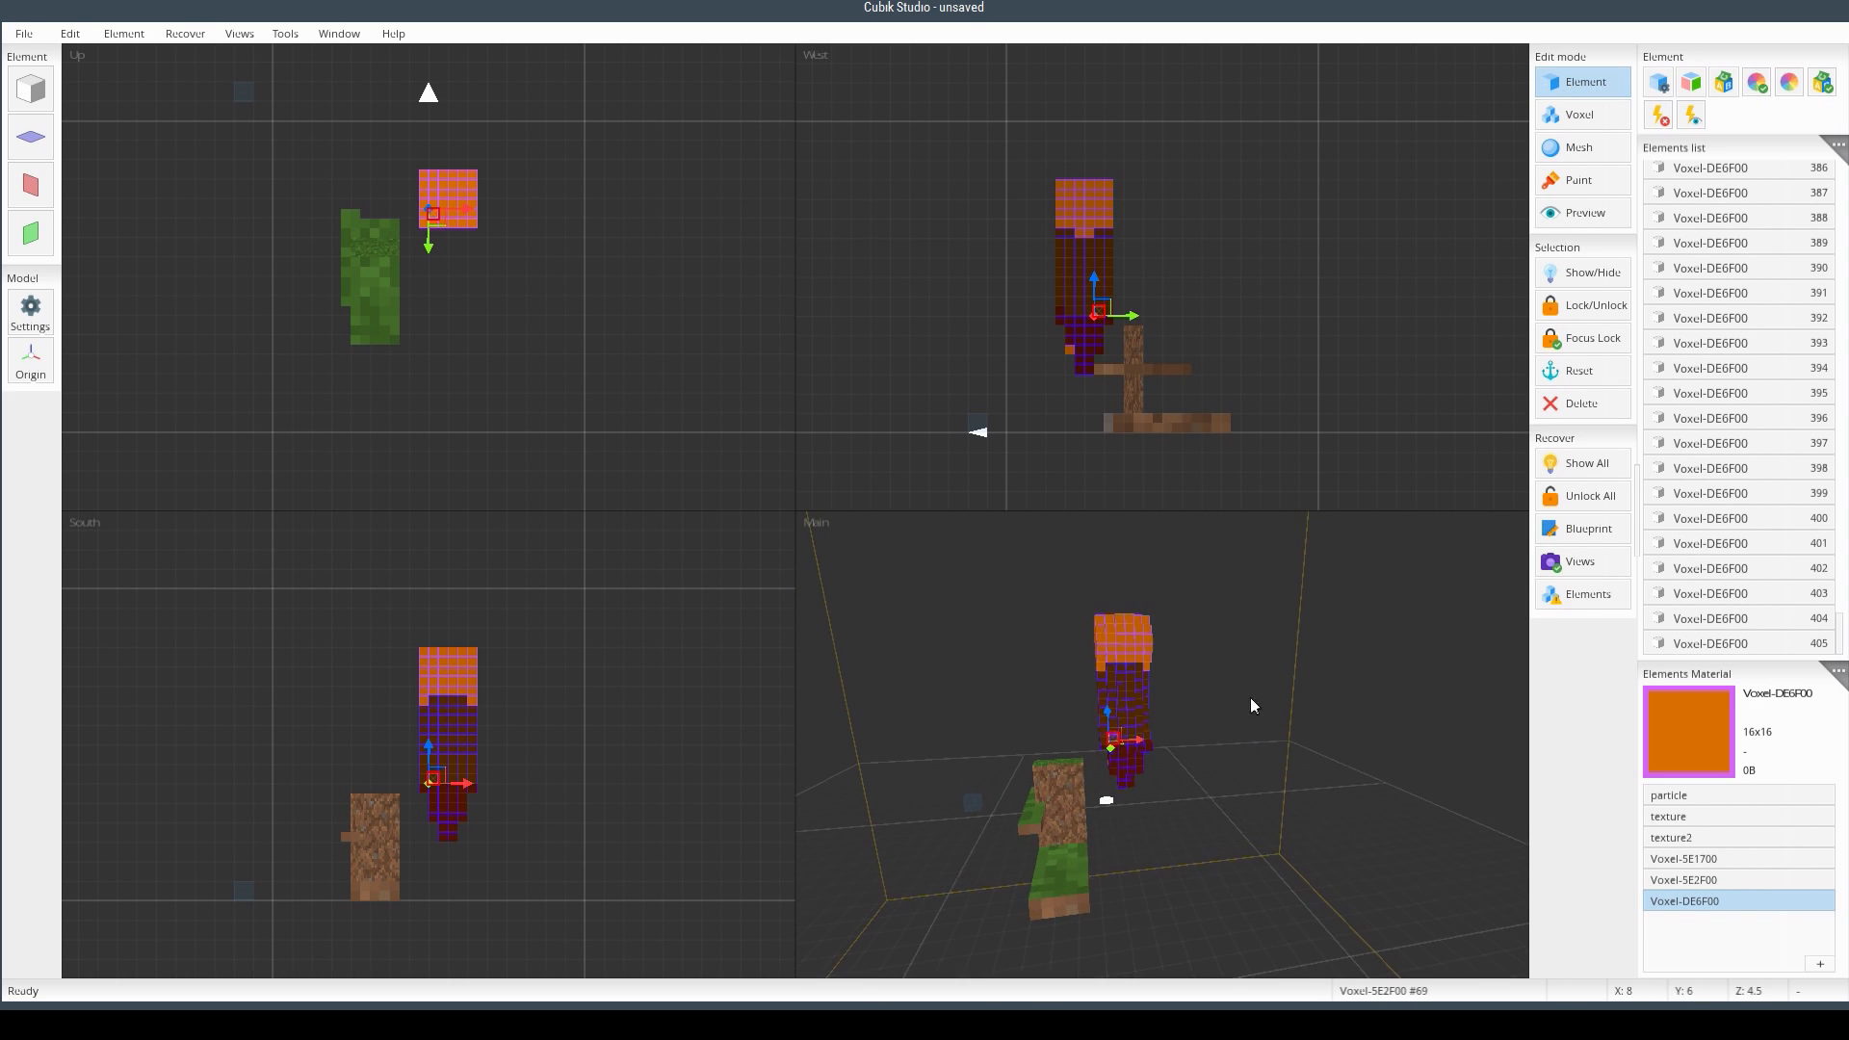
{"action": "left_click_drag", "start_coordinate": [1250, 707], "coordinate": [1261, 750]}
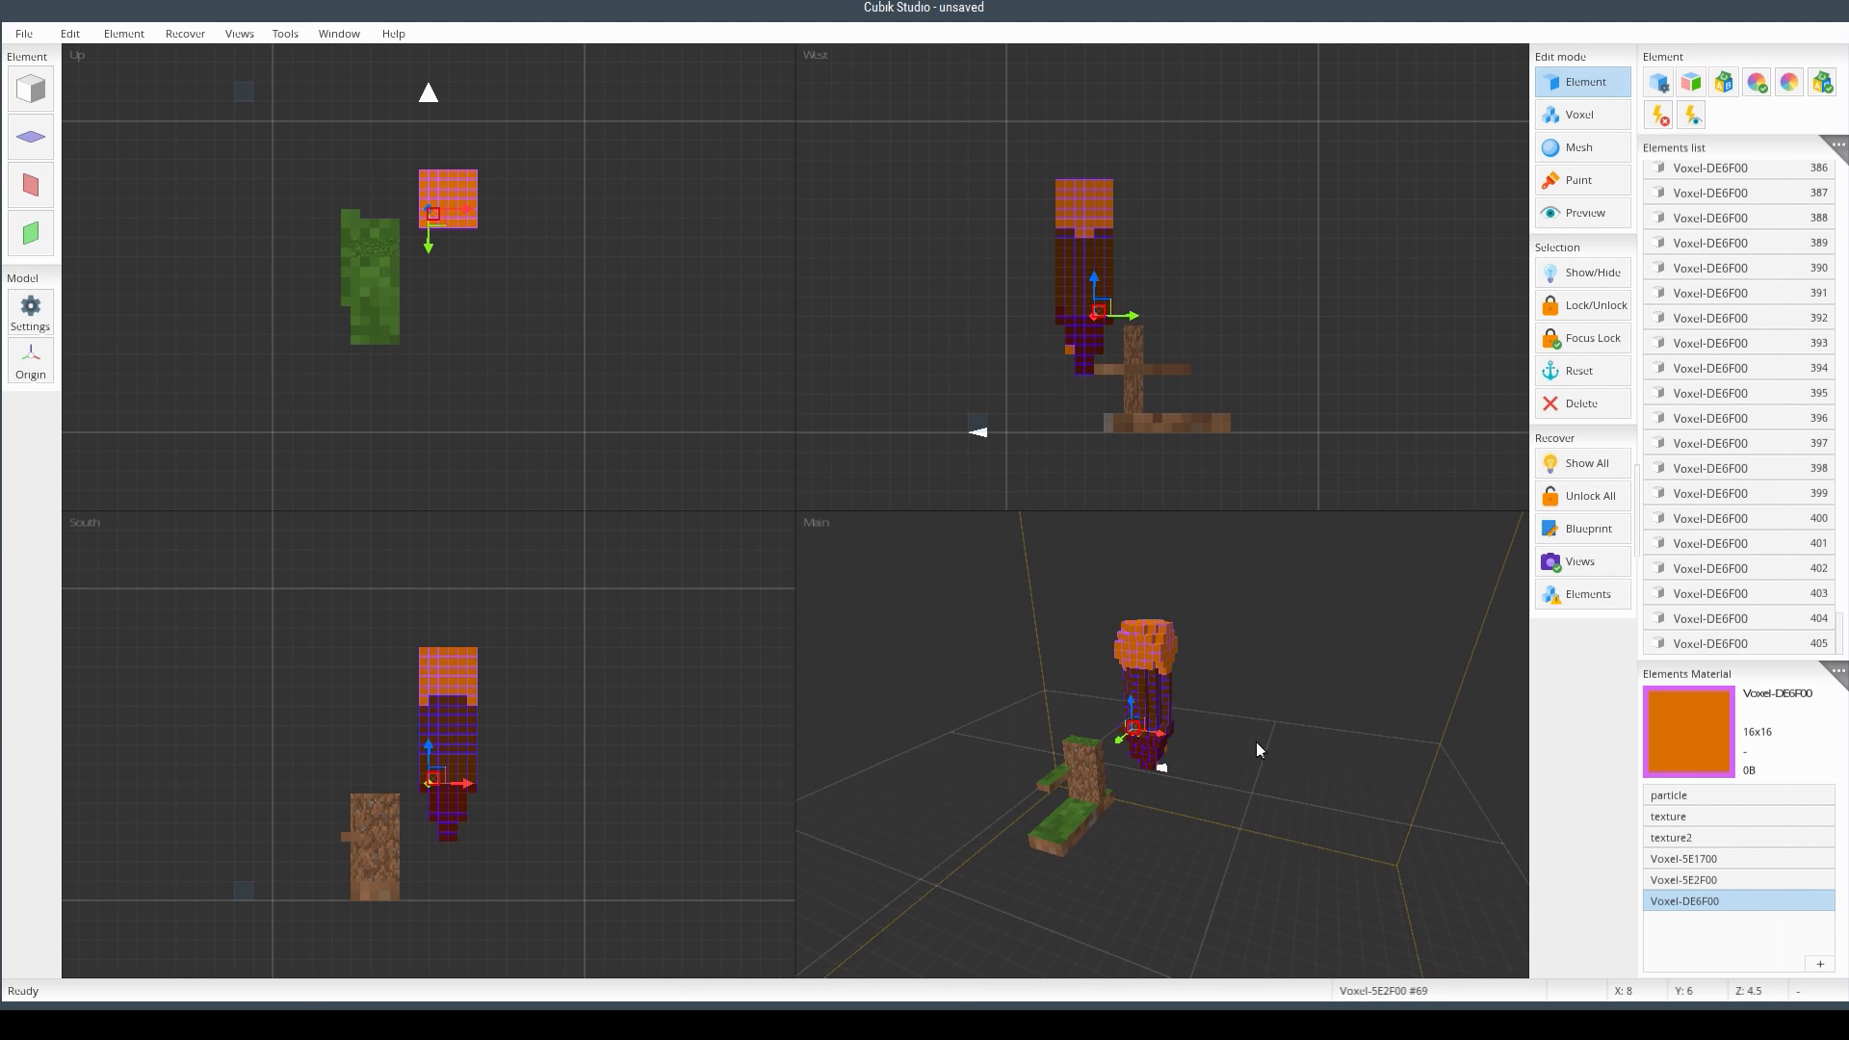